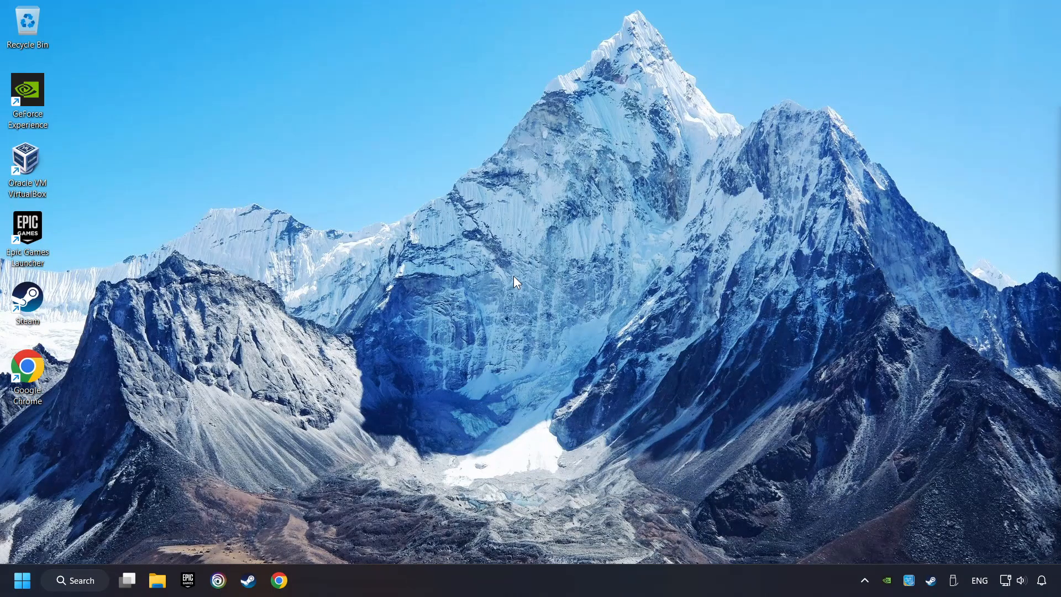
- Search 'edit power plan' and reach Power Options listing Balanced, High performance and Power saver
left_click(75, 580)
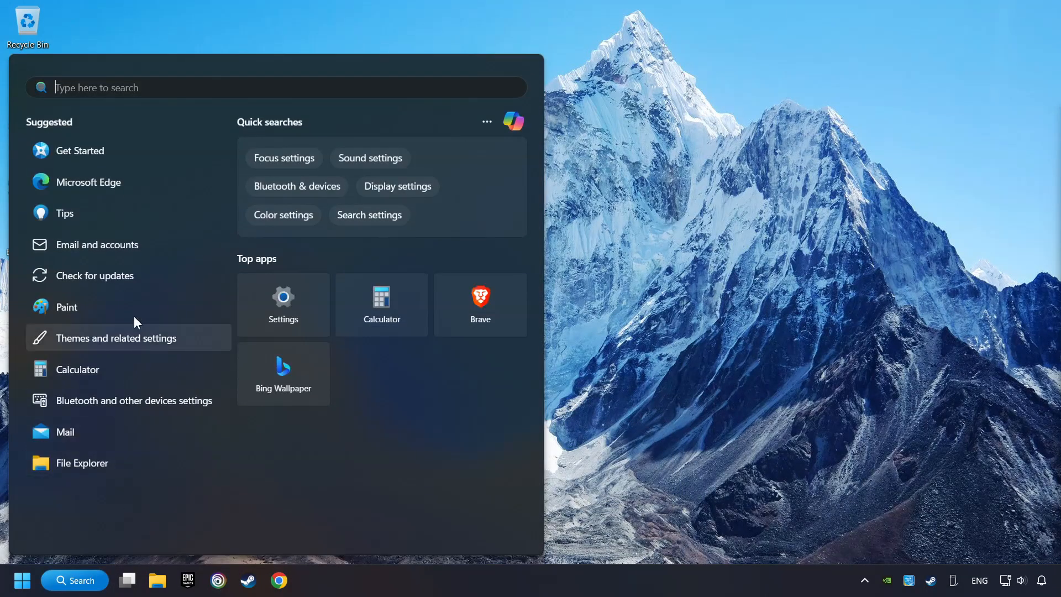
type("edit power plan")
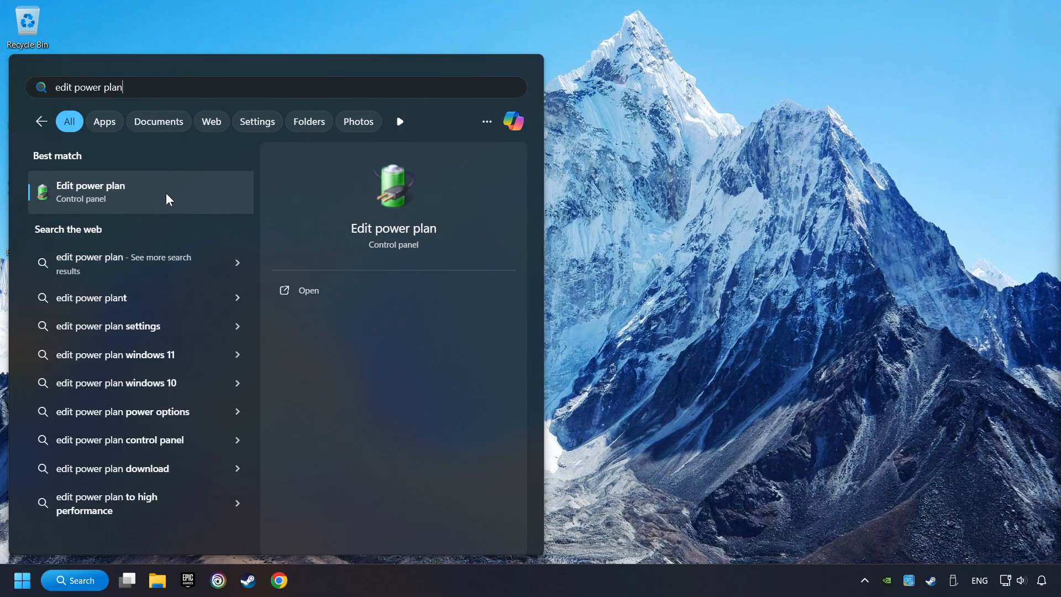
left_click(91, 192)
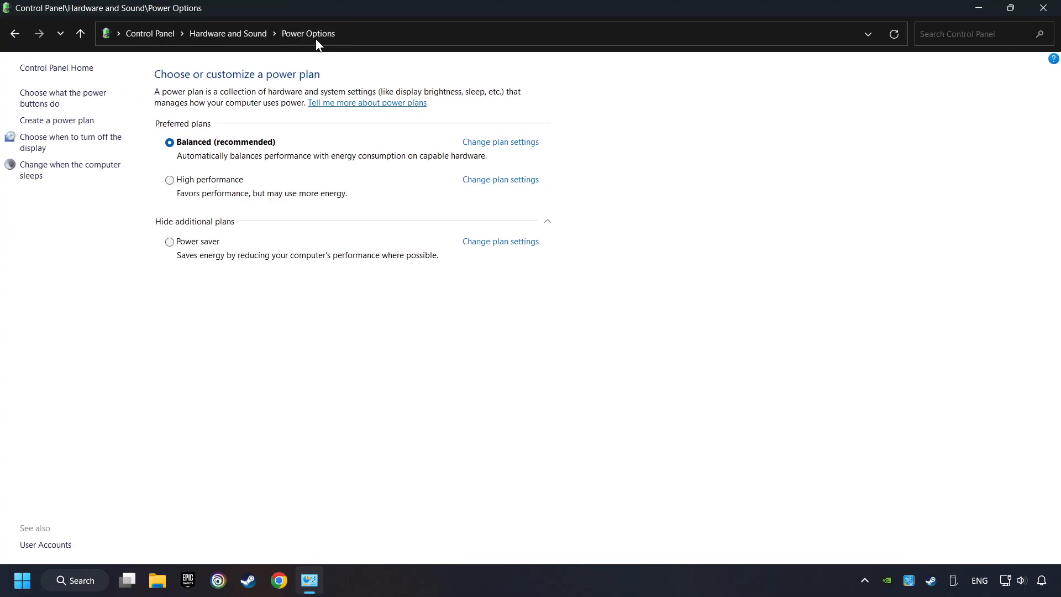
mouse_move(316, 61)
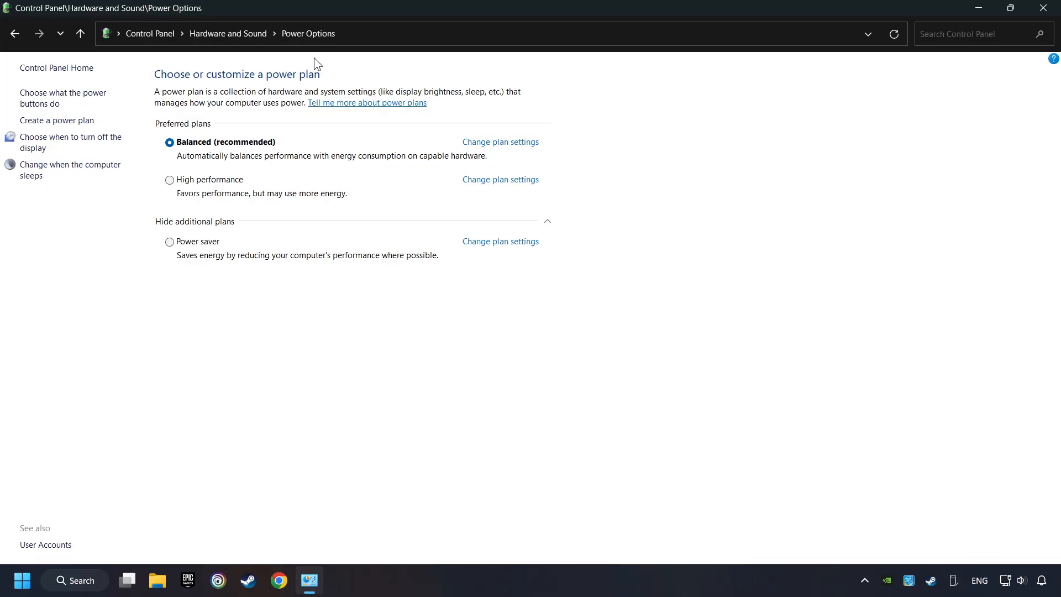
mouse_move(121, 458)
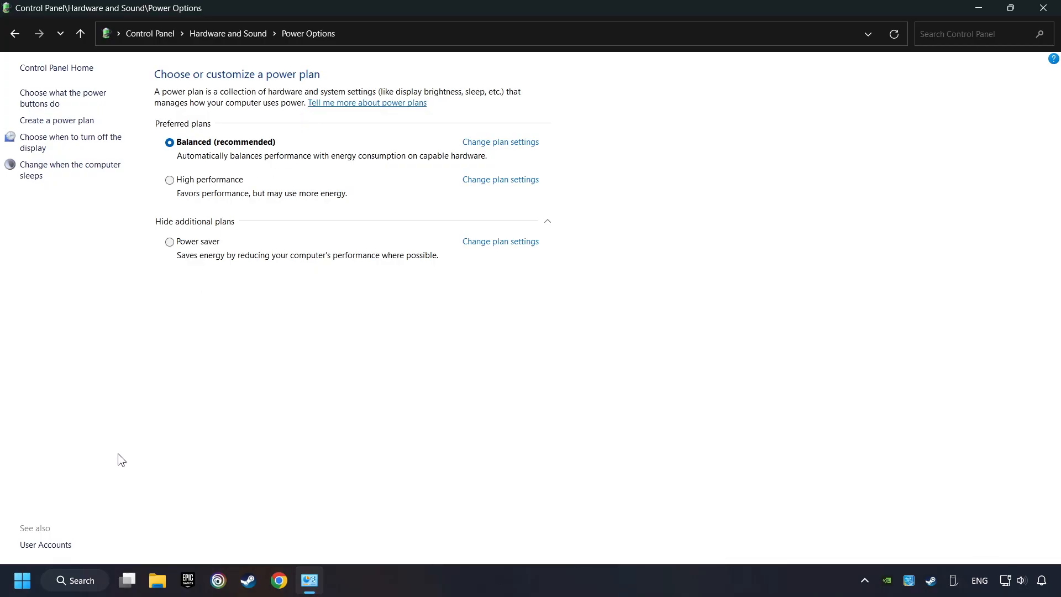
- Launch Command Prompt as administrator from a 'cmd' search
left_click(75, 580)
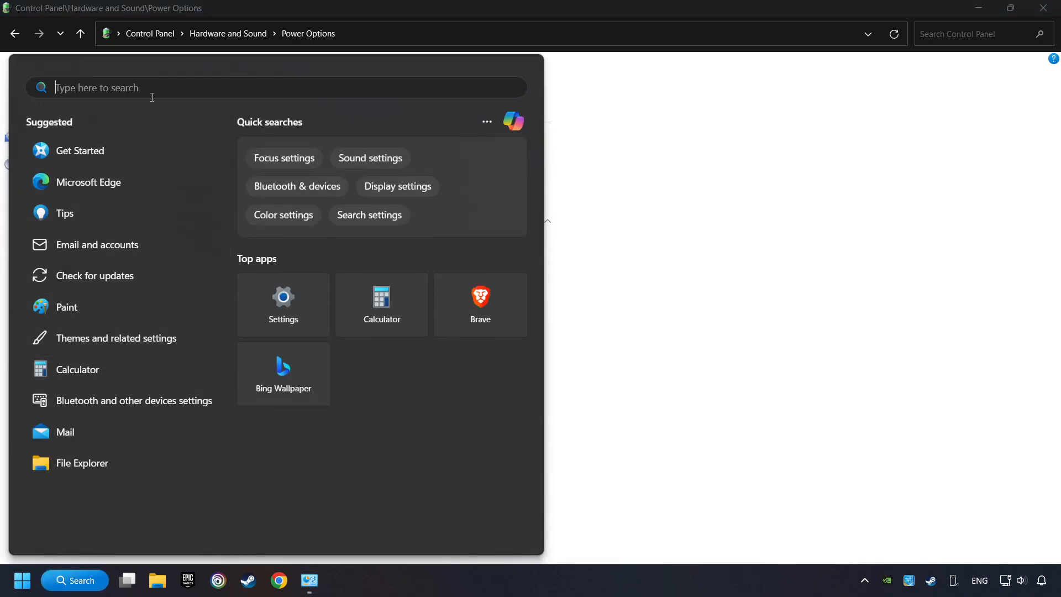
type("cmd")
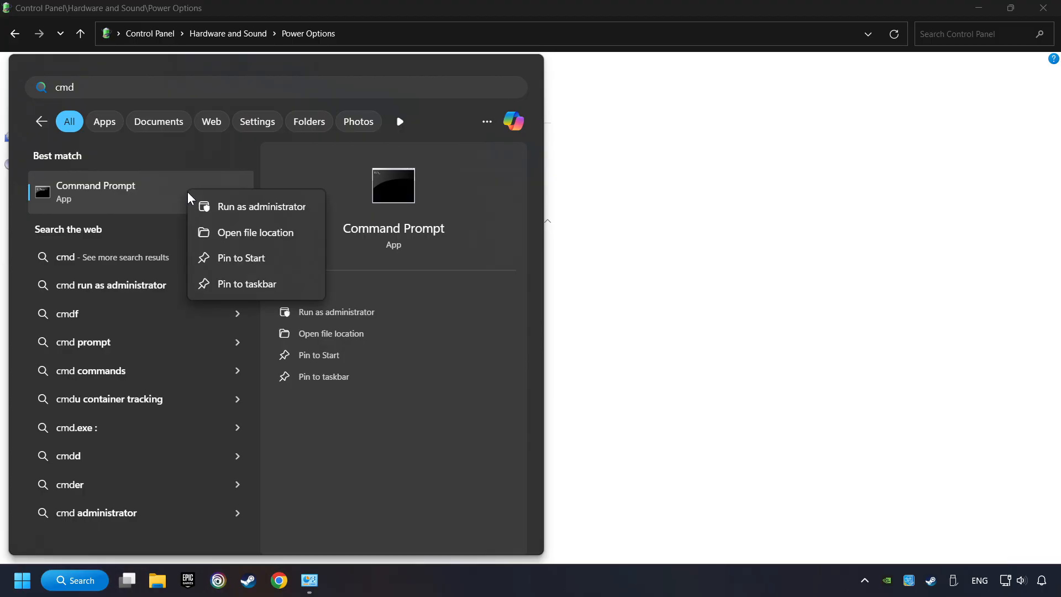
mouse_move(292, 215)
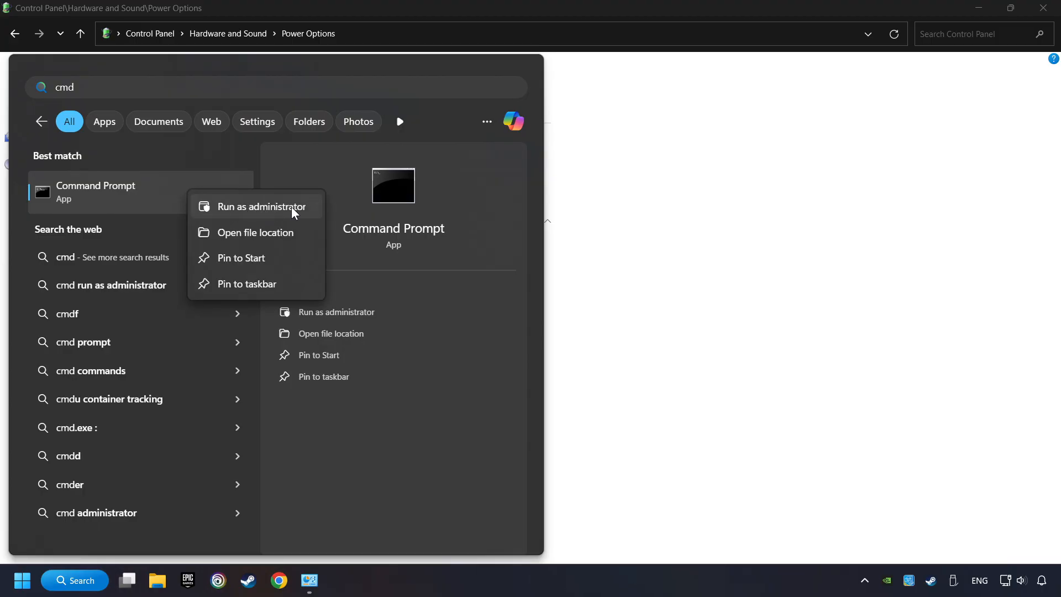
left_click(263, 205)
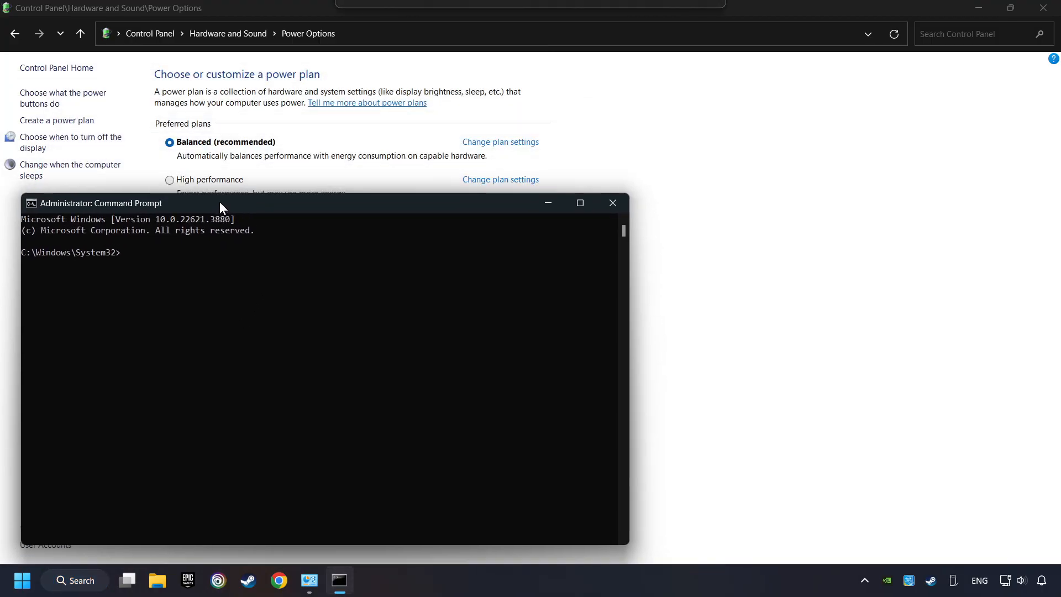
left_click_drag(223, 203, 210, 210)
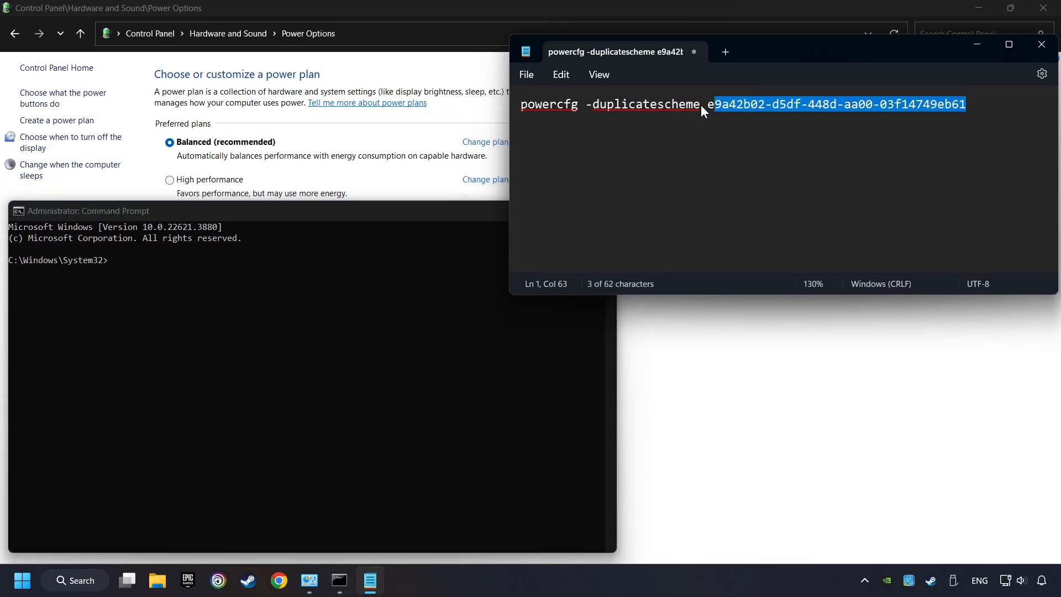
- Run the pasted powercfg -duplicatescheme command to create the Ultimate Performance scheme
right_click(704, 105)
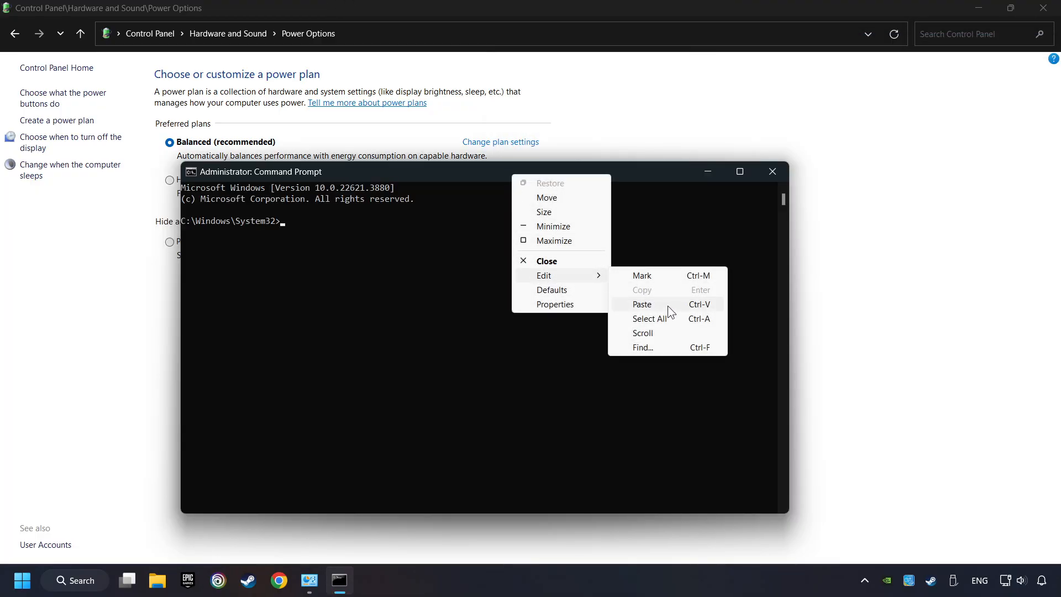
left_click(642, 304)
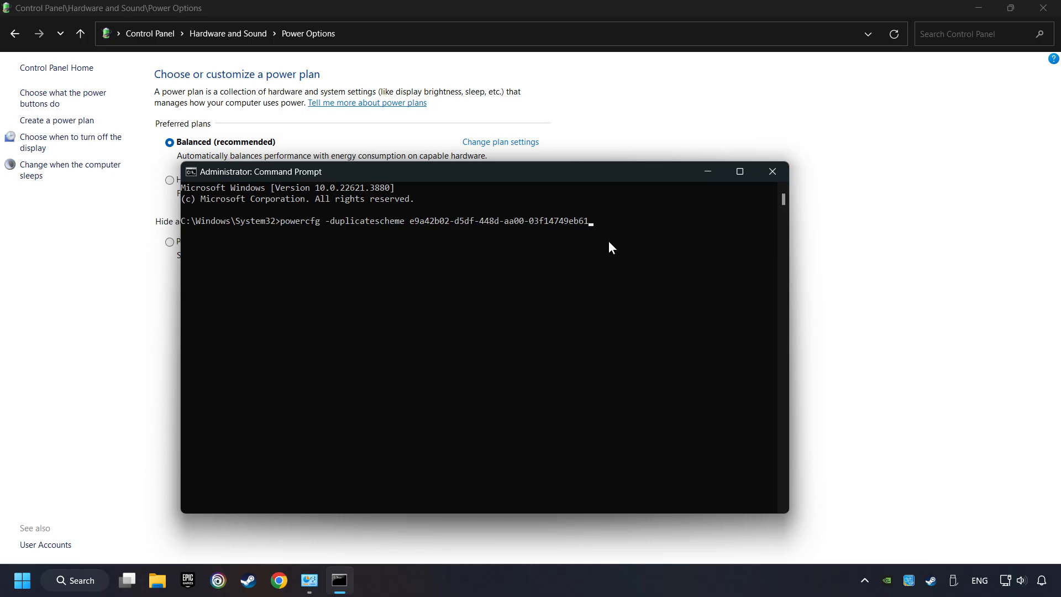
key("Enter")
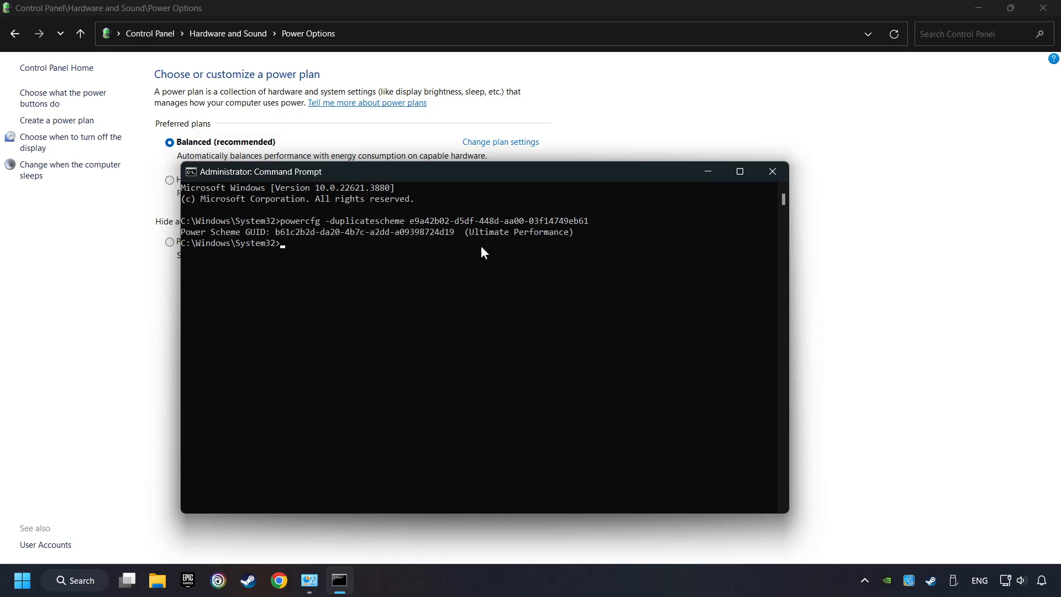
mouse_move(418, 249)
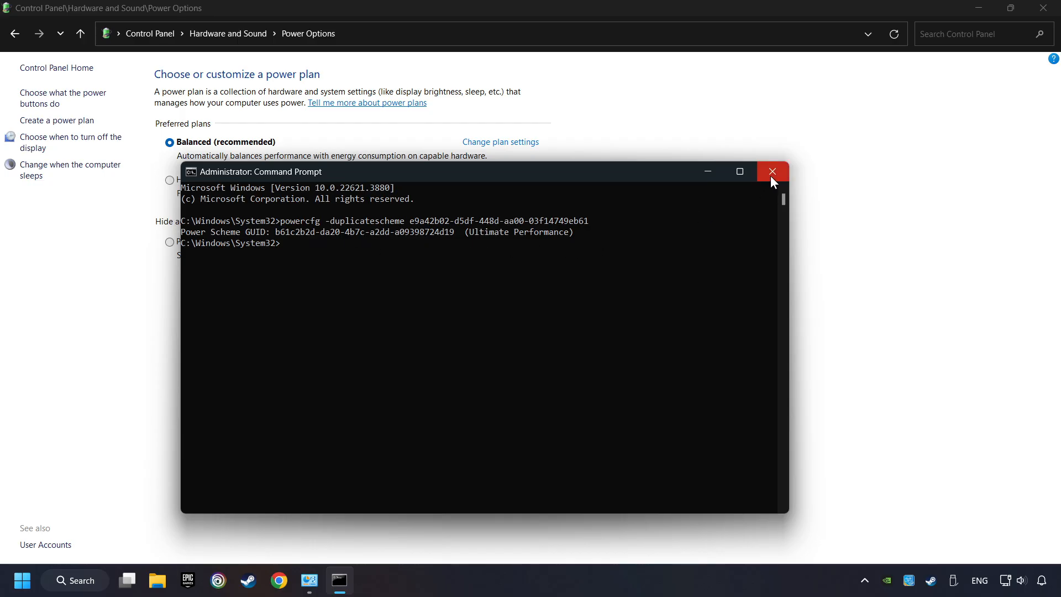
- Refresh Power Options and make Ultimate Performance the active plan, closing the windows
left_click(772, 171)
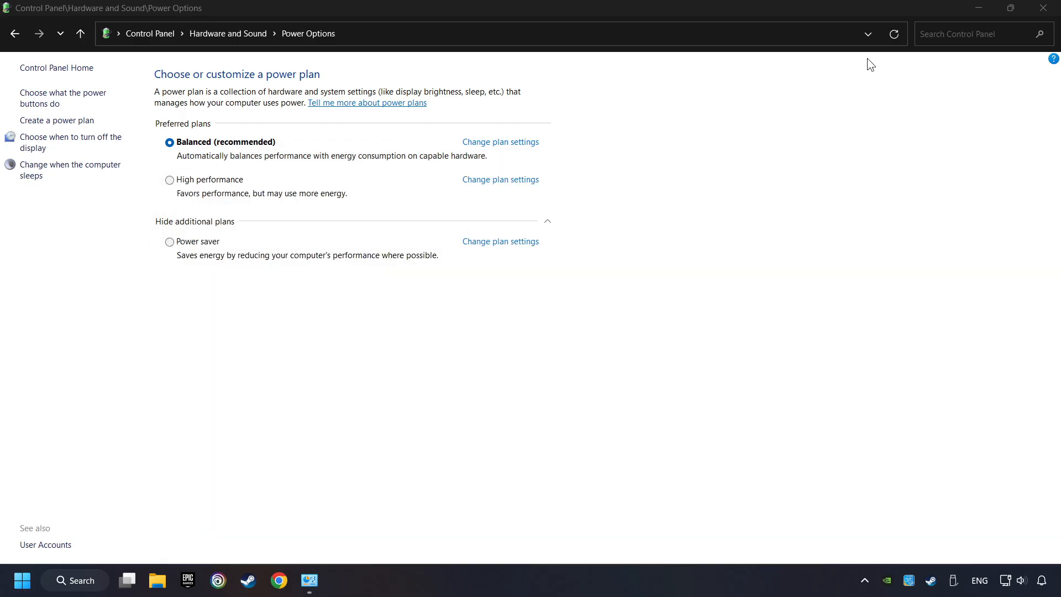
left_click(893, 33)
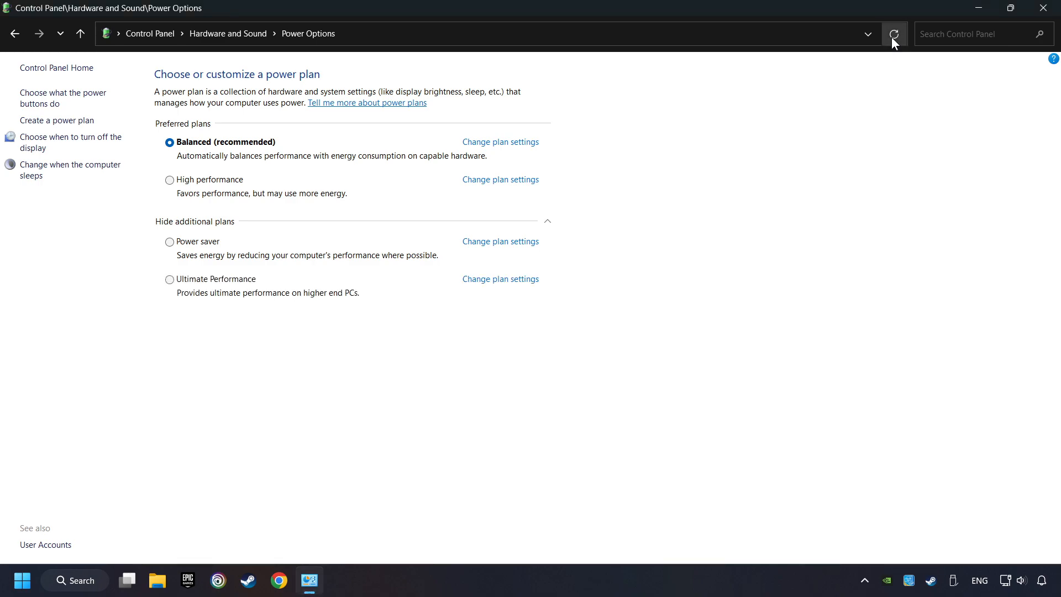
left_click(169, 279)
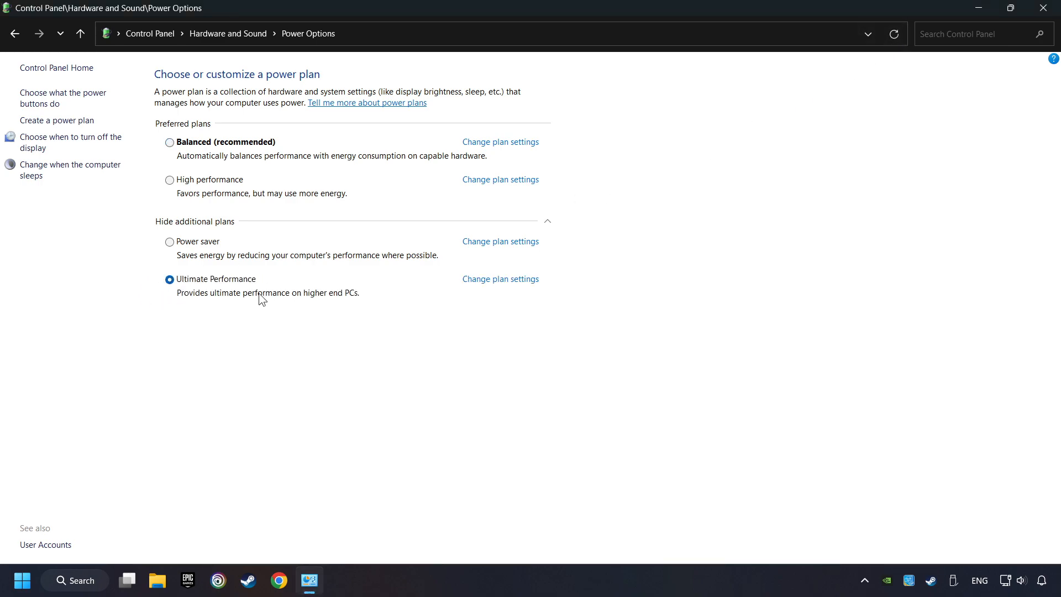
mouse_move(504, 281)
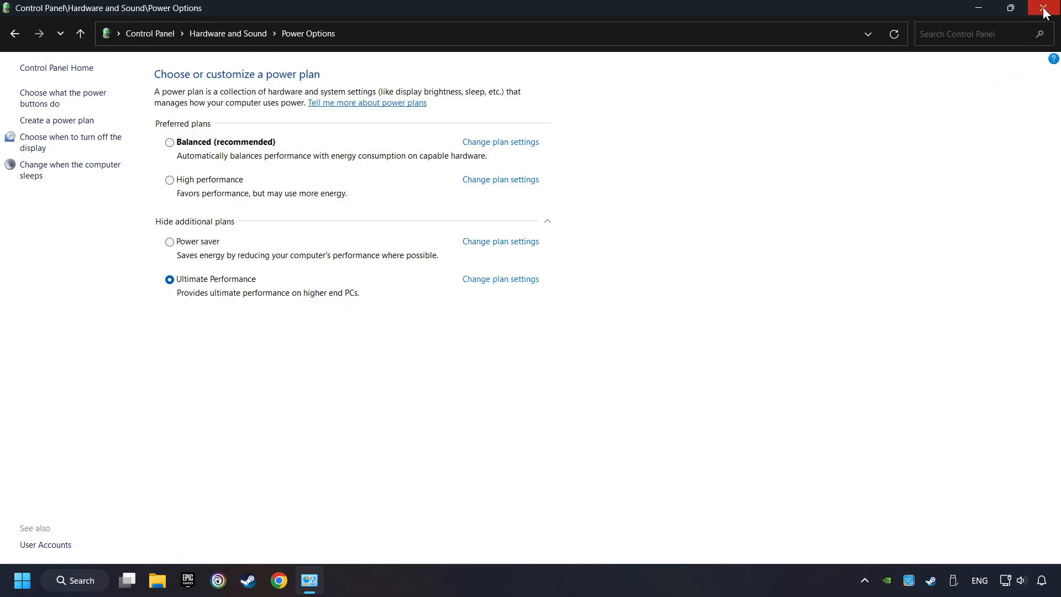
left_click(1041, 8)
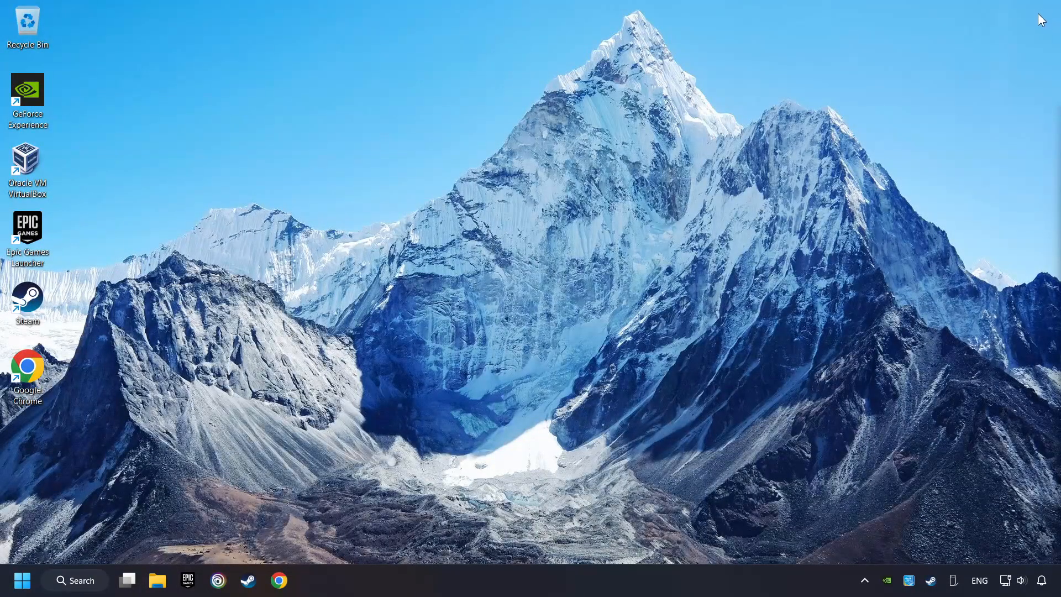
mouse_move(91, 592)
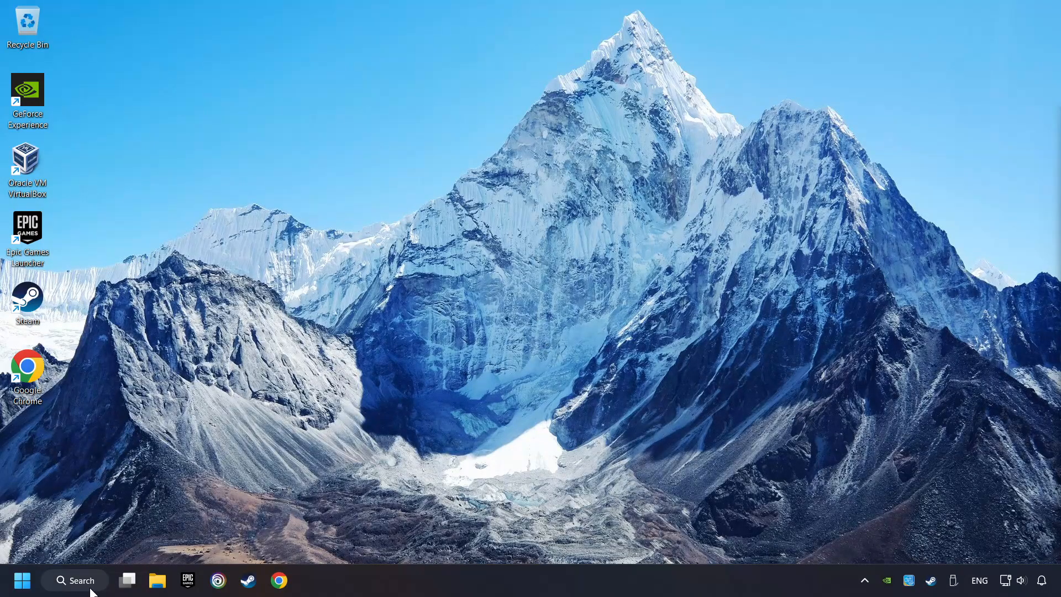
- Find Game Mode settings via search and switch Game Mode on
type("game mode settings")
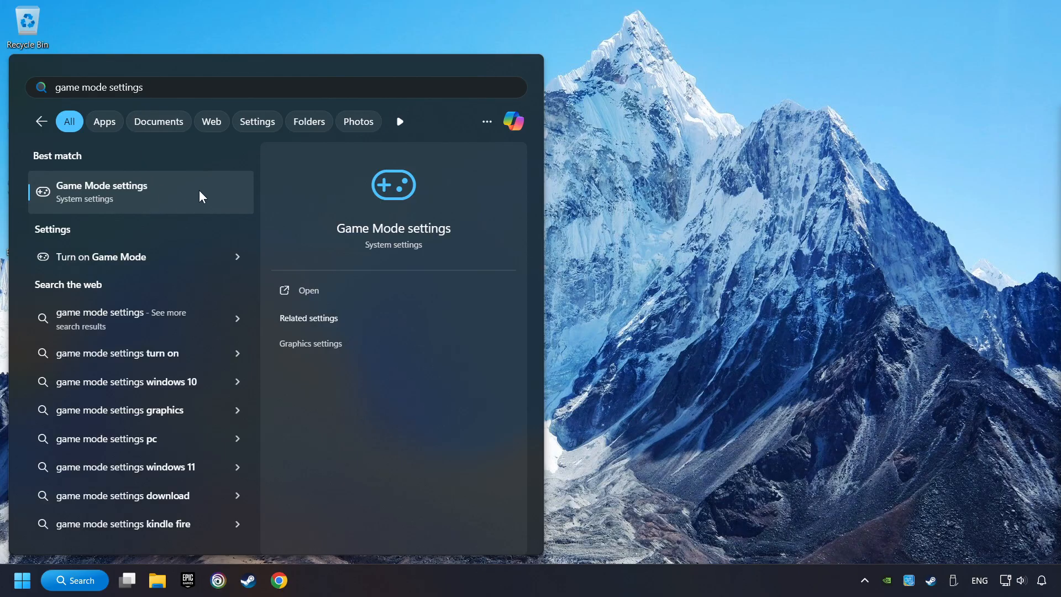
left_click(102, 193)
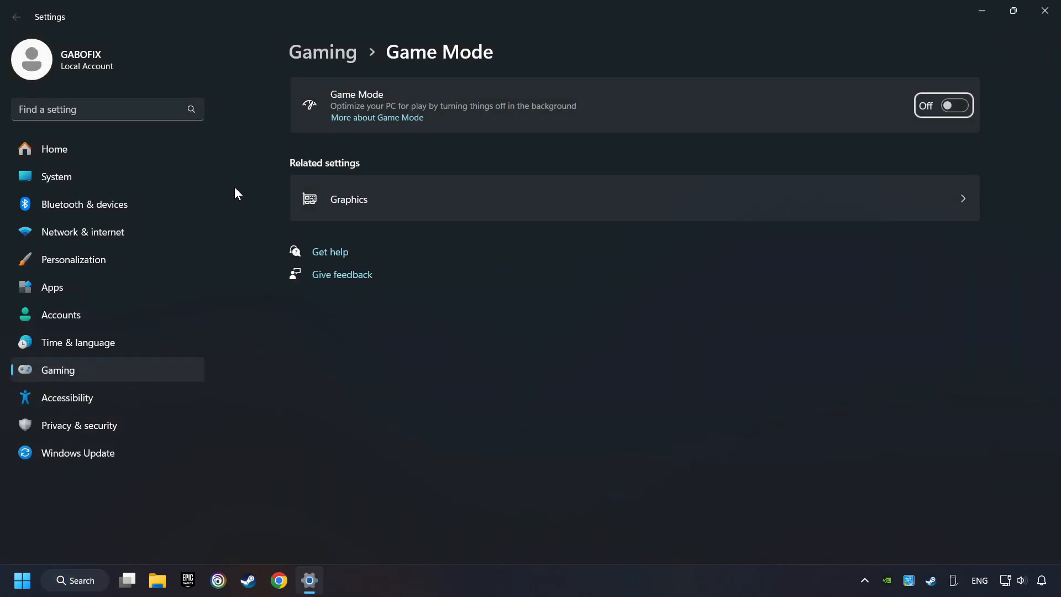
left_click(955, 105)
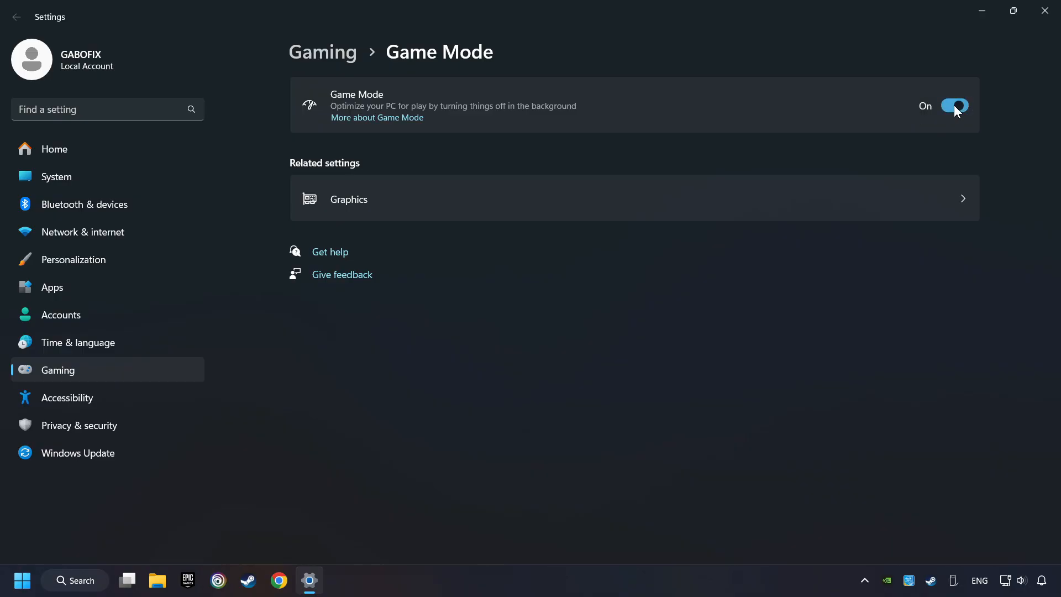
mouse_move(877, 139)
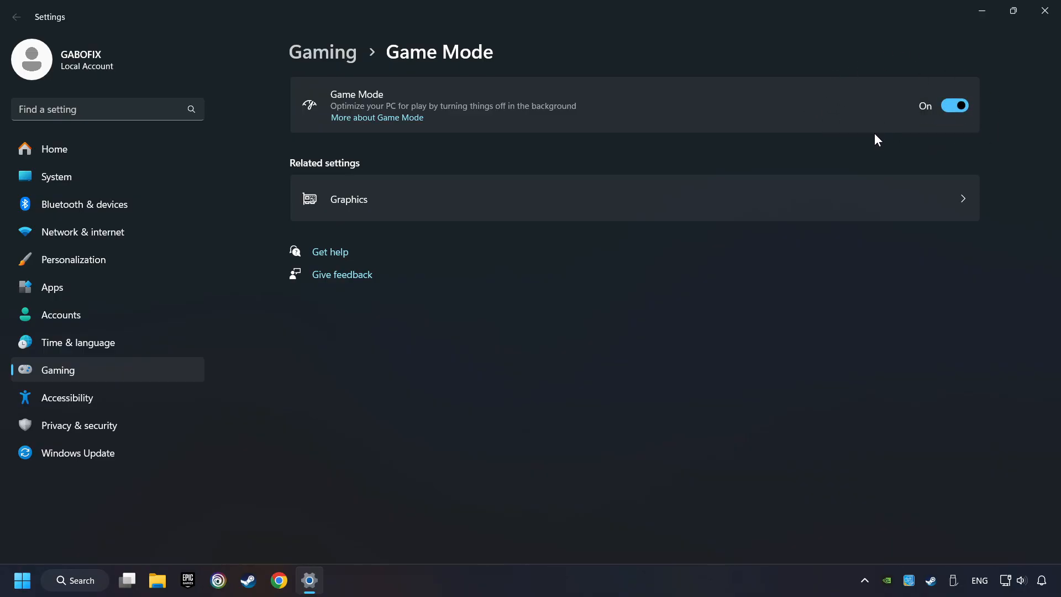
mouse_move(1017, 73)
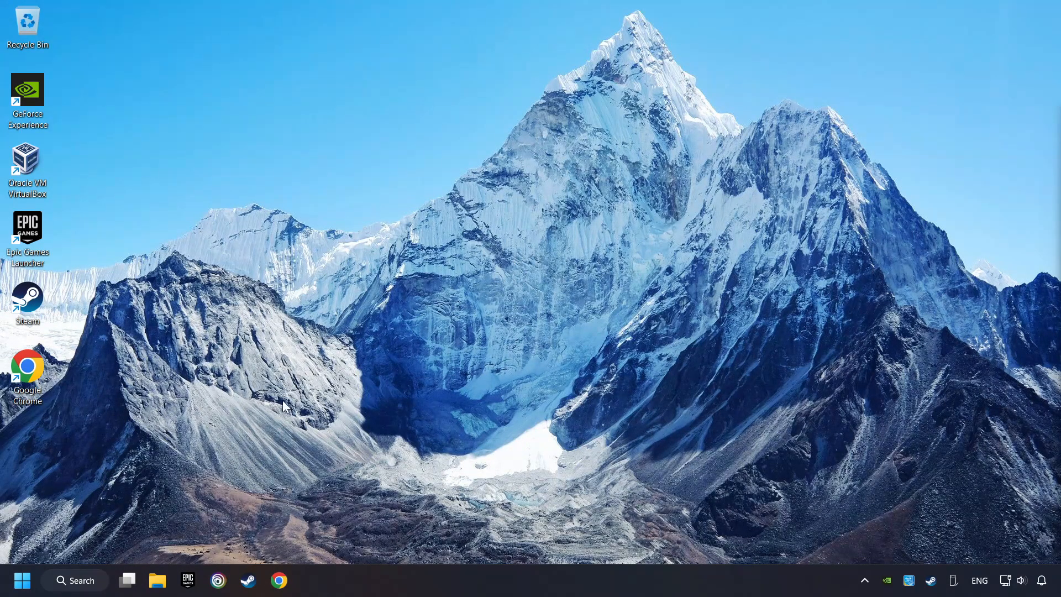
- Reach Storage settings' cleanup recommendations from a 'storage settings' search
left_click(75, 581)
type("storage")
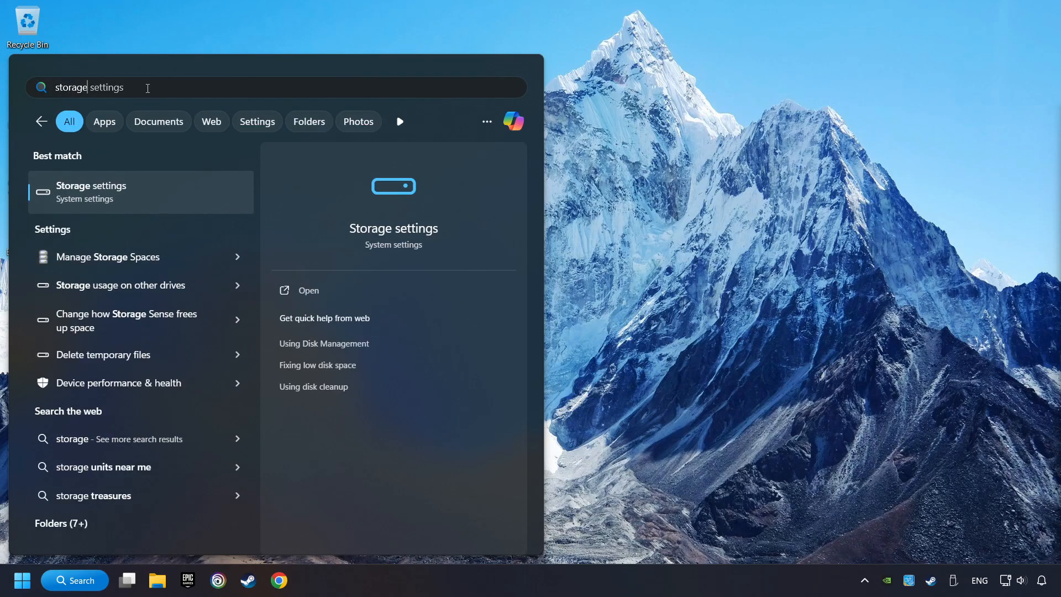
mouse_move(67, 199)
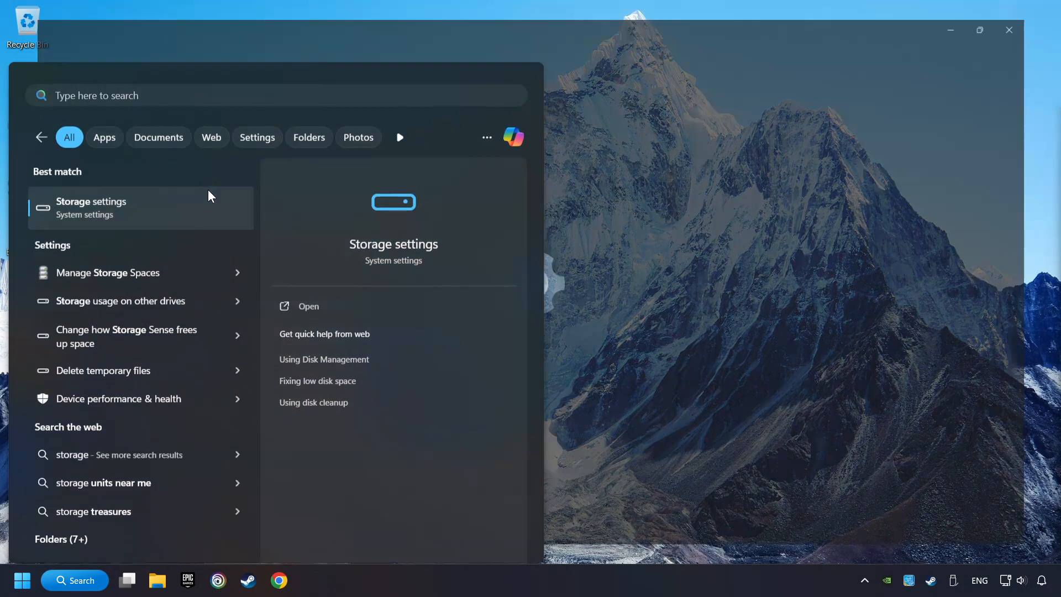
left_click(91, 208)
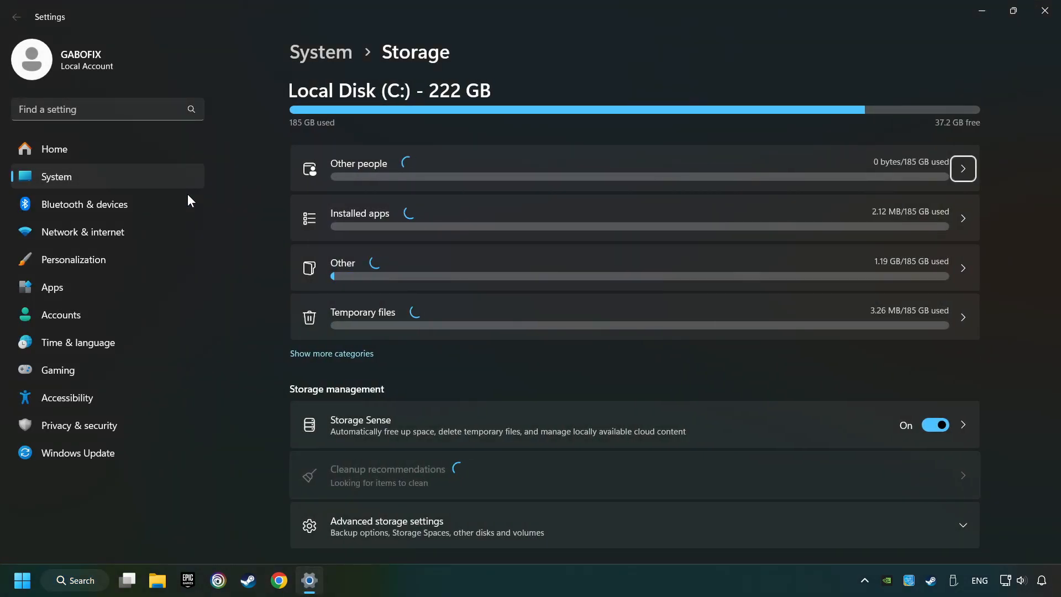
scroll("down", 3)
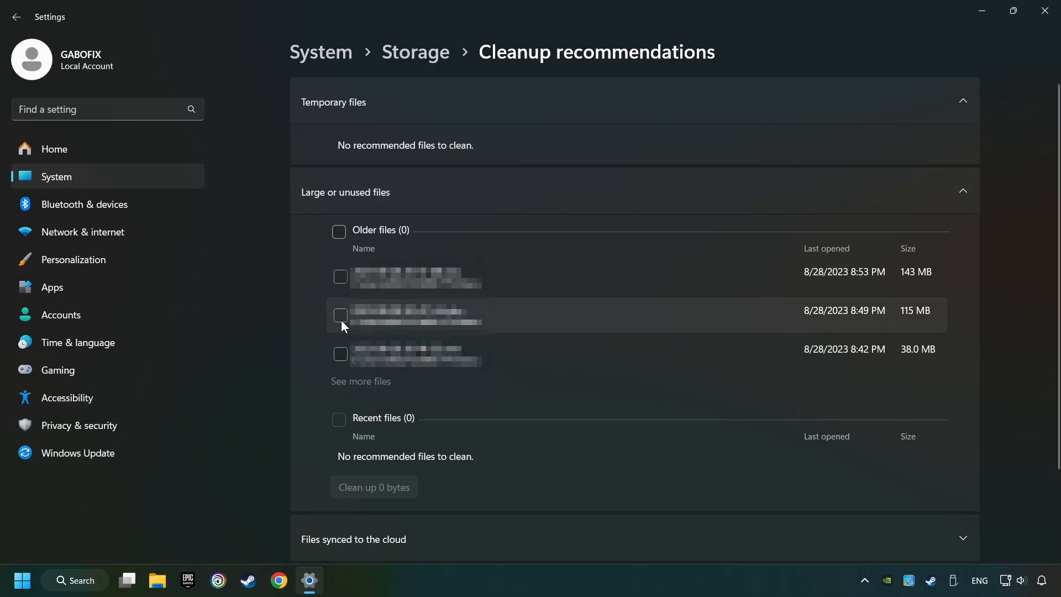
- Permanently delete the 115 MB older file via Clean up and Continue, then close Settings
left_click(340, 316)
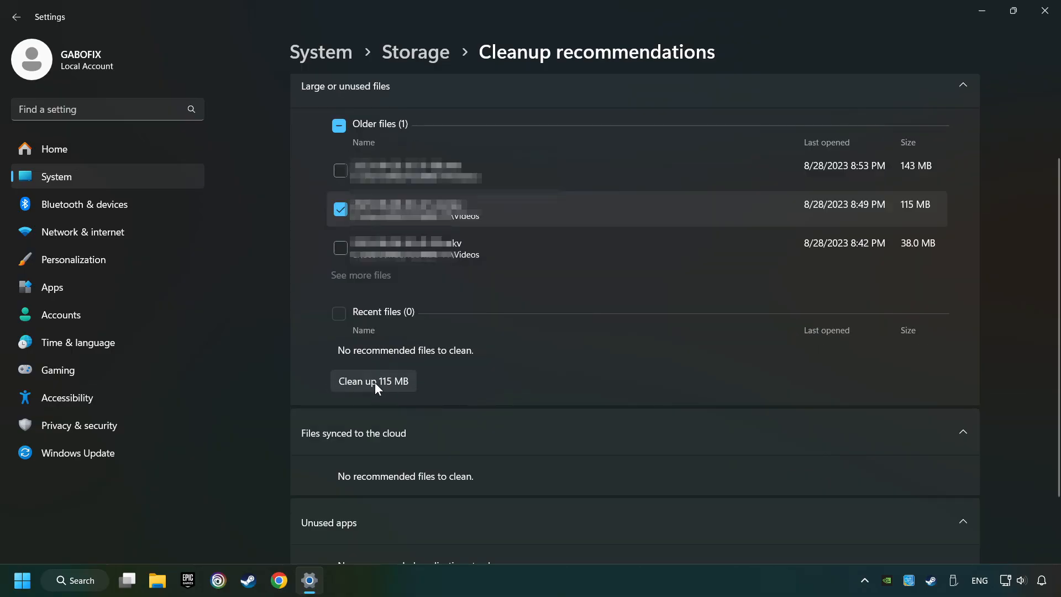
left_click(373, 380)
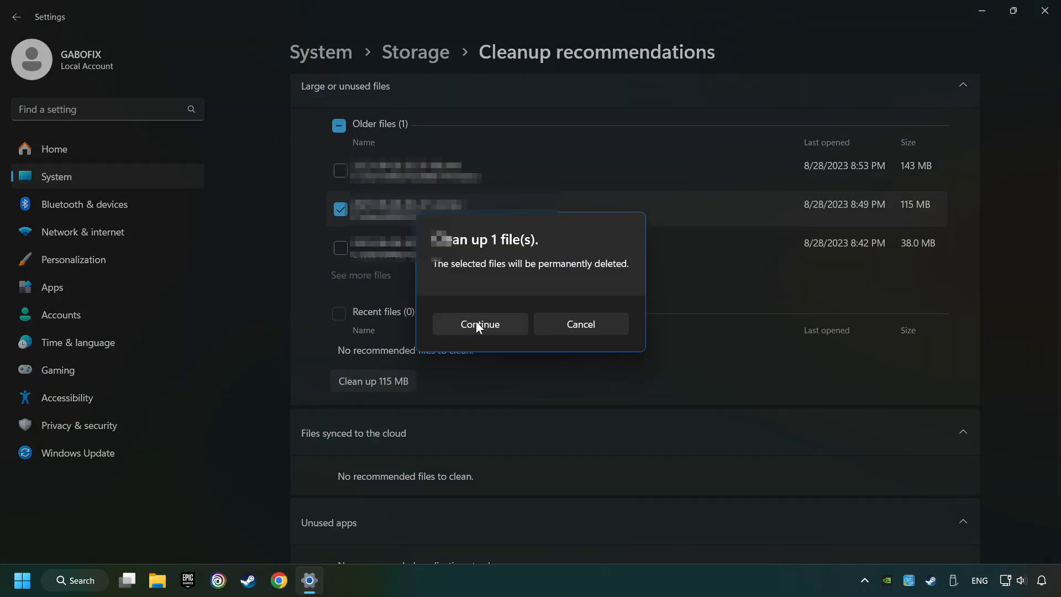
left_click(480, 323)
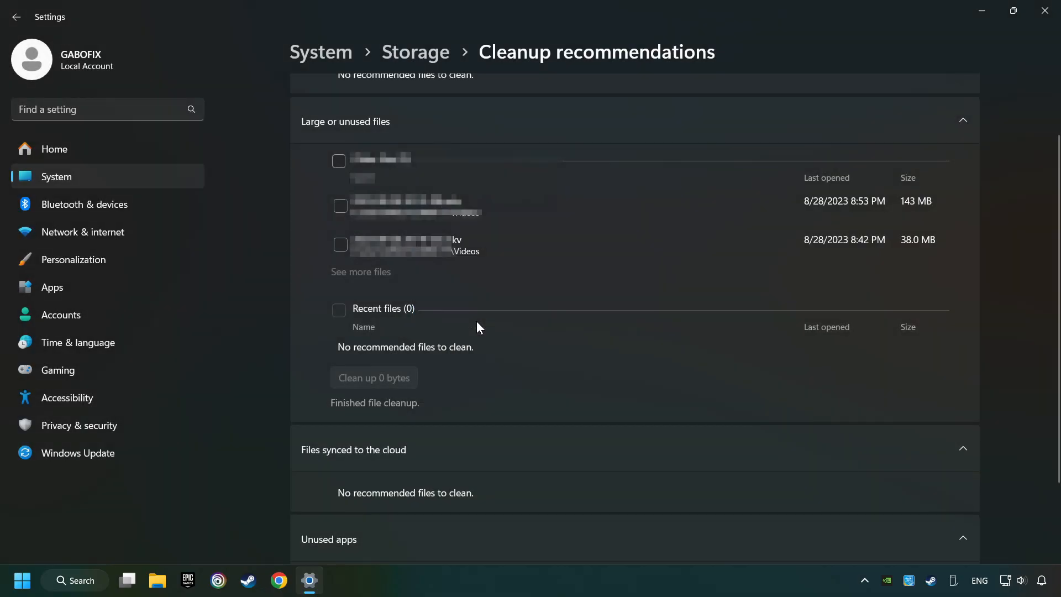
mouse_move(481, 332)
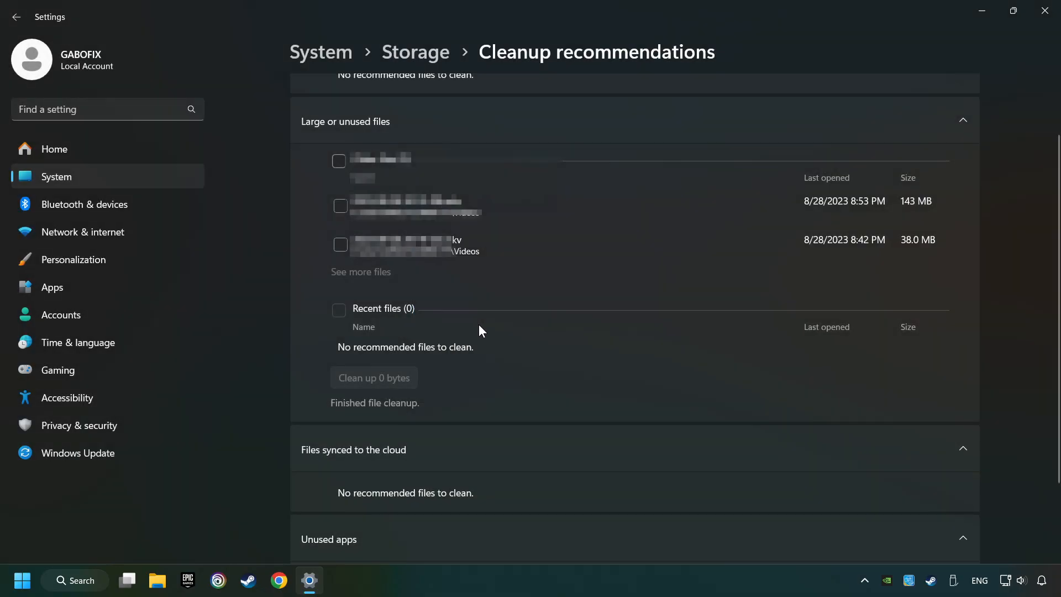
mouse_move(1043, 10)
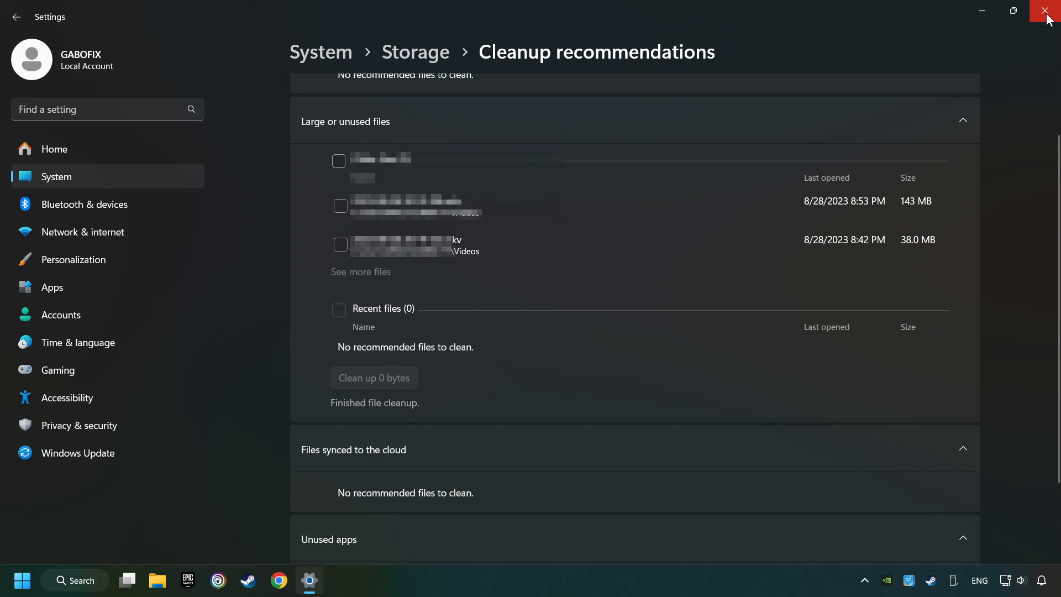
left_click(1043, 11)
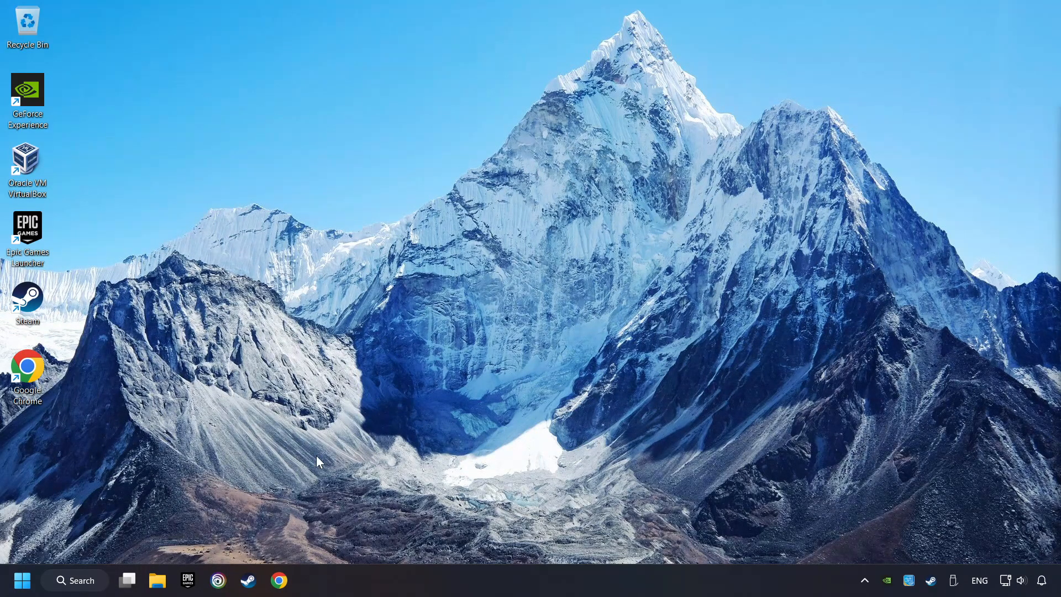
- Enter the Temp folder via %temp% search and select all its items
left_click(75, 580)
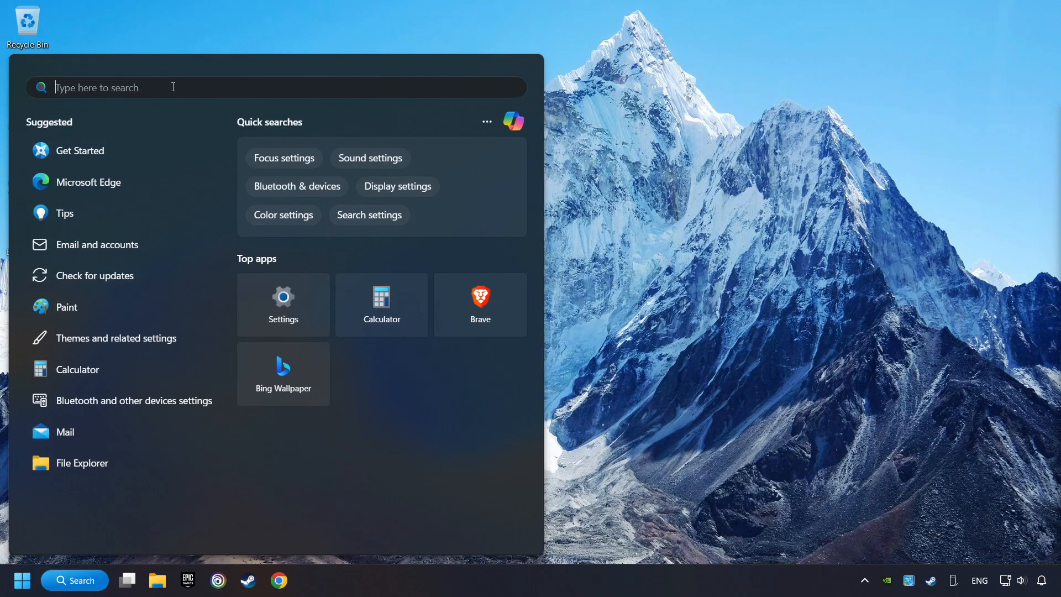
type("%temp%")
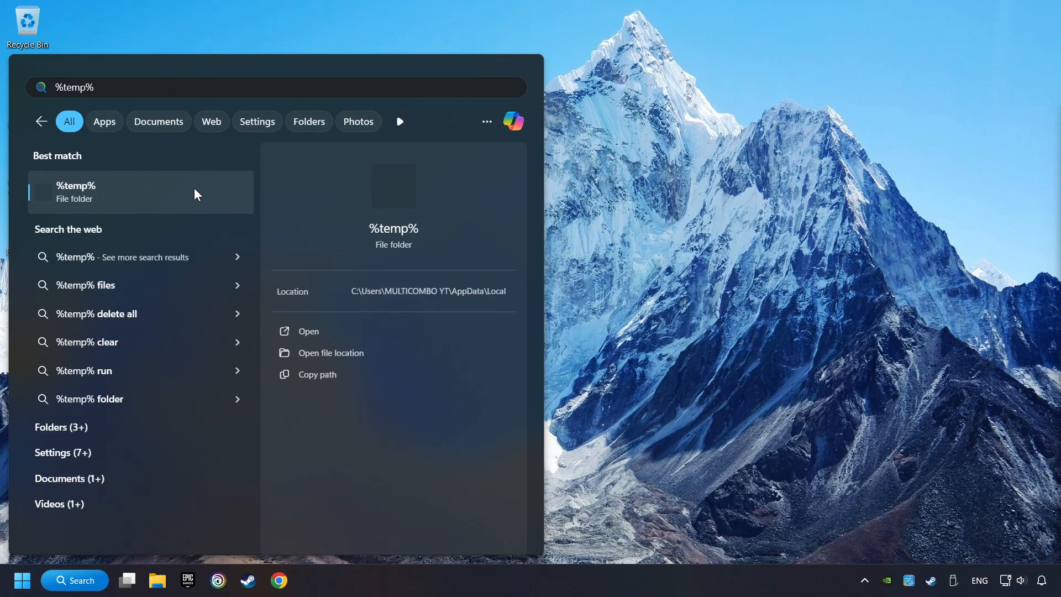
mouse_move(170, 197)
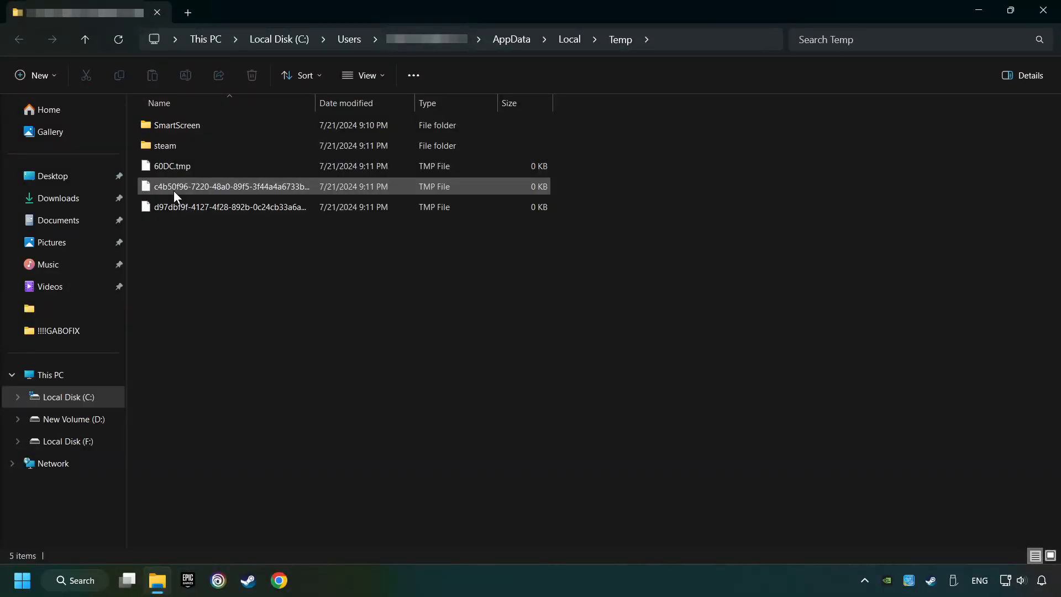
key("ctrl+a")
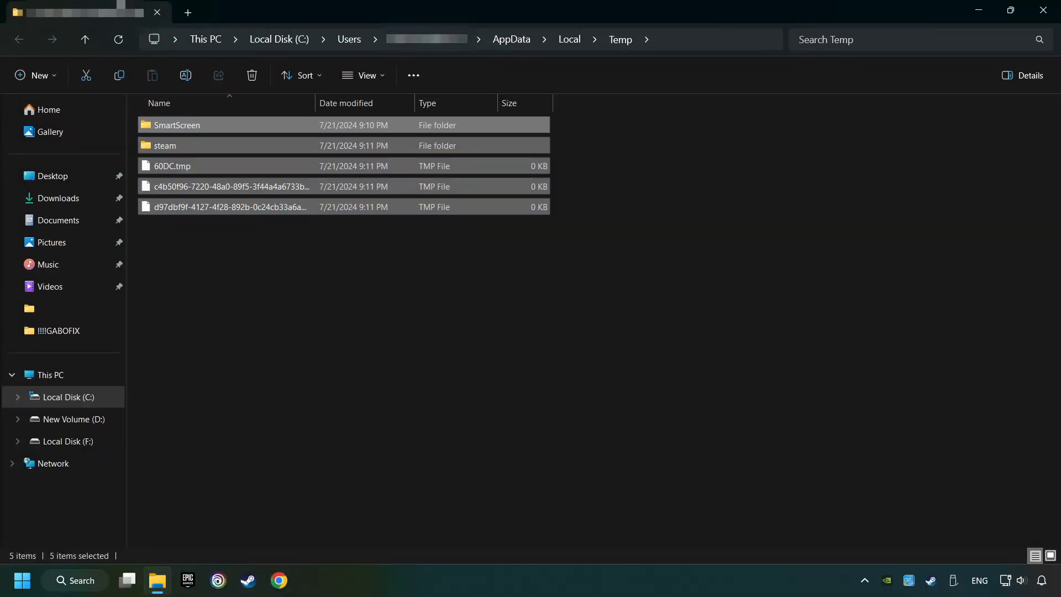
mouse_move(378, 229)
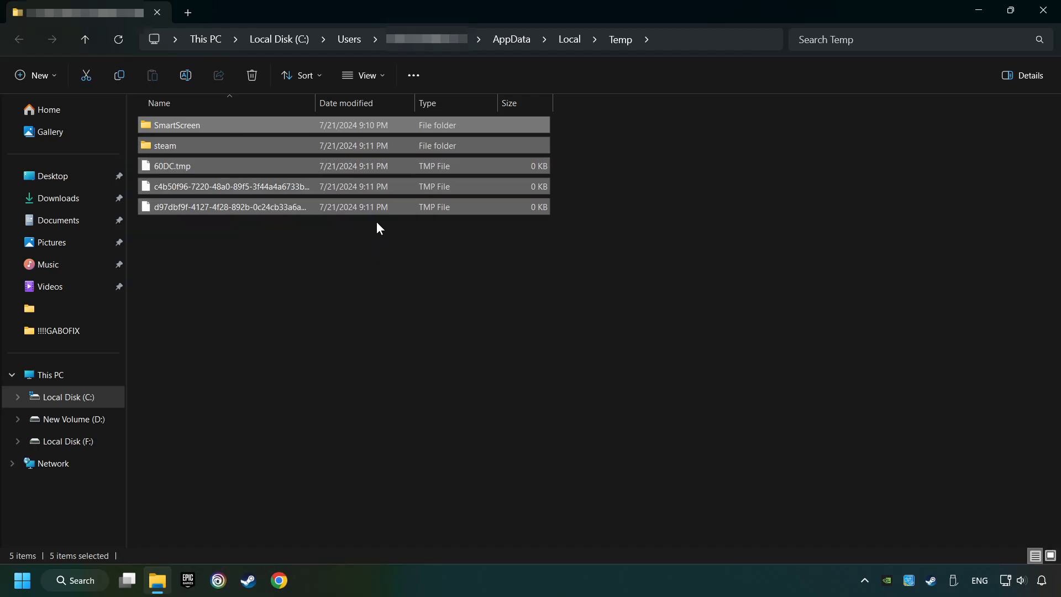
- Delete the selected temp items, skipping the file still in use
right_click(414, 168)
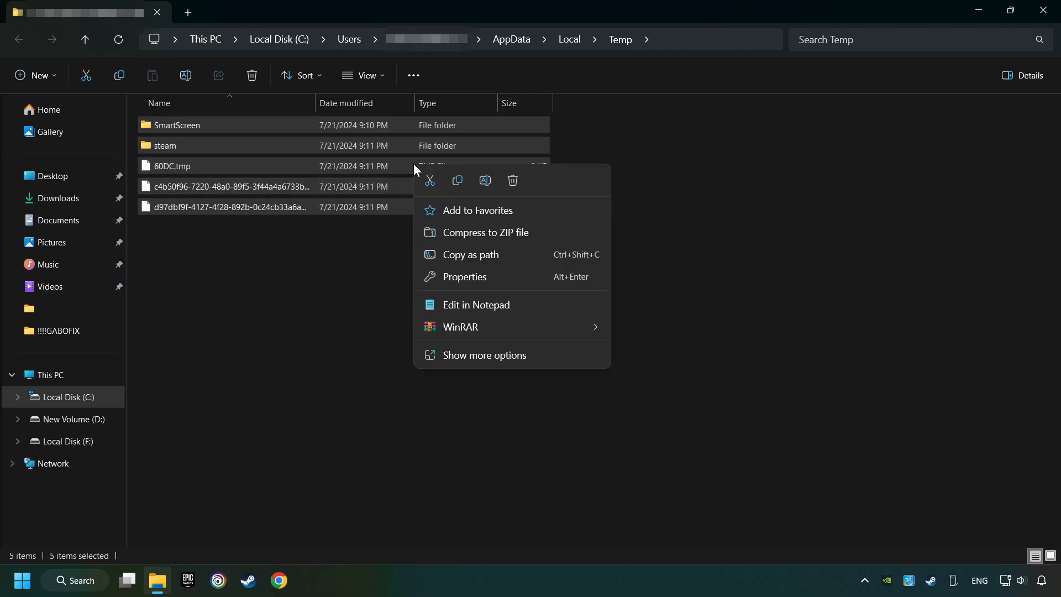
mouse_move(513, 181)
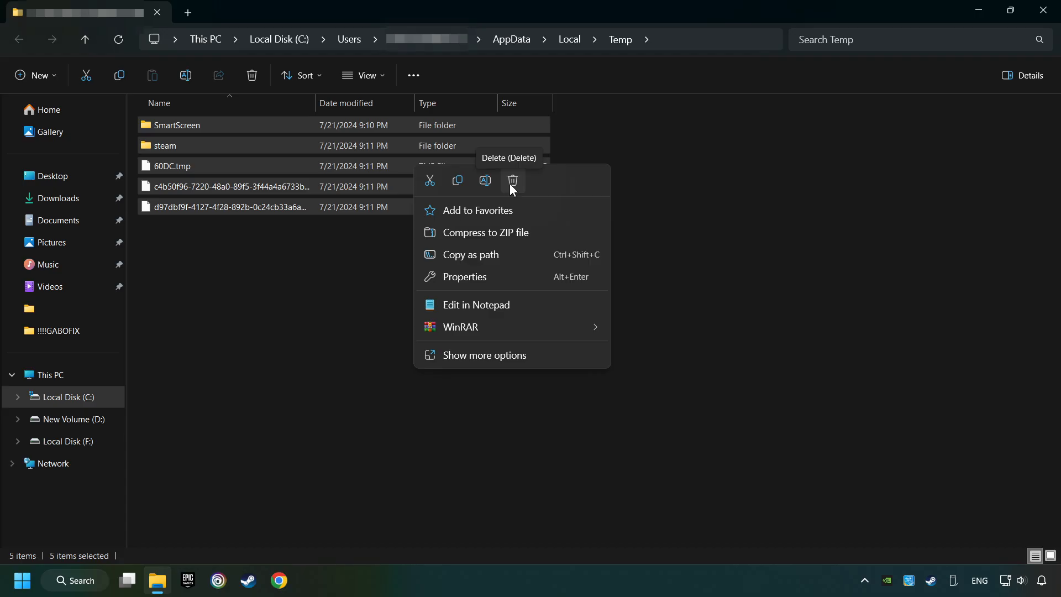
left_click(513, 181)
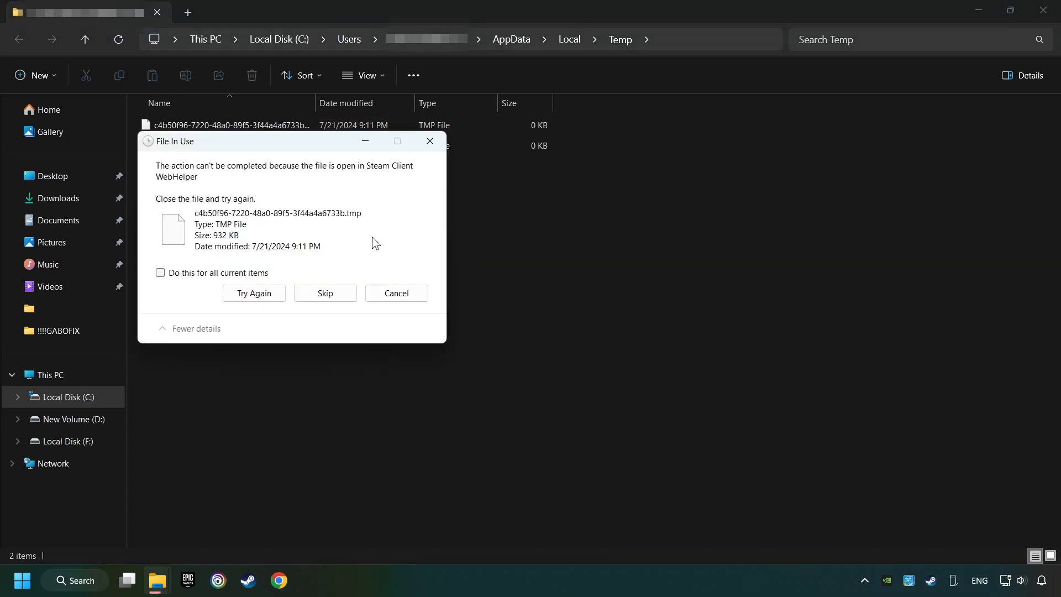
left_click(325, 293)
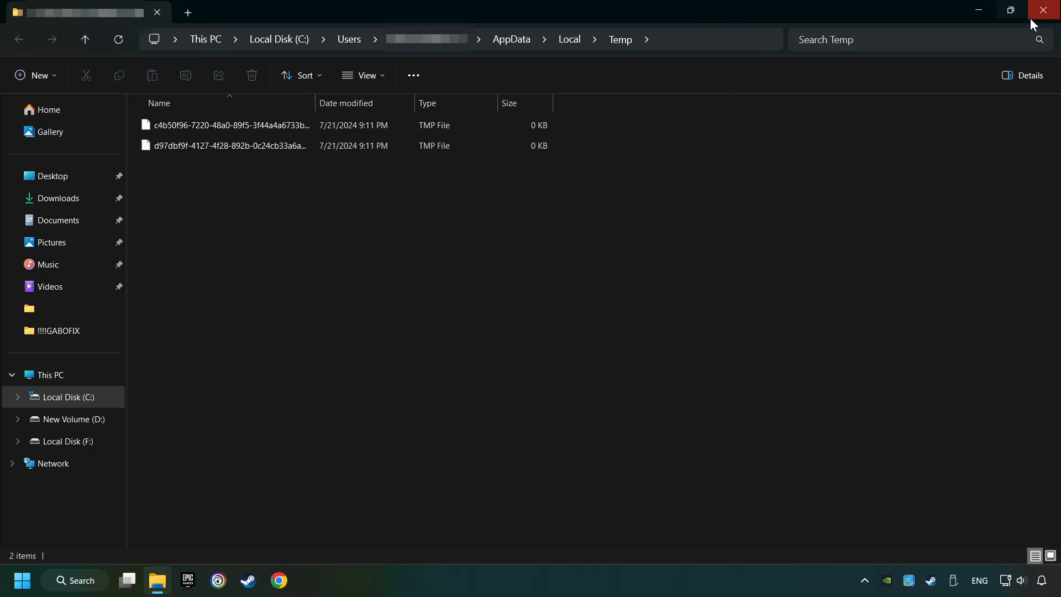
- Close the Temp folder and empty the Recycle Bin, permanently deleting the SmartScreen folder
left_click(1042, 10)
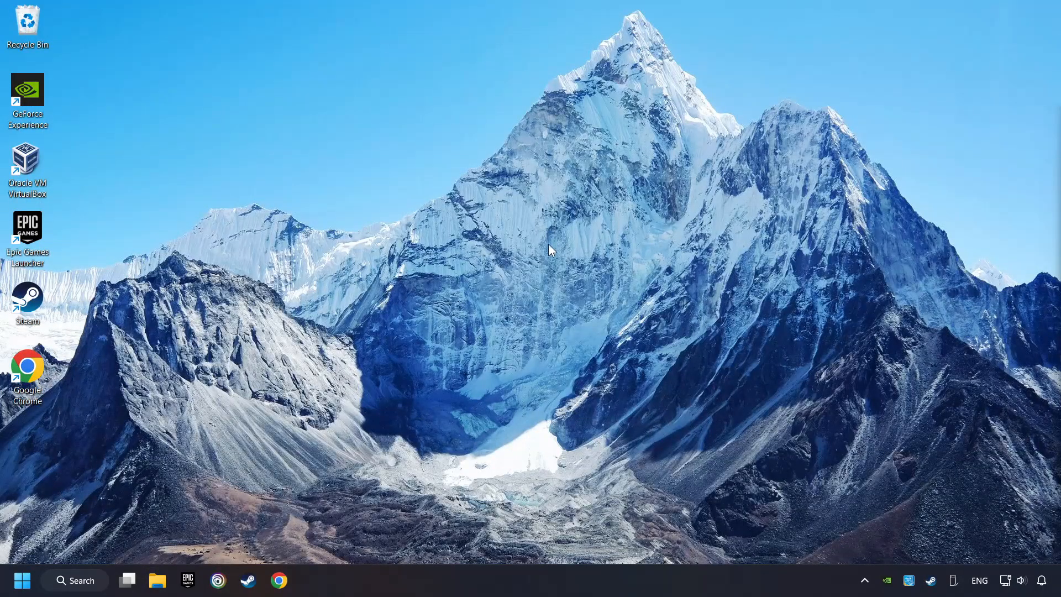
right_click(28, 22)
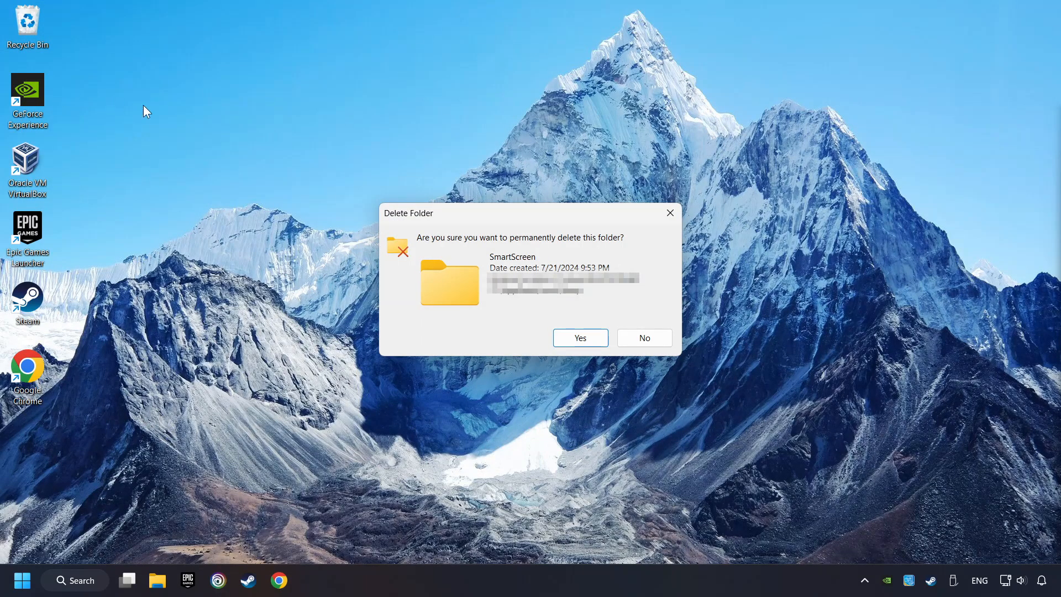
left_click(580, 338)
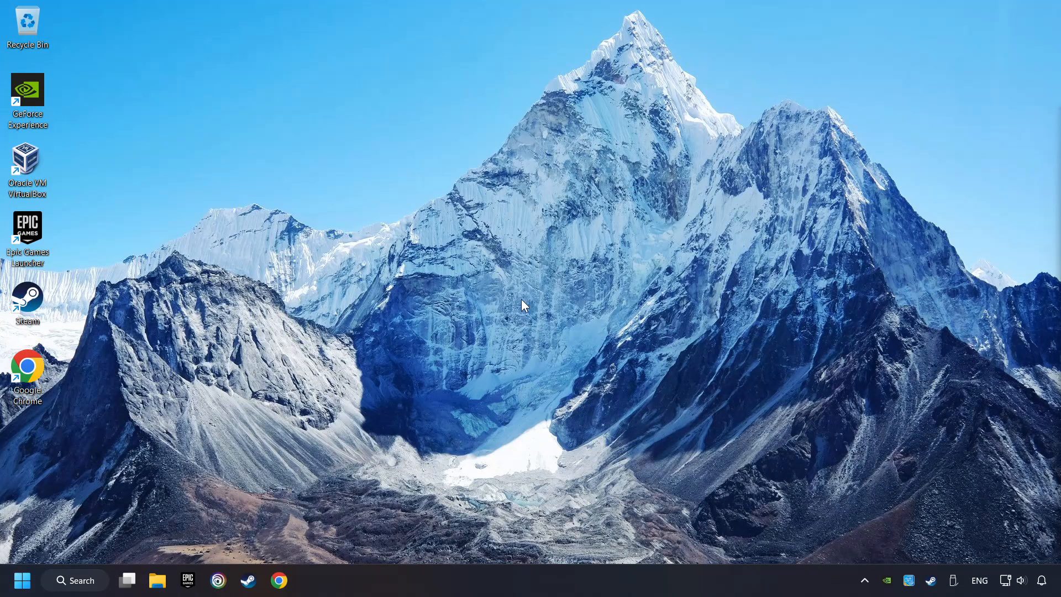
- In Device Manager, expand Display adapters and bring up actions for the NVIDIA GeForce GTX 1050 Ti
left_click(75, 580)
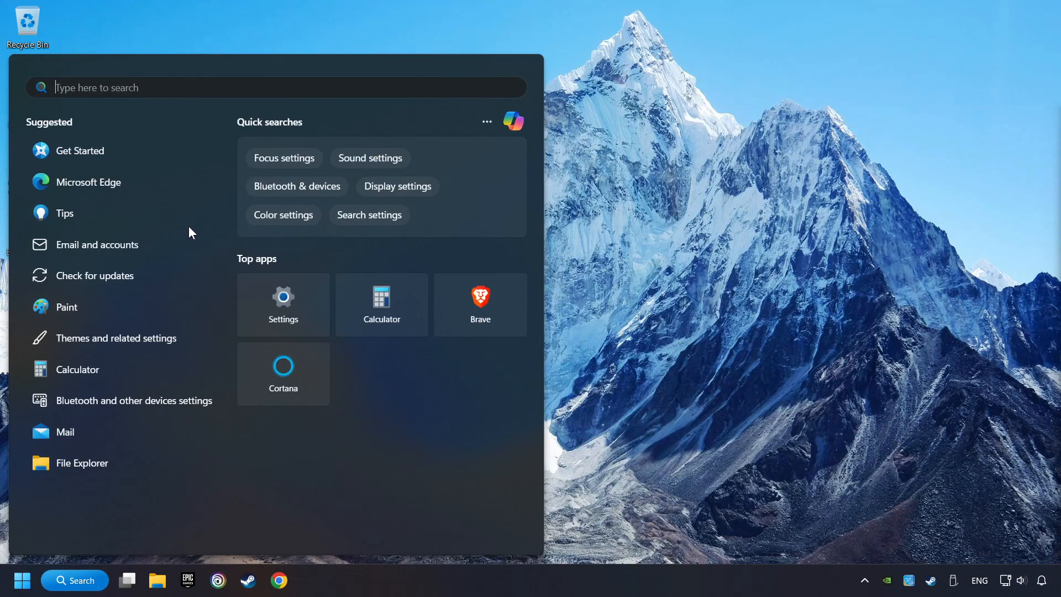
type("device manager")
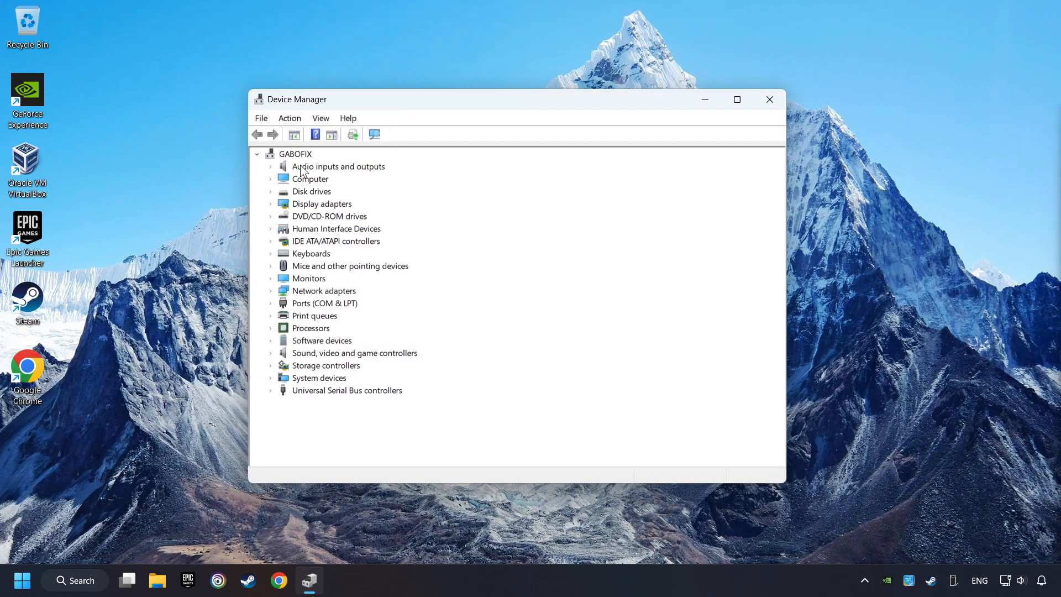
left_click(320, 203)
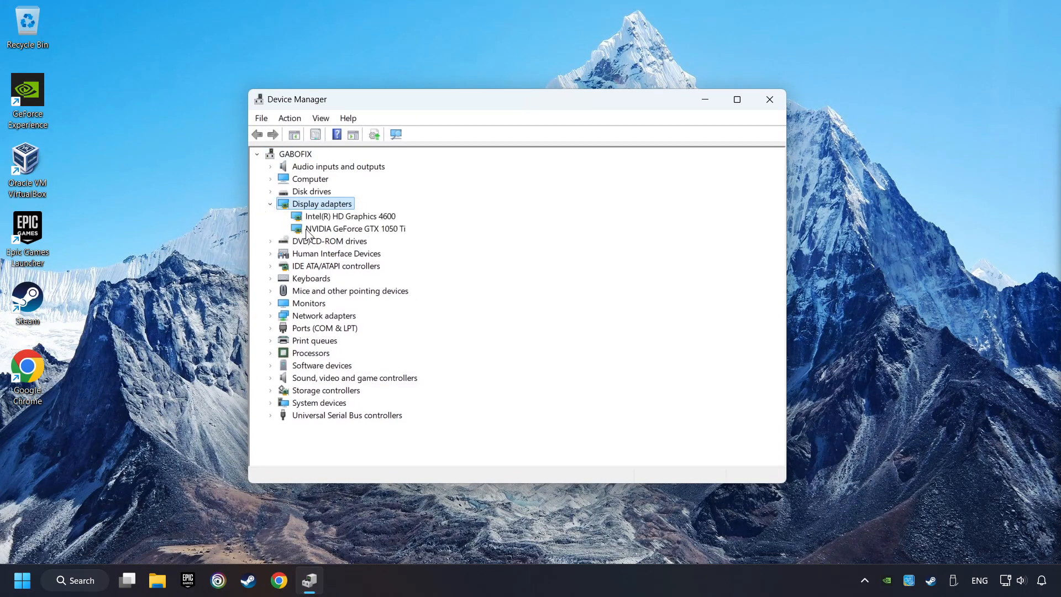
right_click(351, 227)
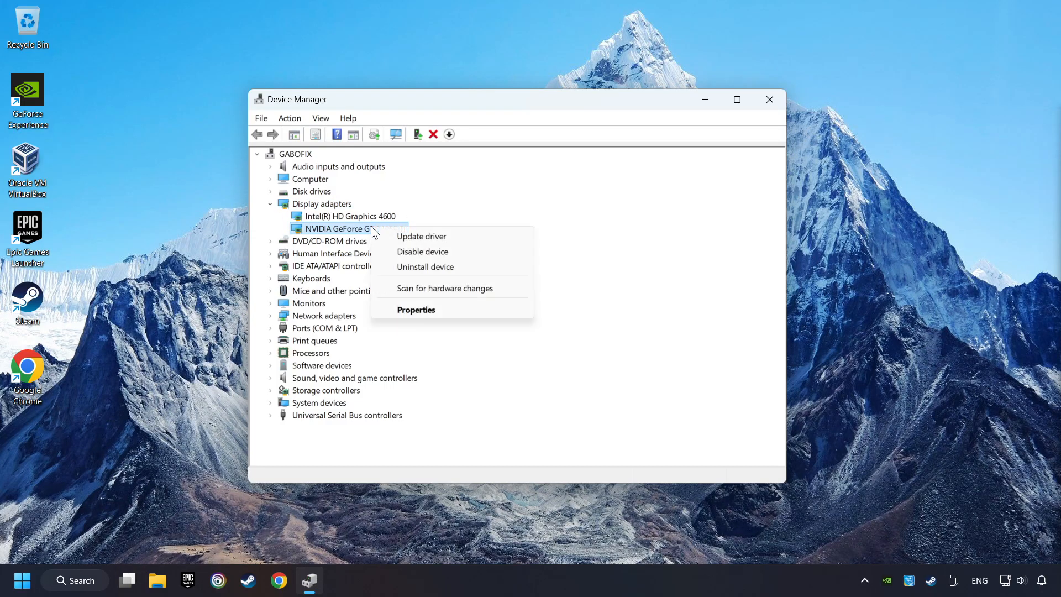
- Search automatically for a newer GTX 1050 Ti driver, confirm the best is installed, and close Device Manager
left_click(421, 235)
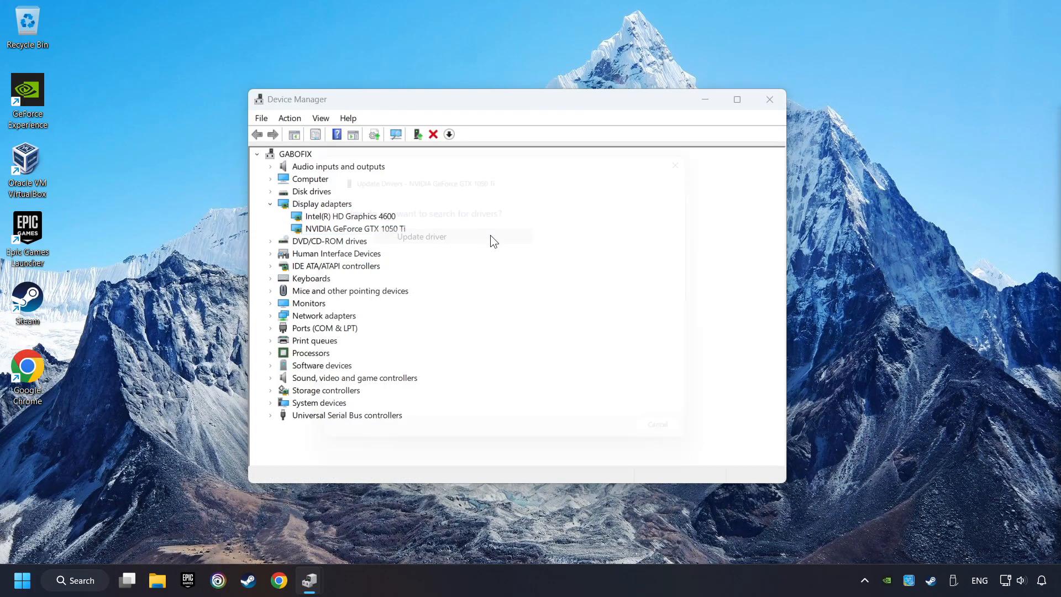
left_click(421, 237)
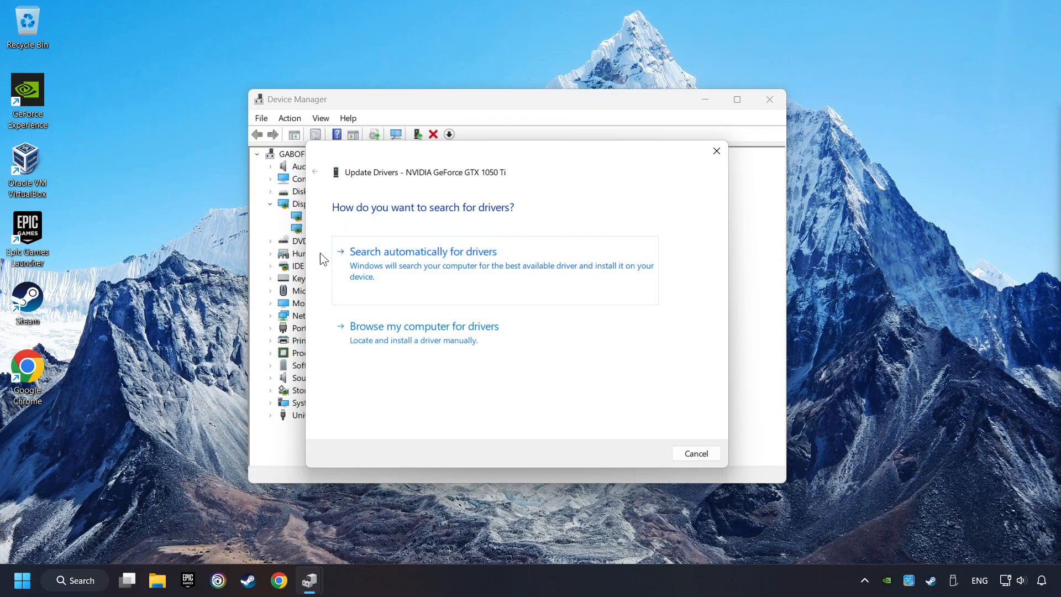
left_click(422, 252)
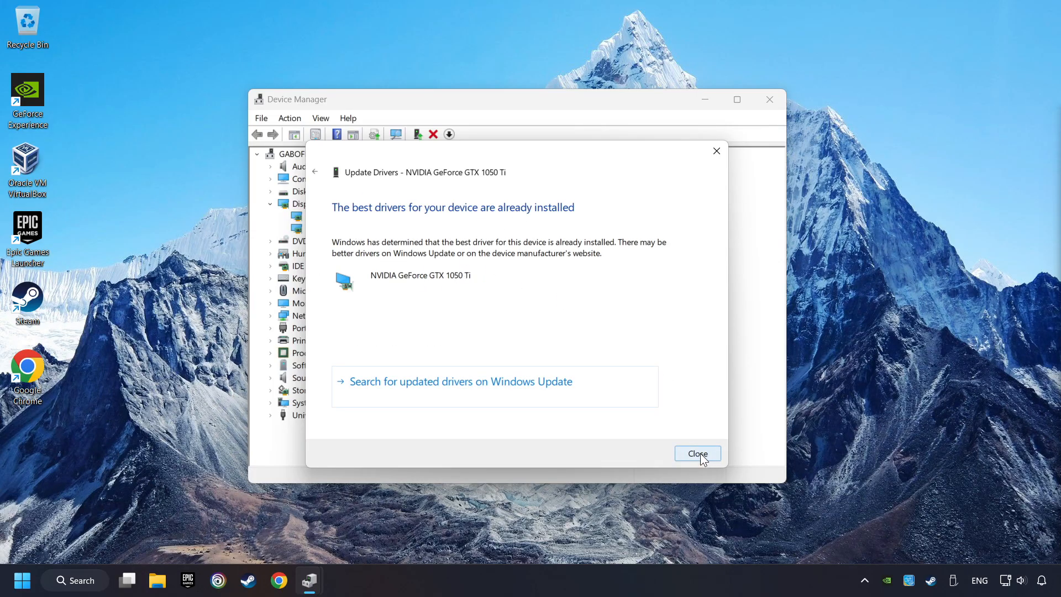
left_click(699, 453)
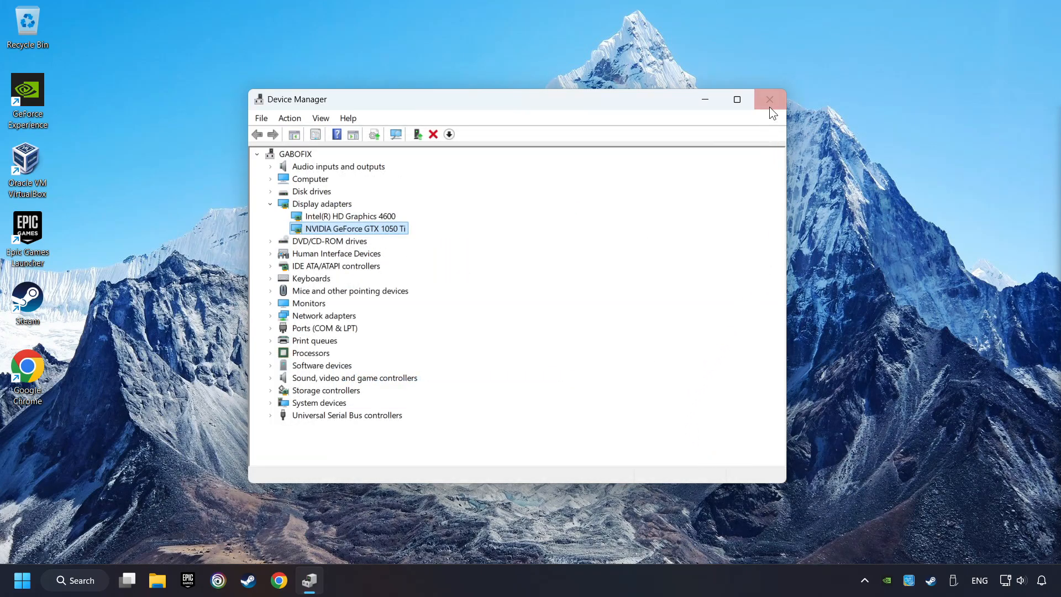
left_click(769, 100)
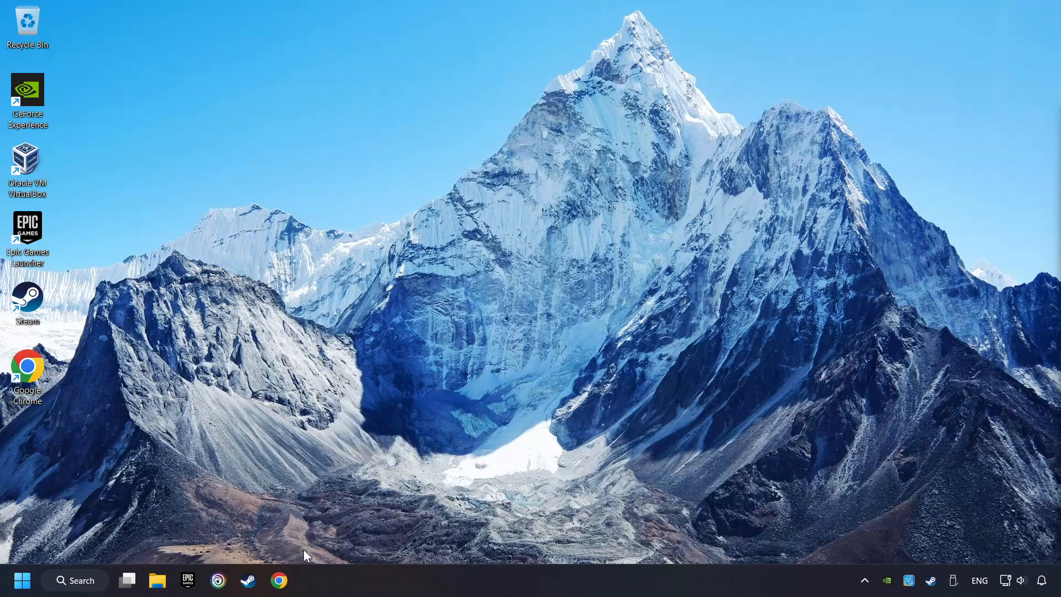
- Google 'nvidia geforce driver download' in Chrome and reach the Official GeForce Drivers page
left_click(282, 580)
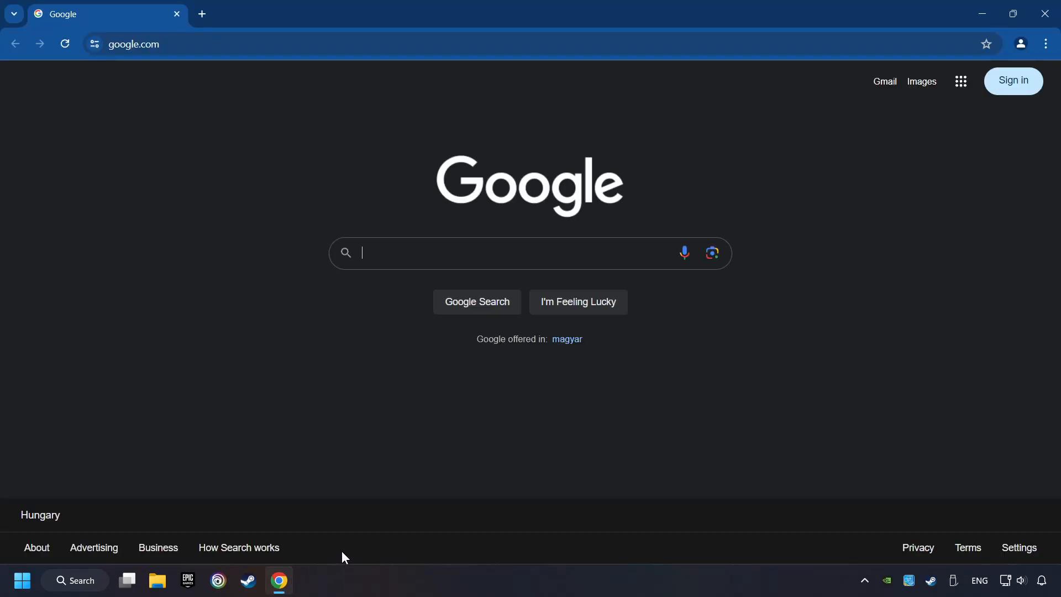
type("nvidia geforce driver download")
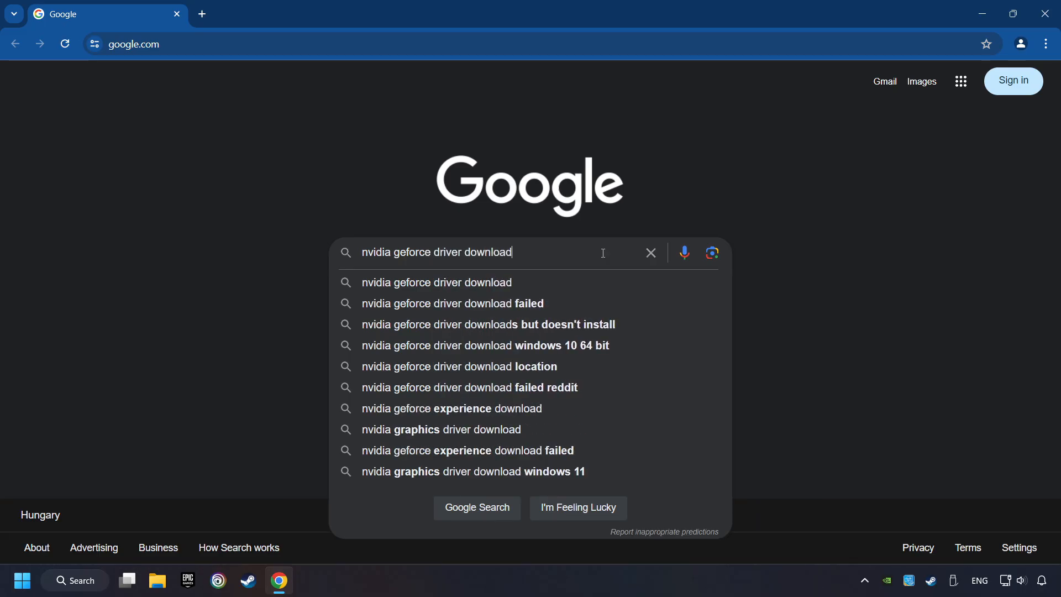
key("Enter")
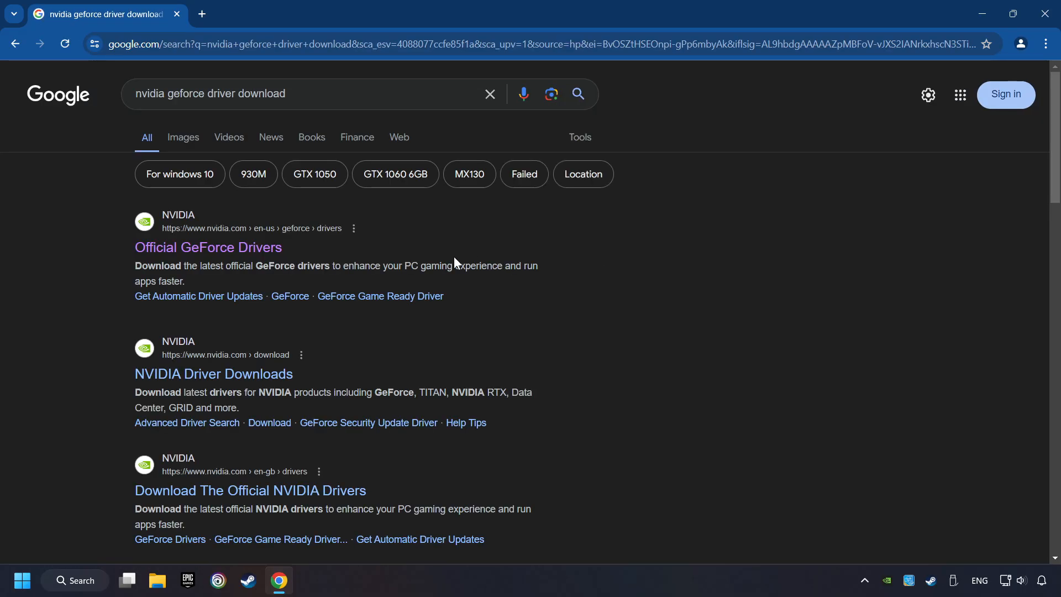
left_click(208, 248)
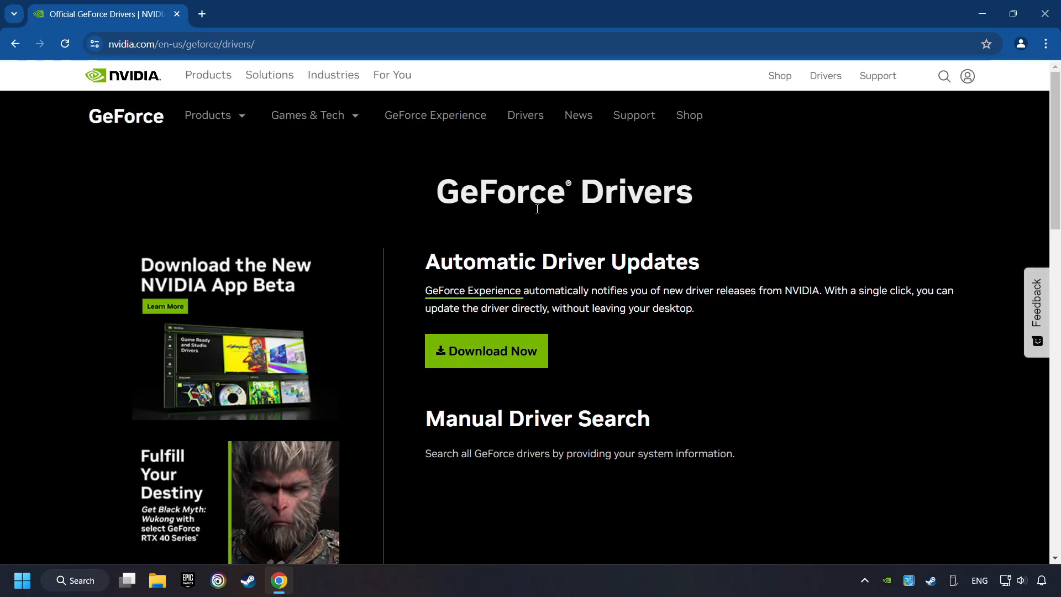
- Download GeForce Experience and view it in the recent downloads list
left_click(493, 351)
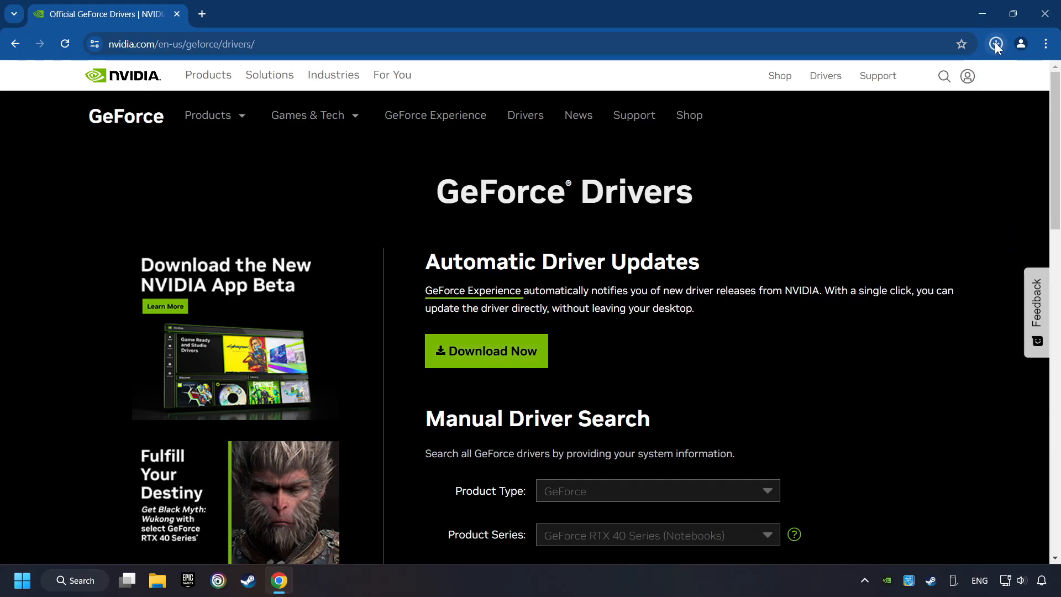
left_click(994, 44)
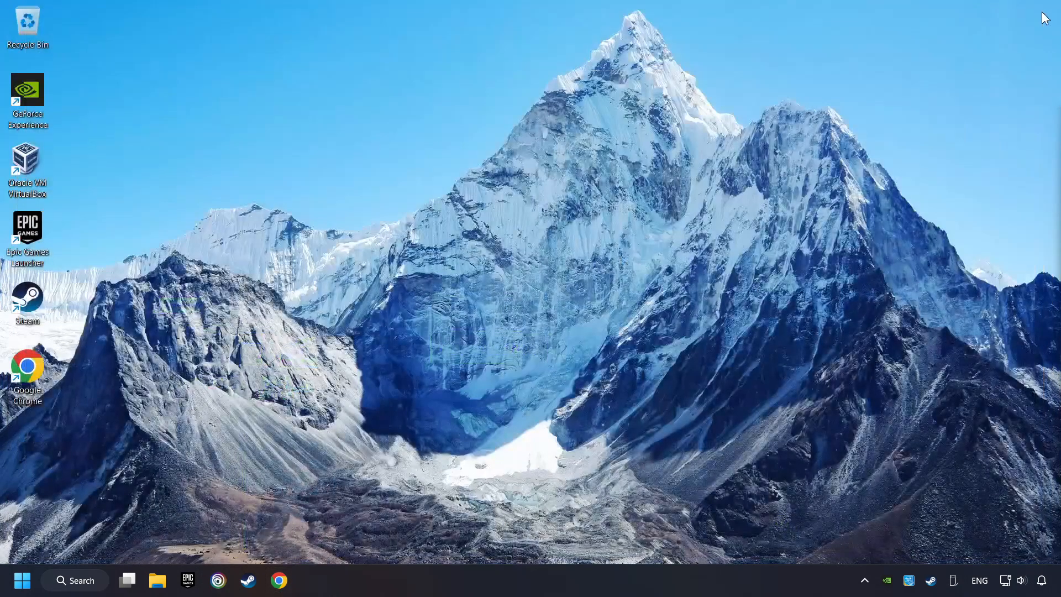
- Run the installer and agree to install GeForce Experience 3.28
double_click(28, 90)
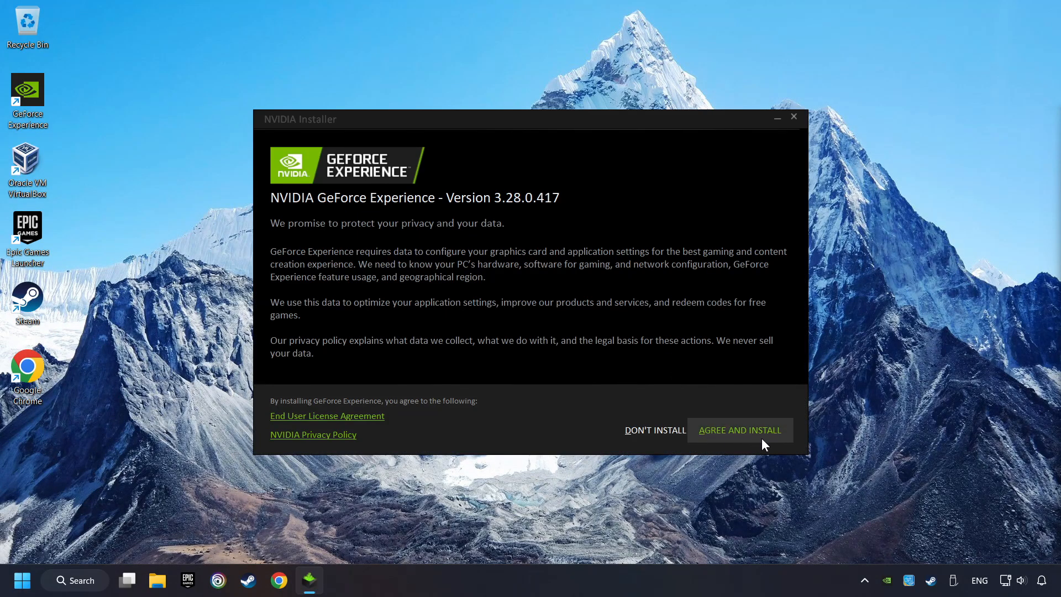
left_click(741, 429)
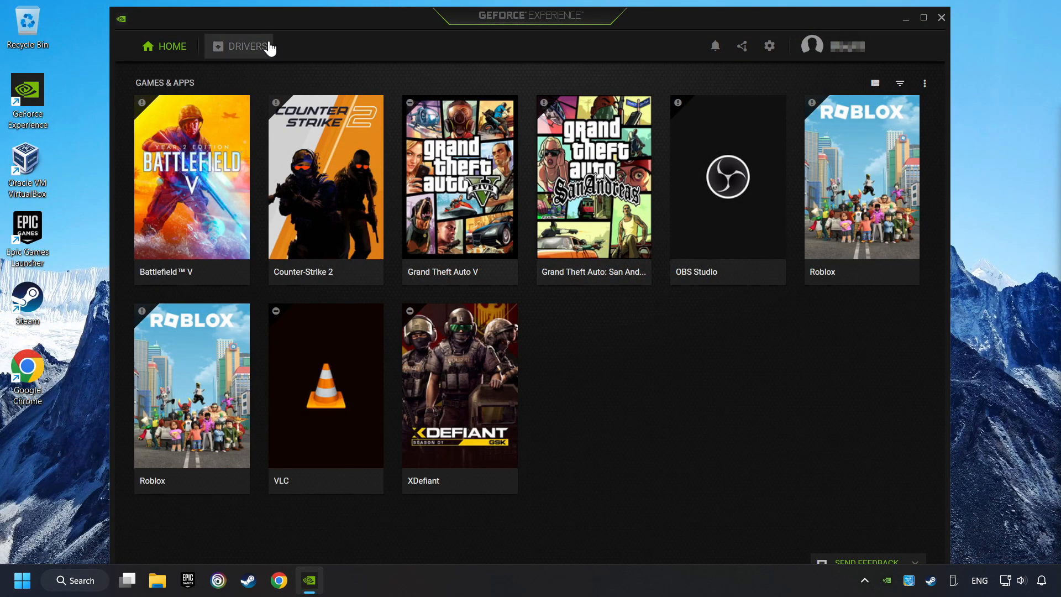
mouse_move(244, 56)
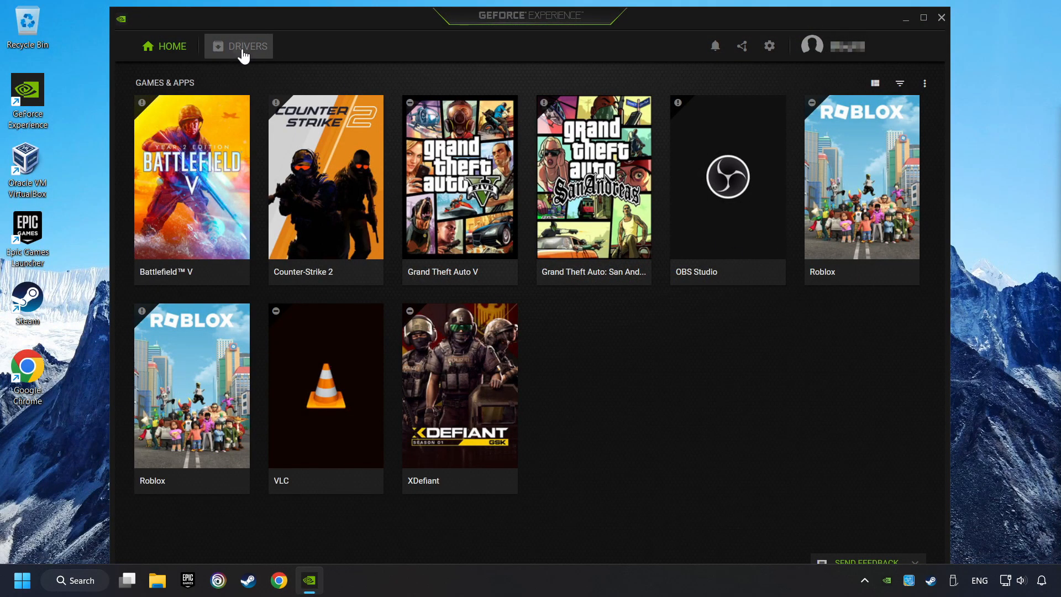
- Check Drivers for updates, confirming Game Ready Driver 556.12 is latest, then close the app
left_click(248, 46)
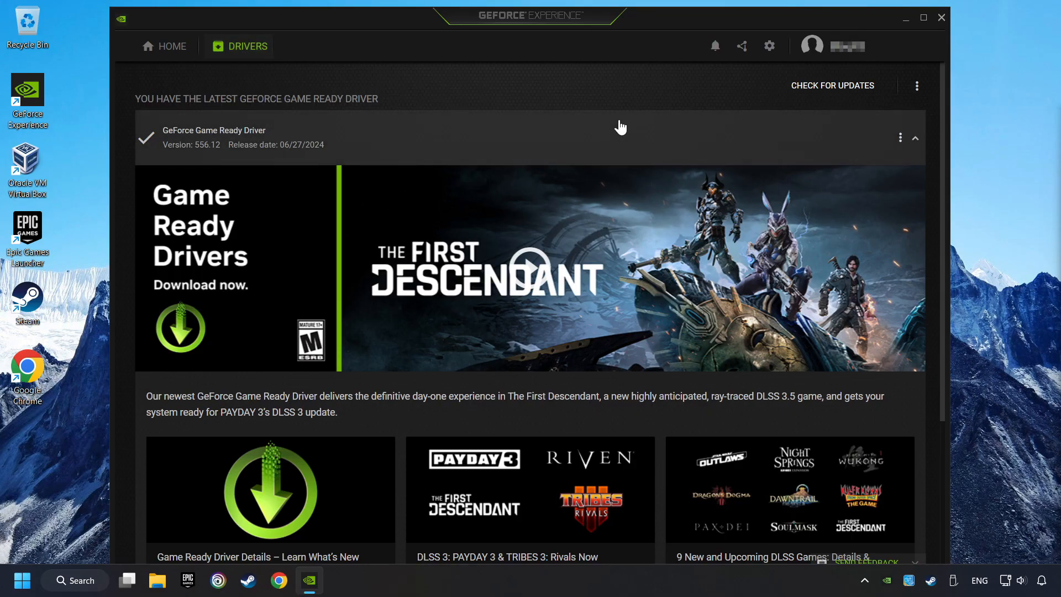
left_click(834, 86)
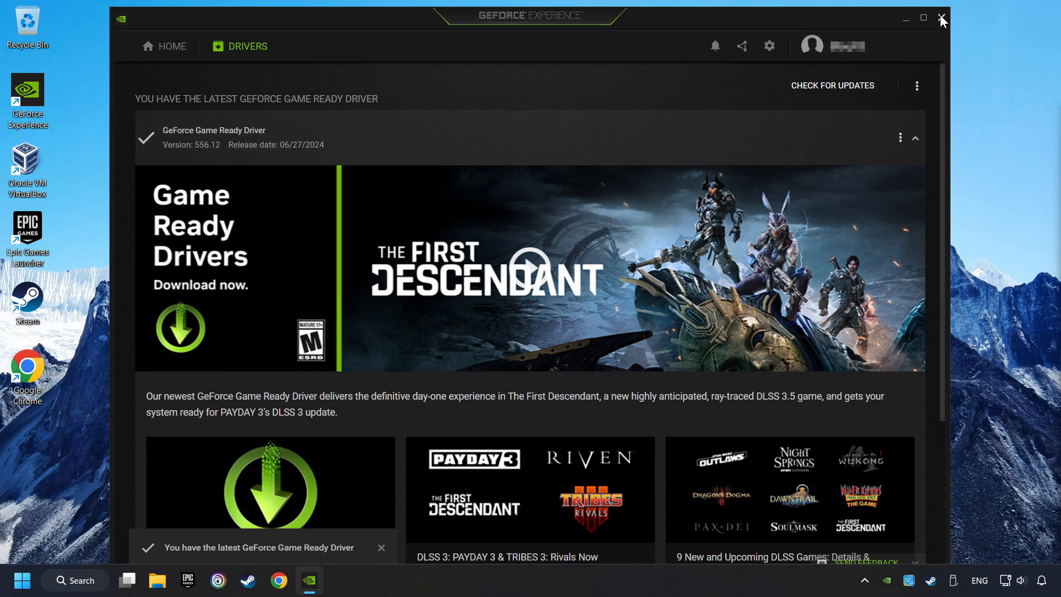
left_click(942, 18)
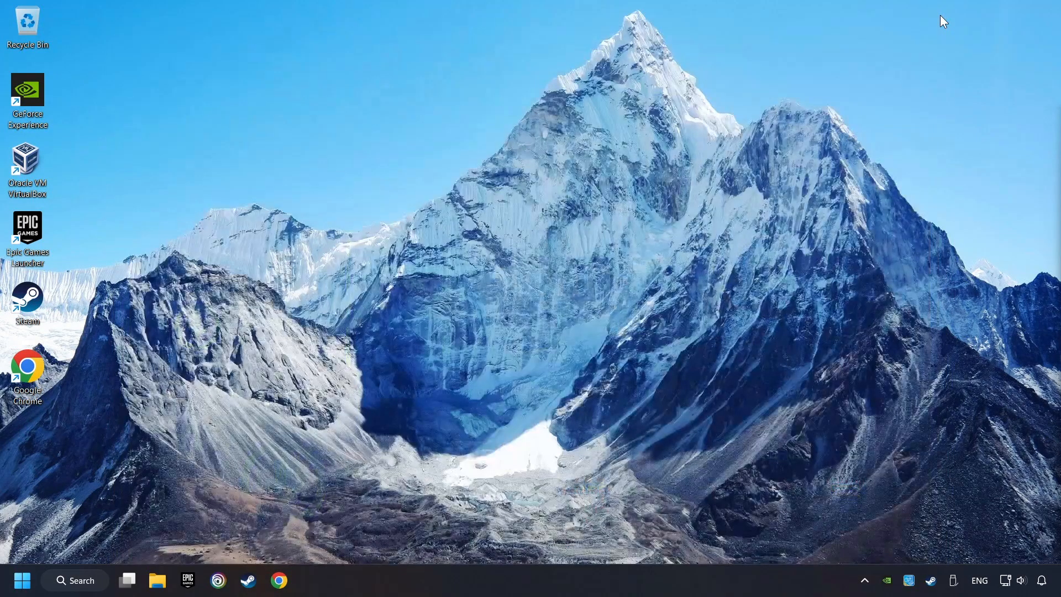
mouse_move(833, 91)
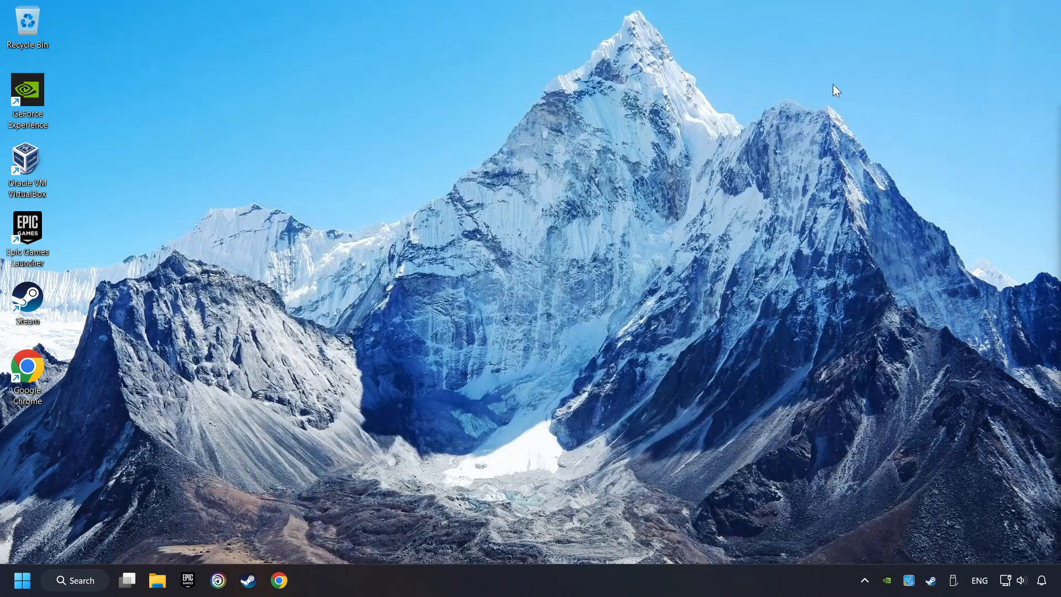
- Reach Graphics settings via search and add GAME.exe from Program Files (x86) to the list
left_click(75, 580)
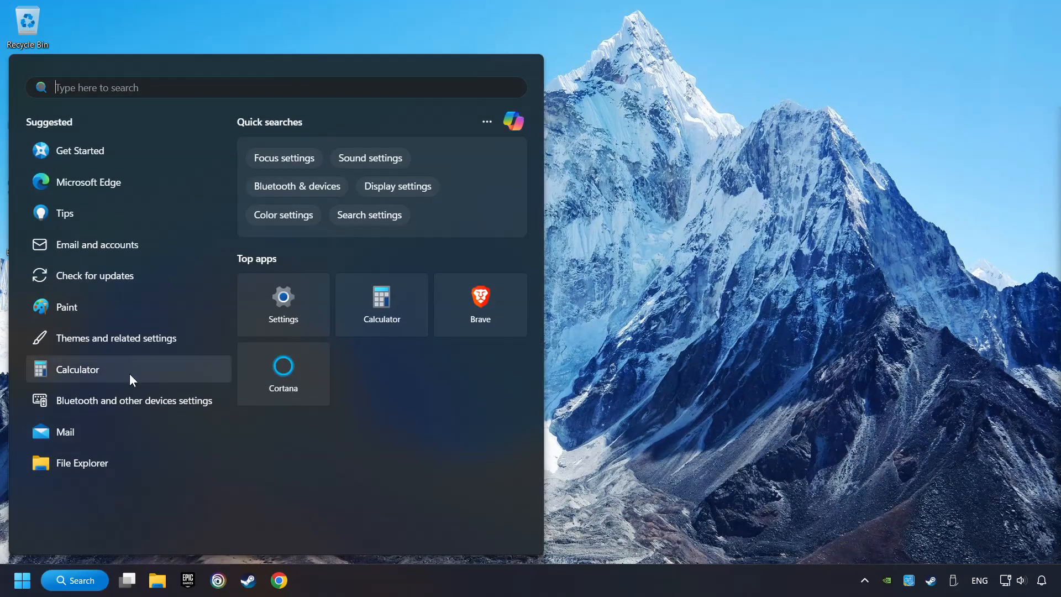
type("graphics settings")
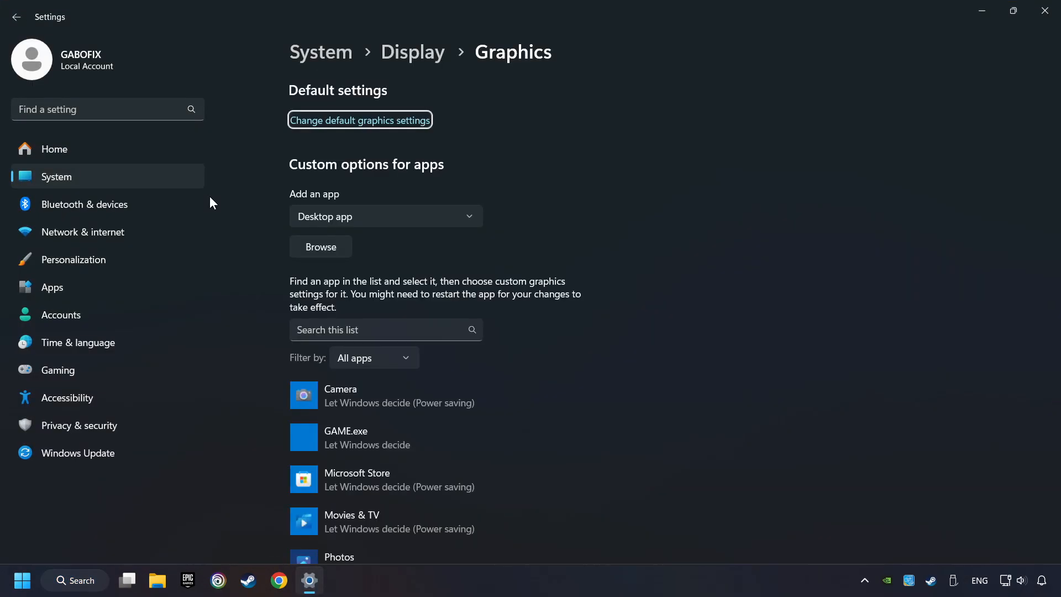
scroll("down", 3)
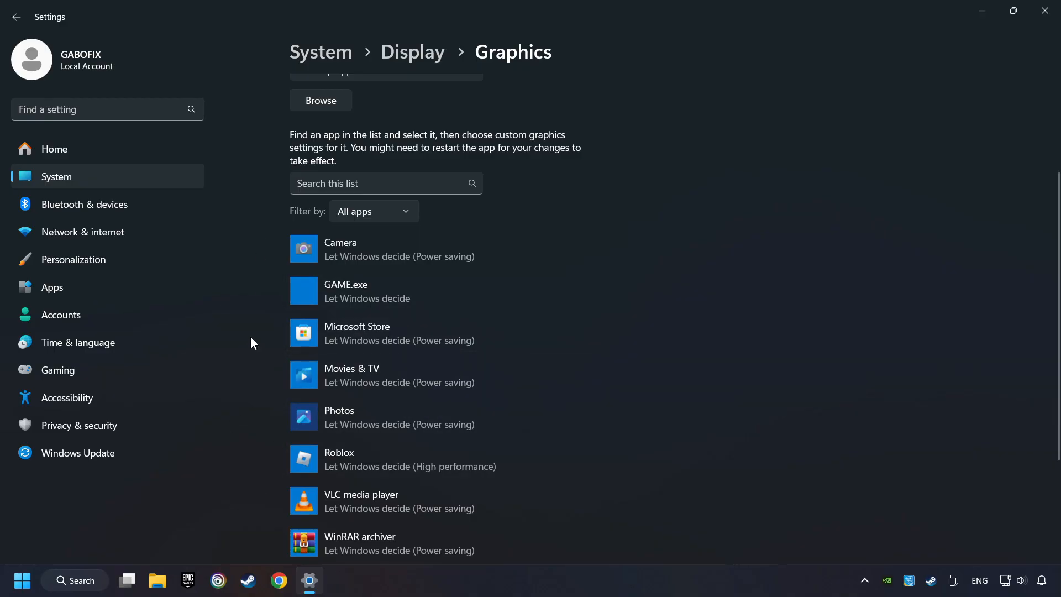
scroll("up", 3)
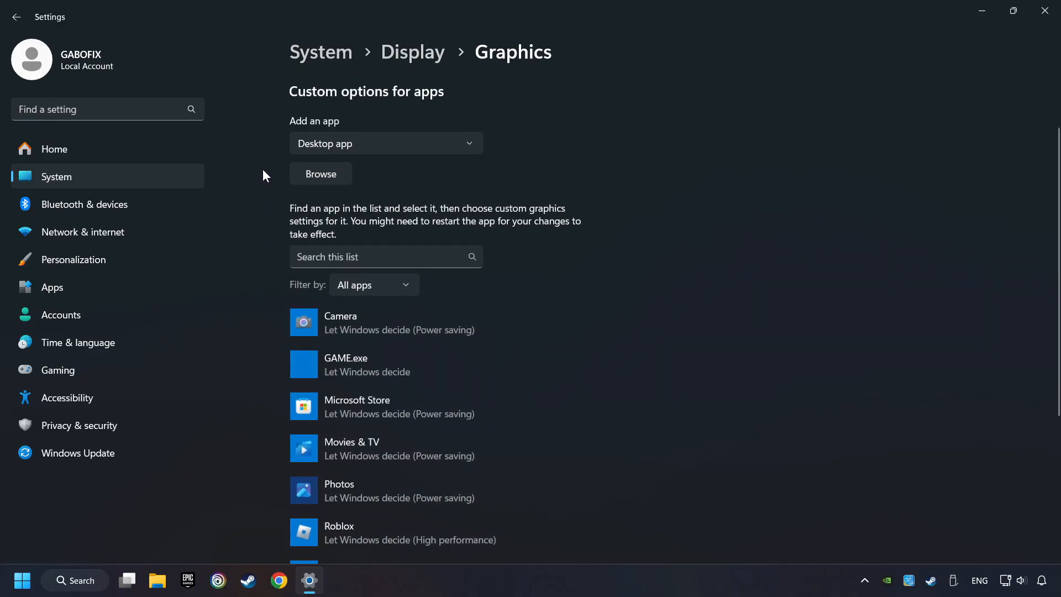
left_click(320, 174)
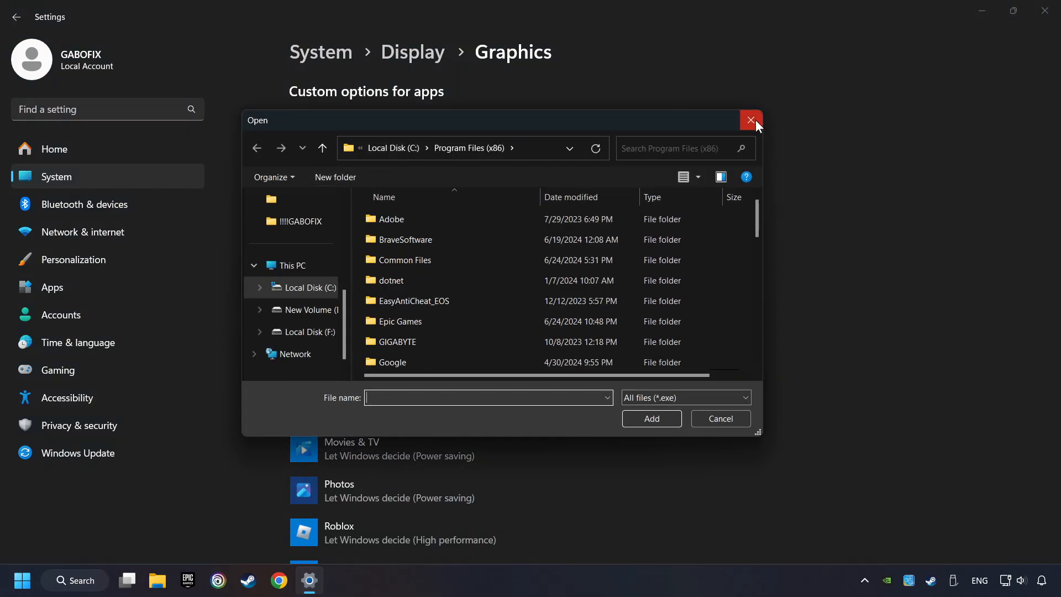
left_click(750, 119)
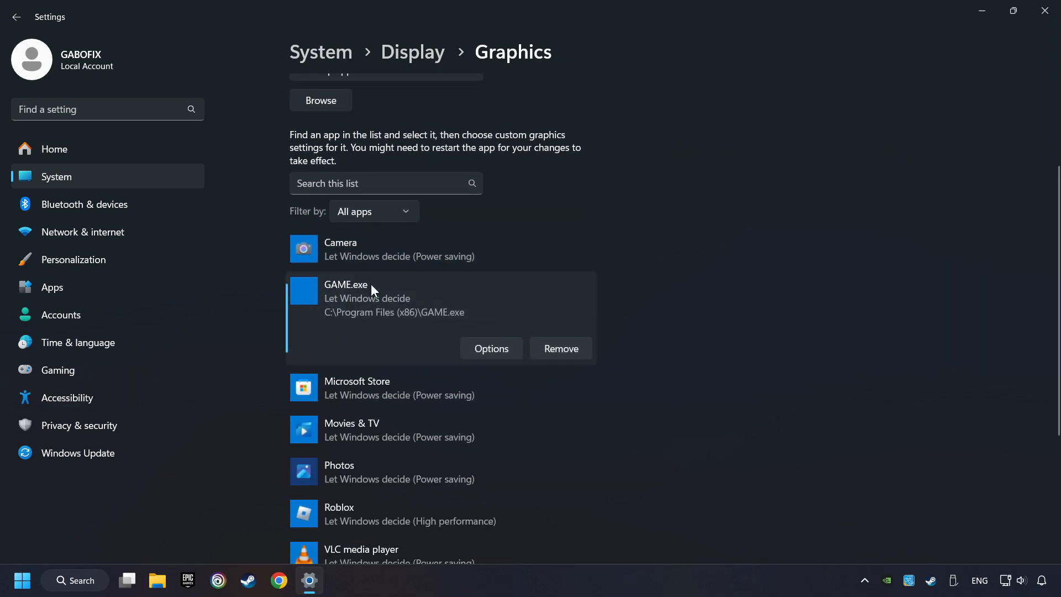
mouse_move(346, 314)
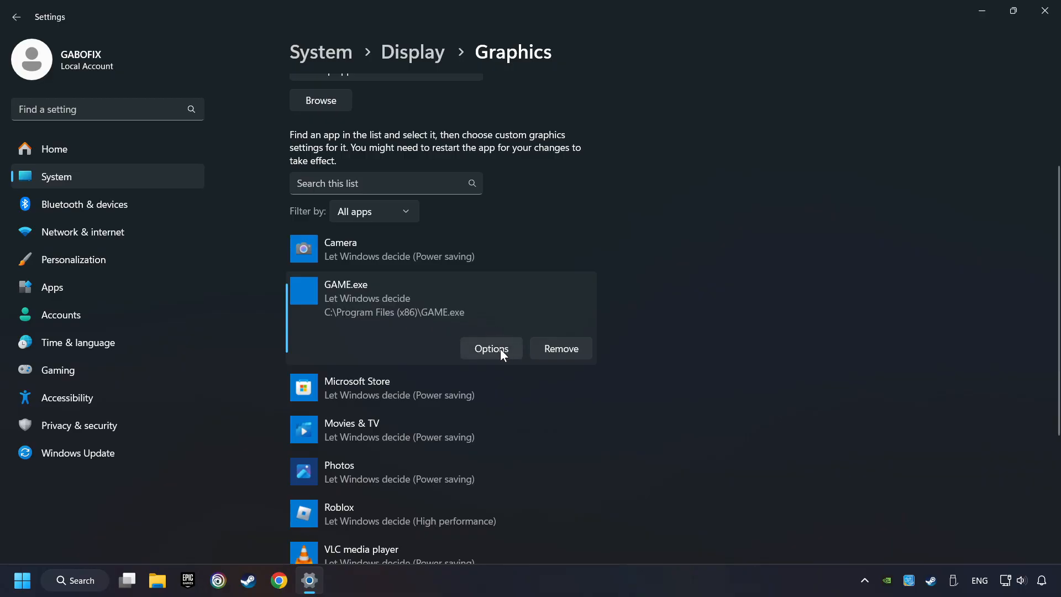
- Set GAME.exe to High performance on the GTX 1050 Ti, save, and close Settings
left_click(490, 348)
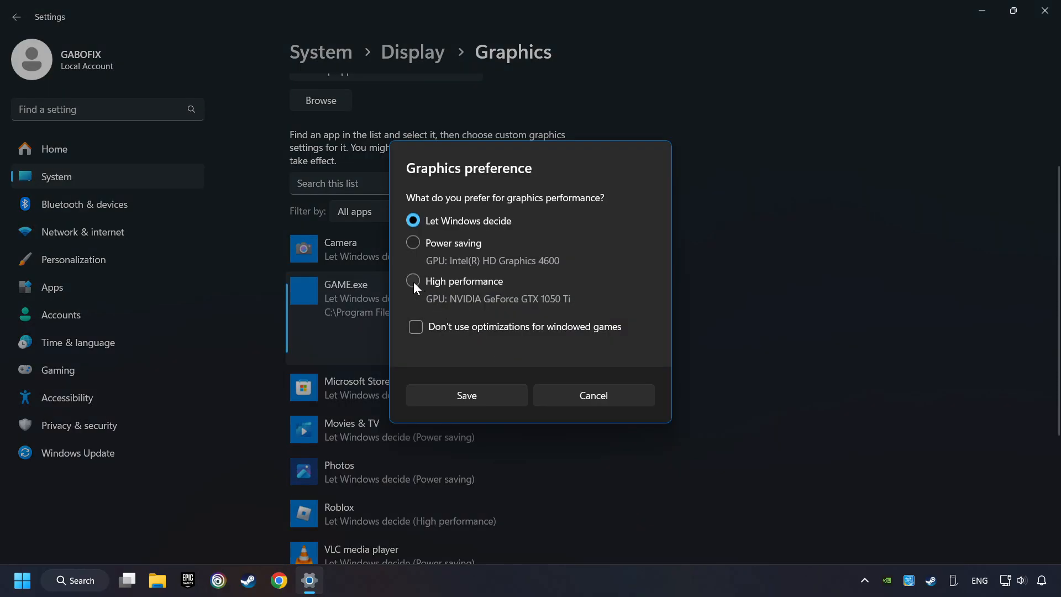
left_click(413, 281)
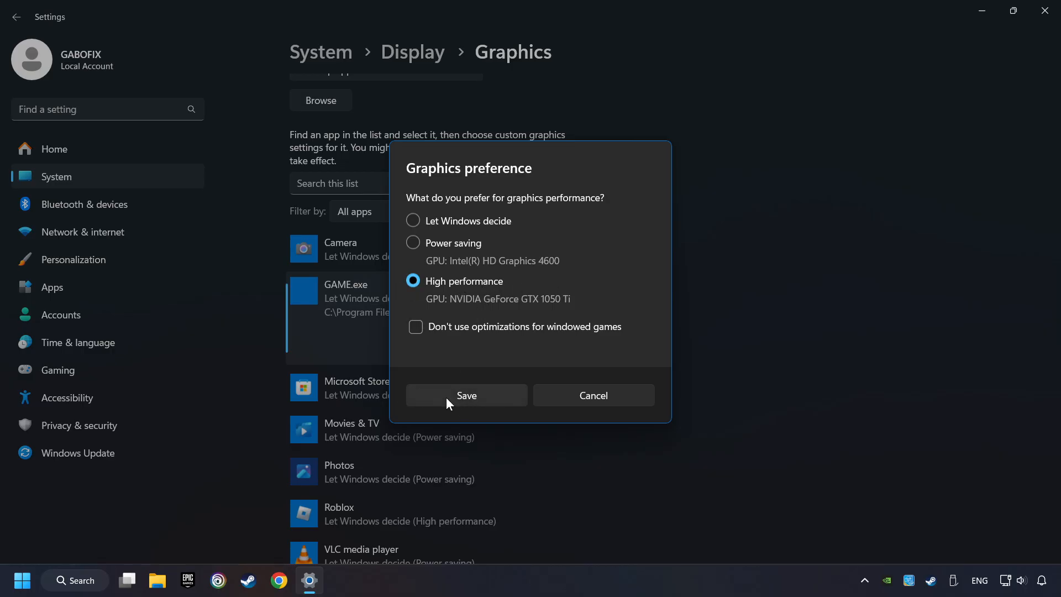
left_click(466, 394)
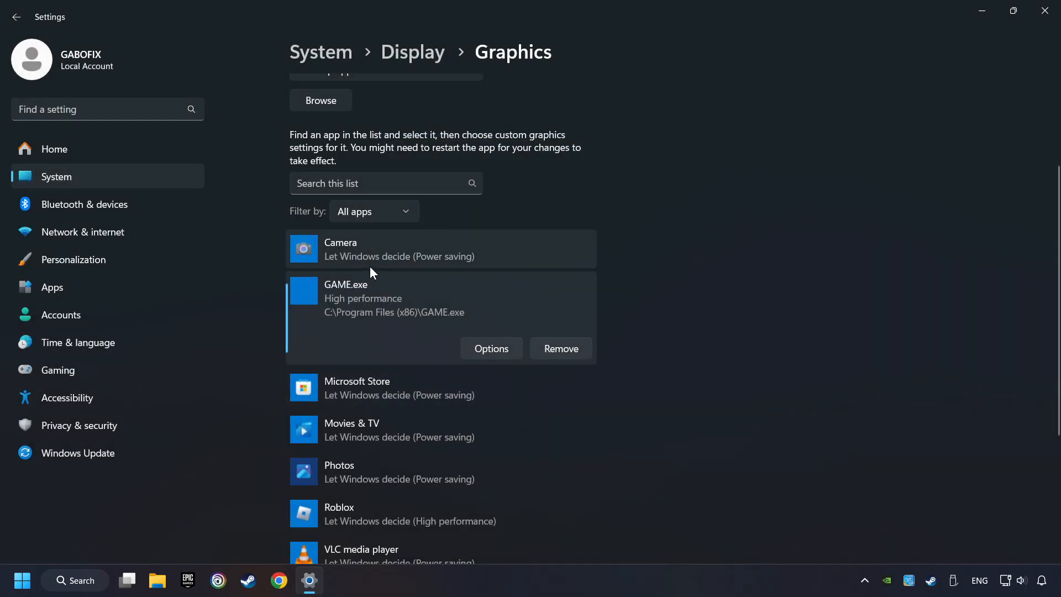
mouse_move(1031, 24)
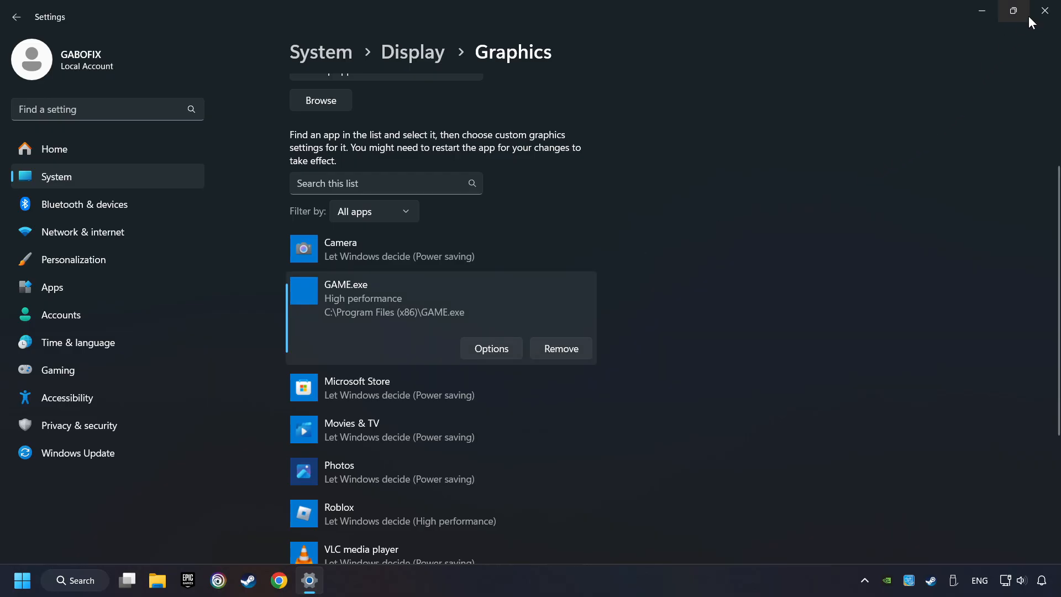
left_click(1045, 10)
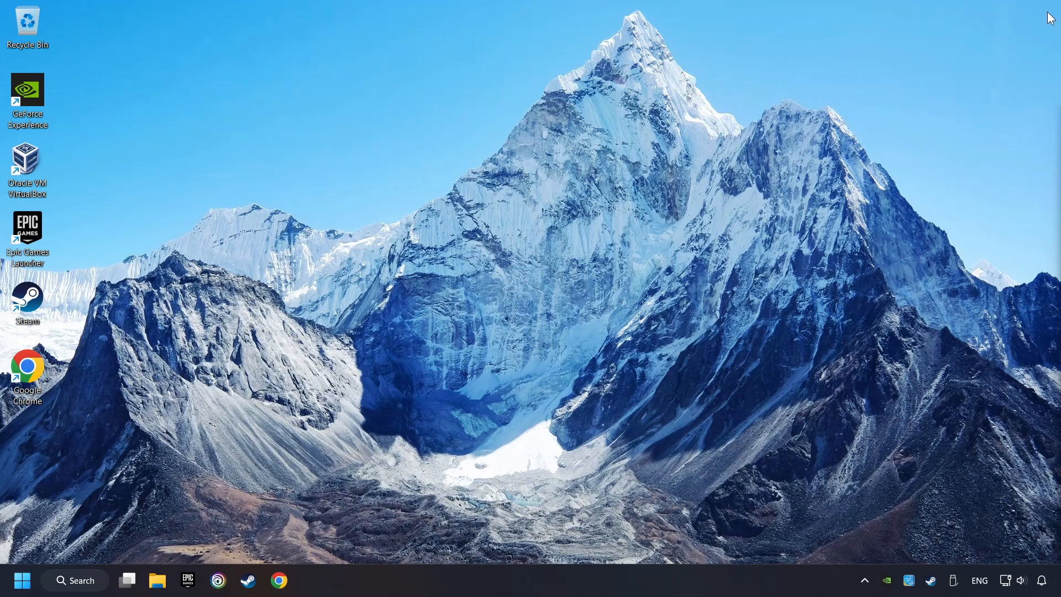
mouse_move(490, 278)
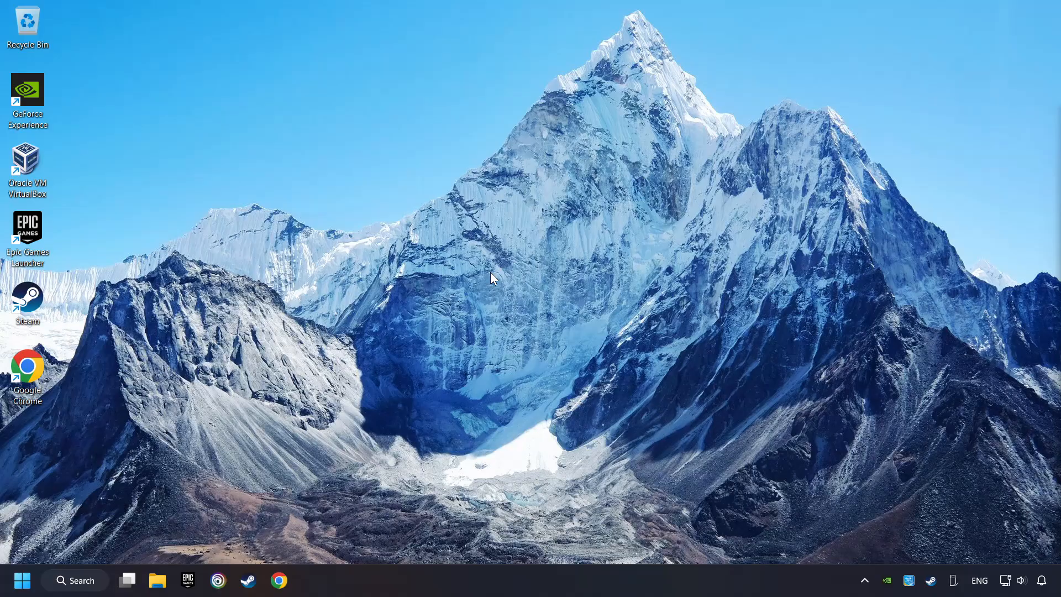
- Open the NVIDIA Control Panel from the desktop right-click menu
right_click(493, 279)
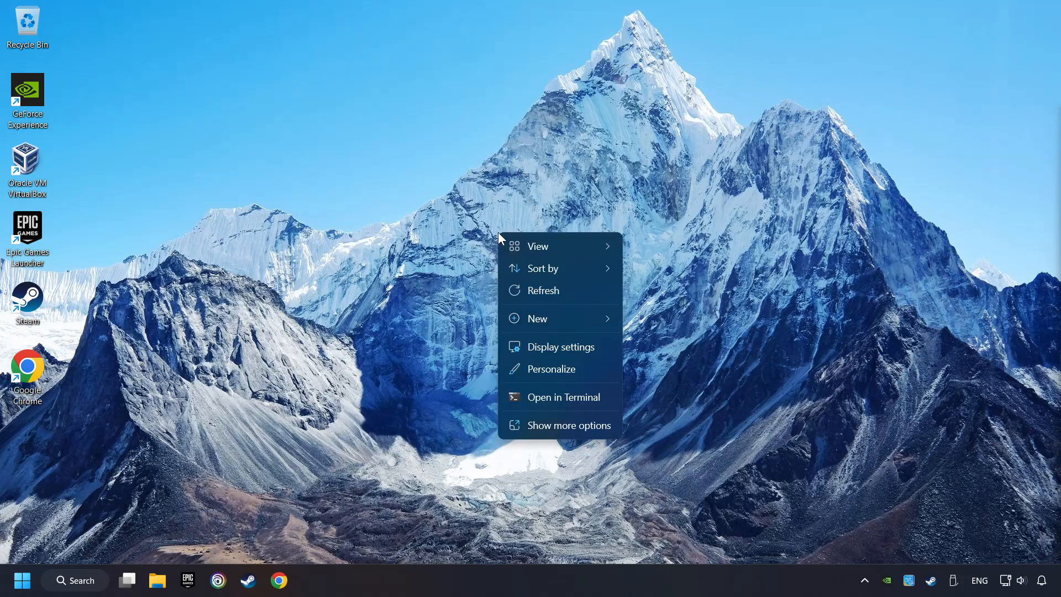
left_click(557, 431)
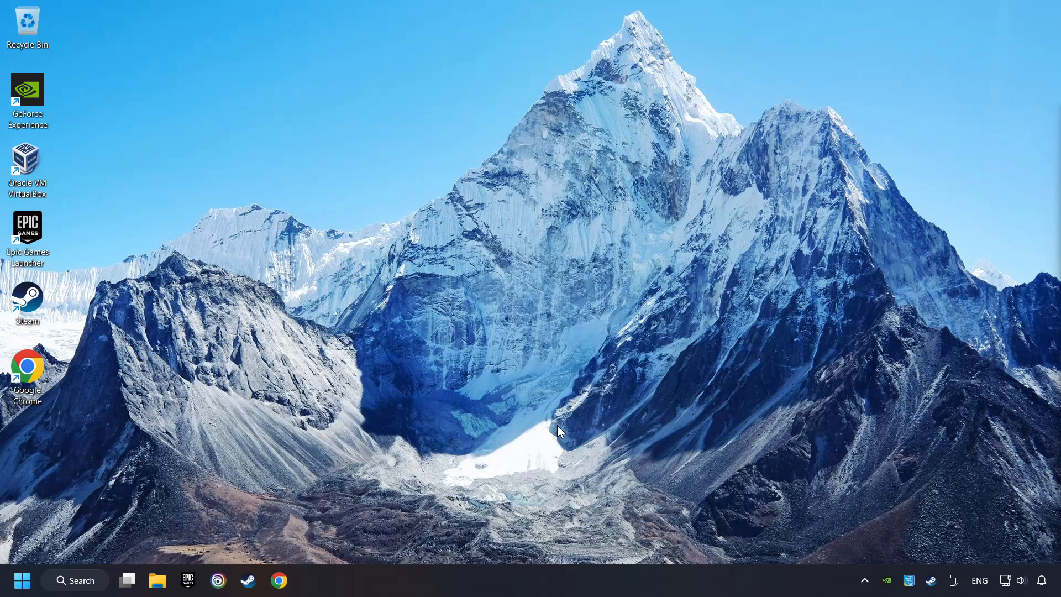
right_click(559, 431)
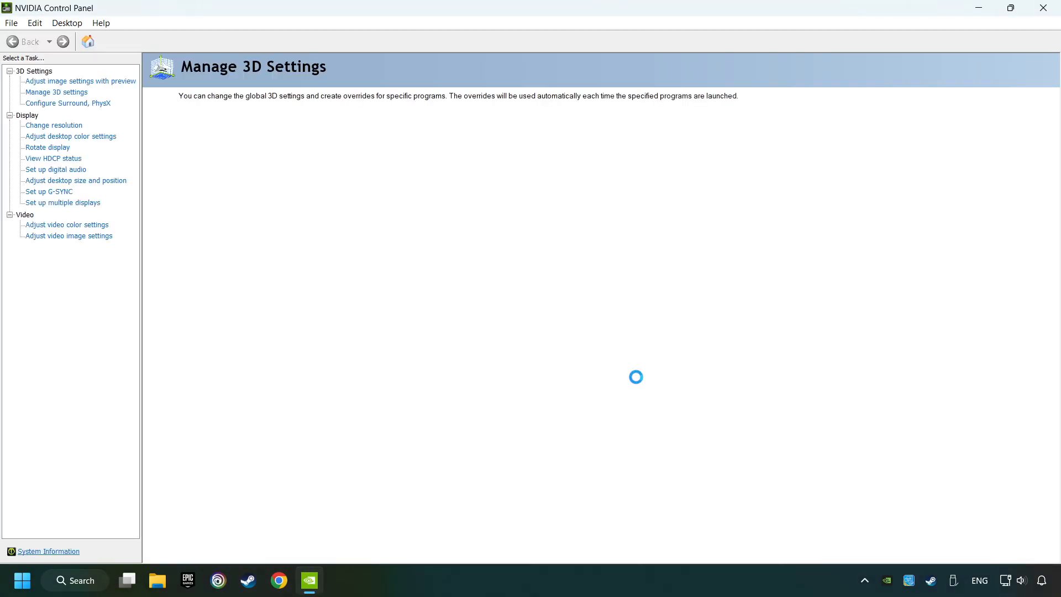
- In global 3D settings, use the GTX 1050 Ti for OpenGL and maximum-performance power management
left_click(55, 93)
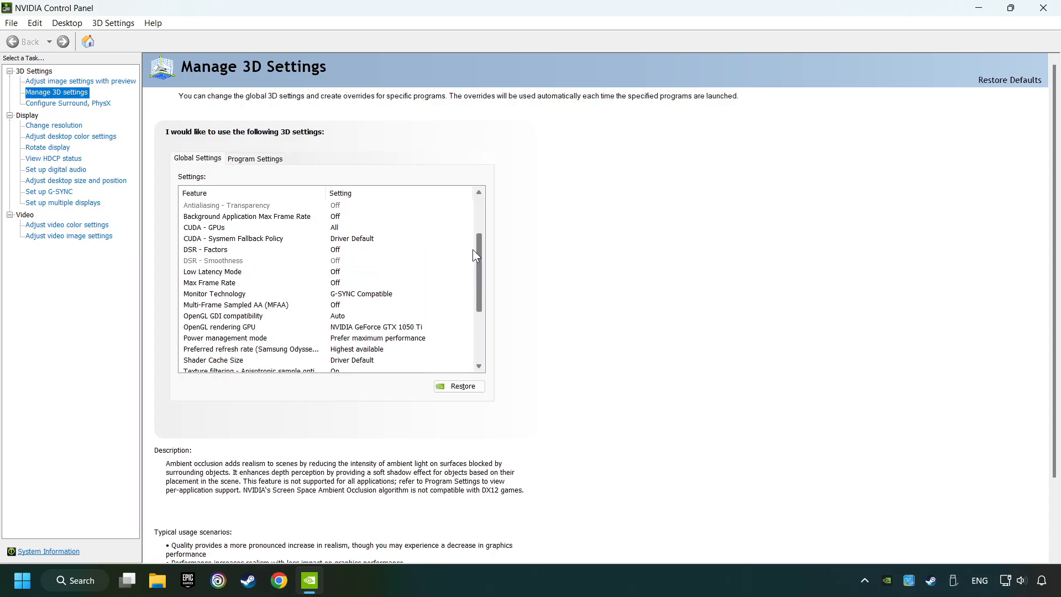
scroll("down", 3)
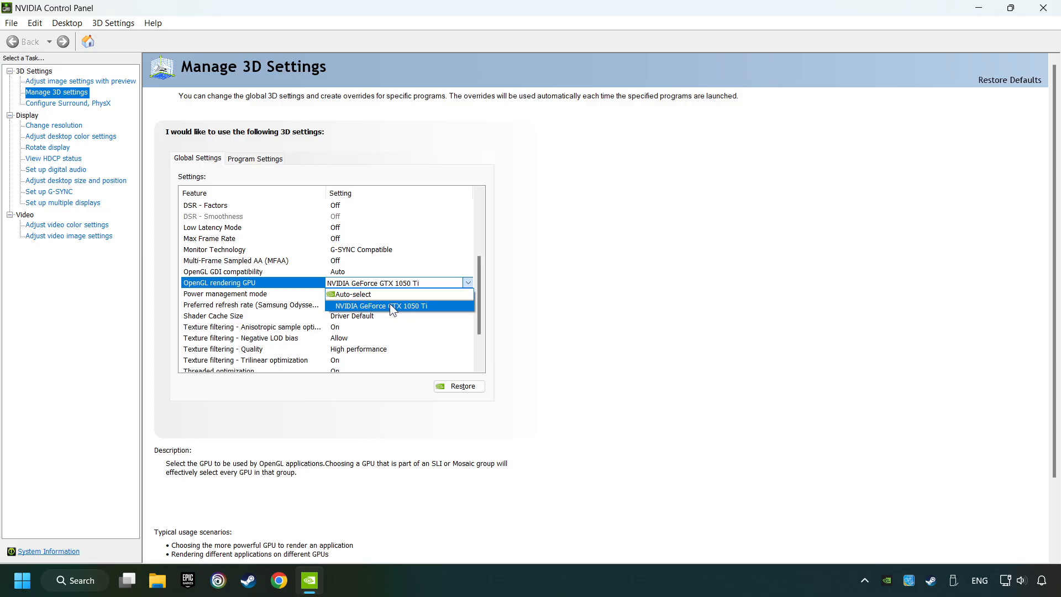
left_click(380, 305)
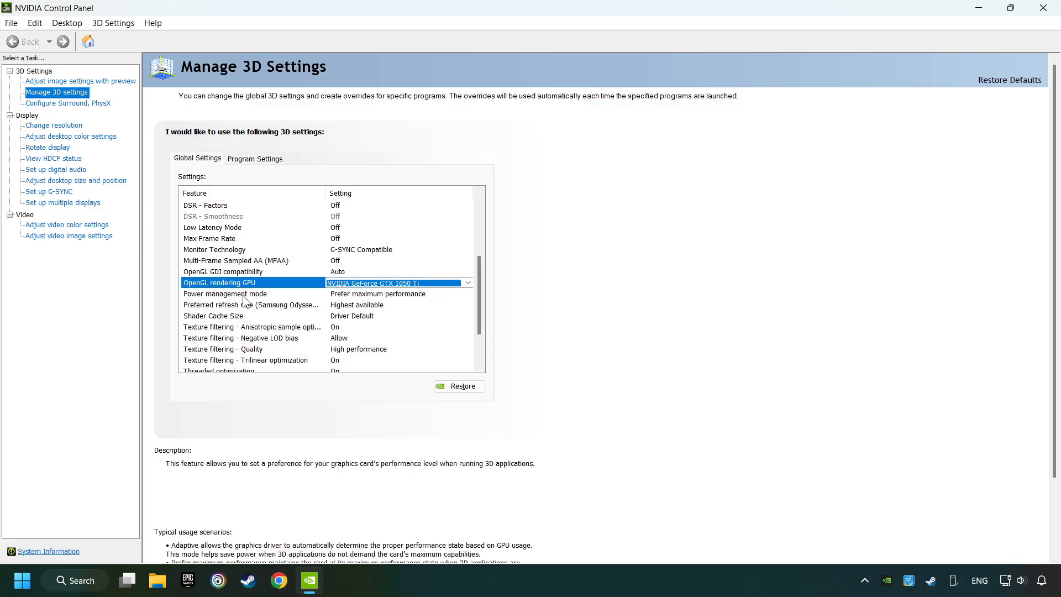
left_click(225, 294)
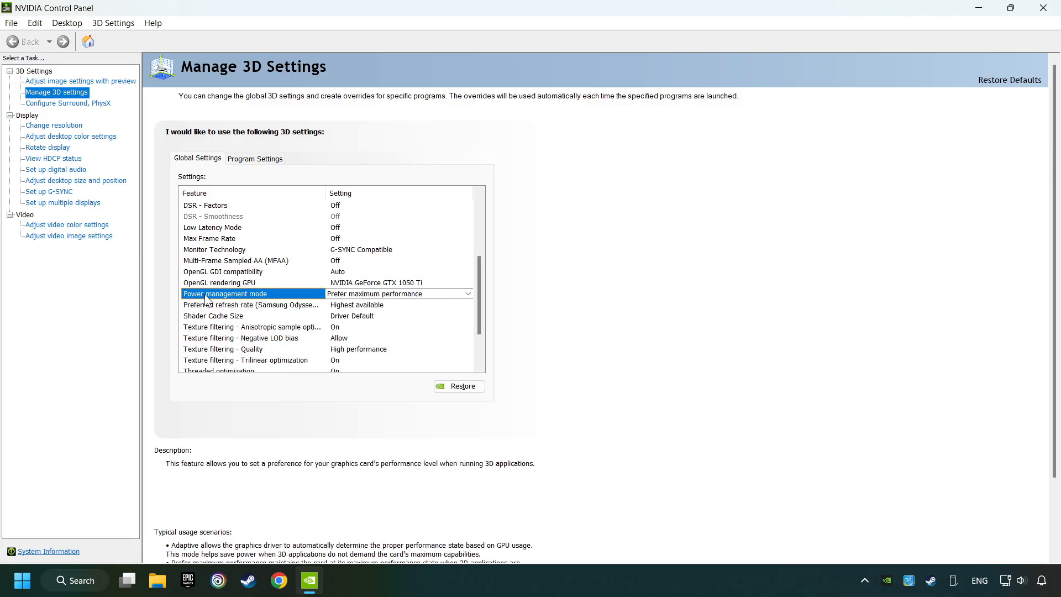
left_click(469, 293)
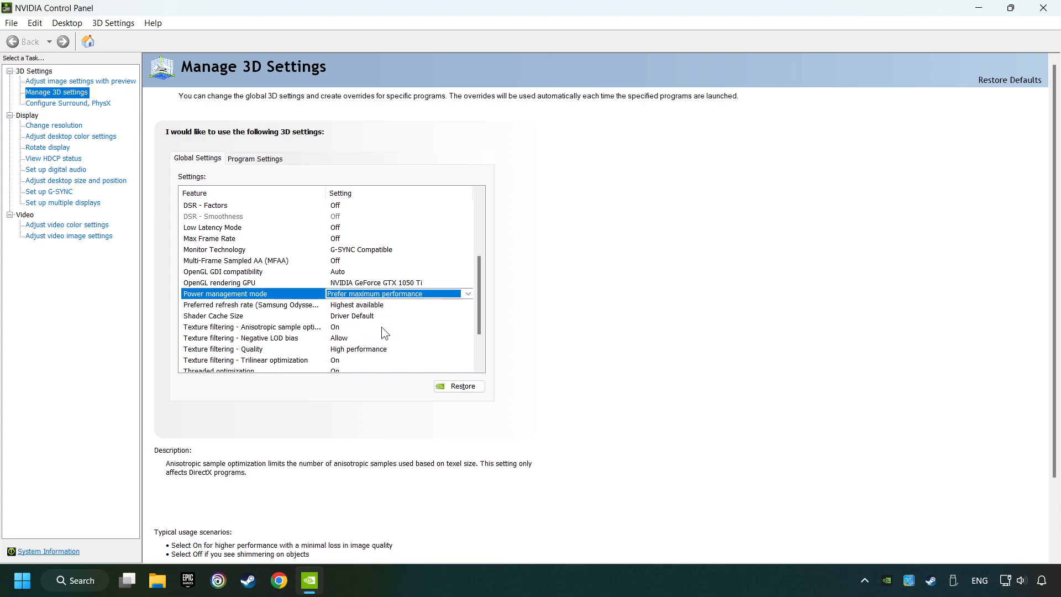
- Set texture filtering quality to high performance and vertical sync off, then apply
scroll("down", 3)
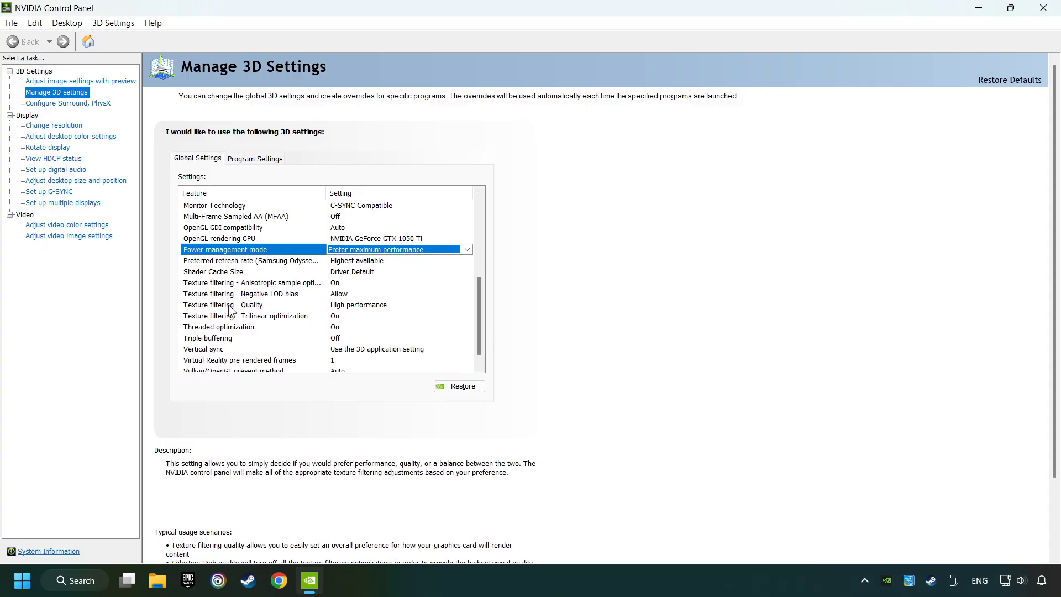
left_click(396, 305)
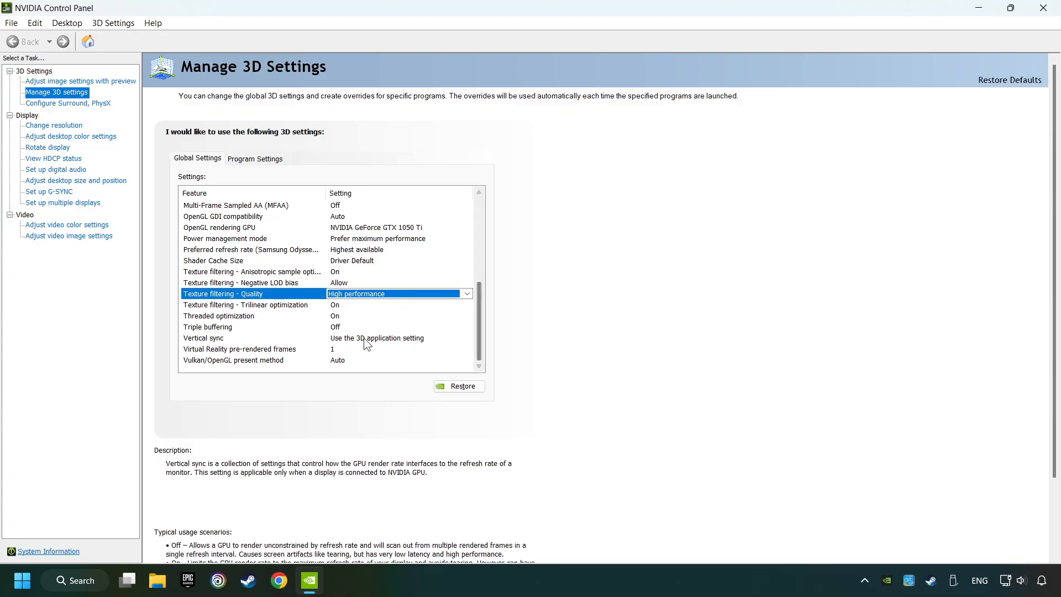
left_click(398, 338)
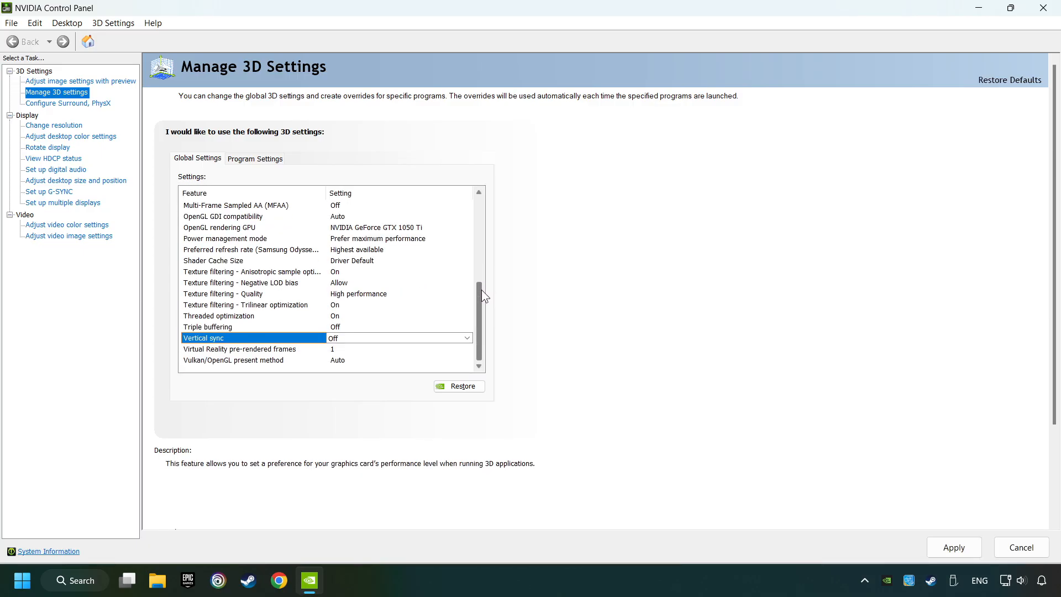
mouse_move(732, 453)
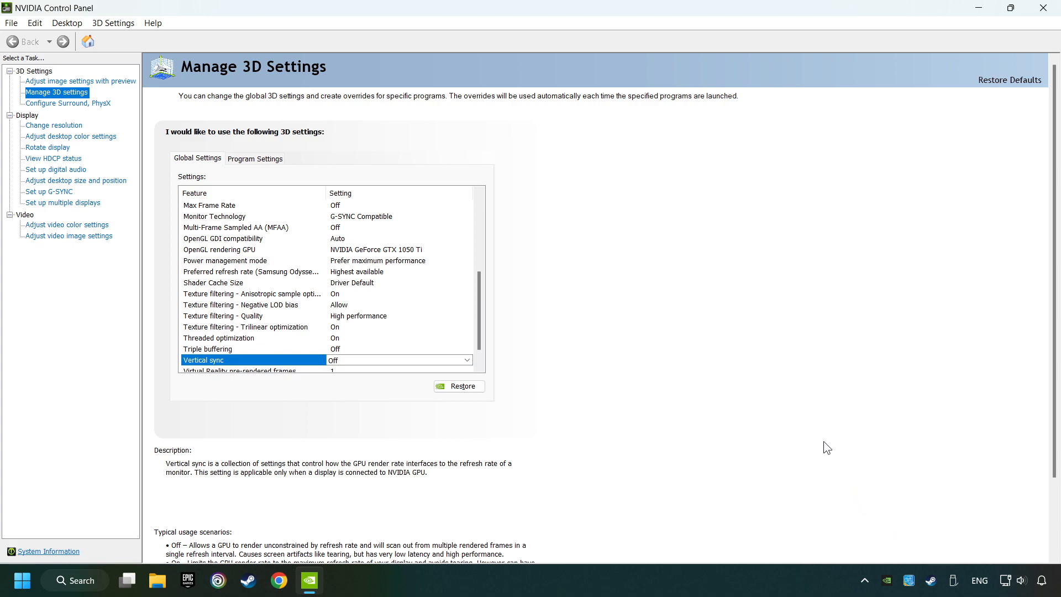
left_click(1045, 8)
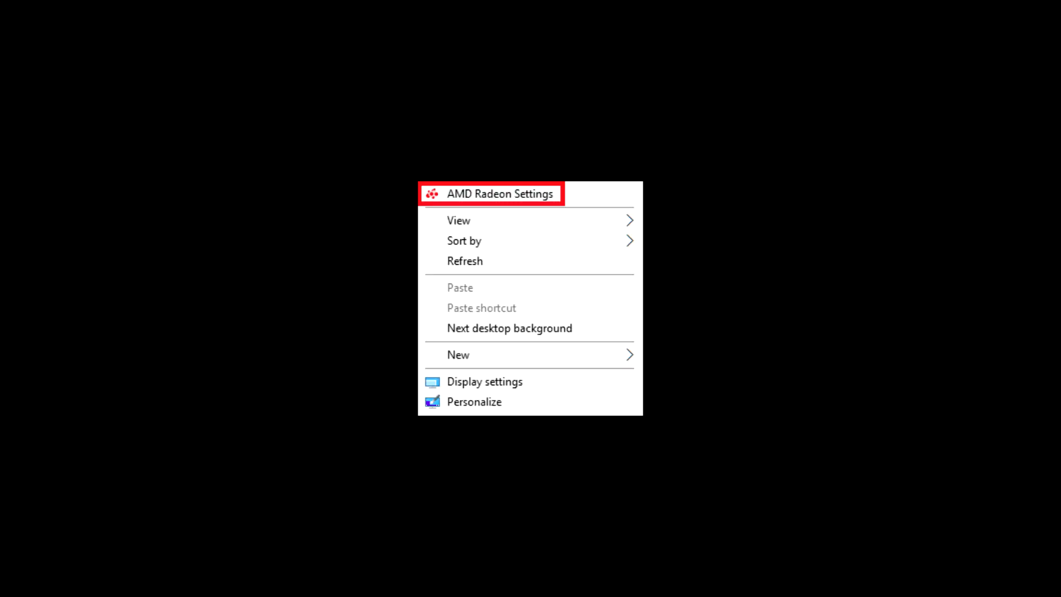
- Close the NVIDIA Control Panel so the desktop shows again
left_click(492, 209)
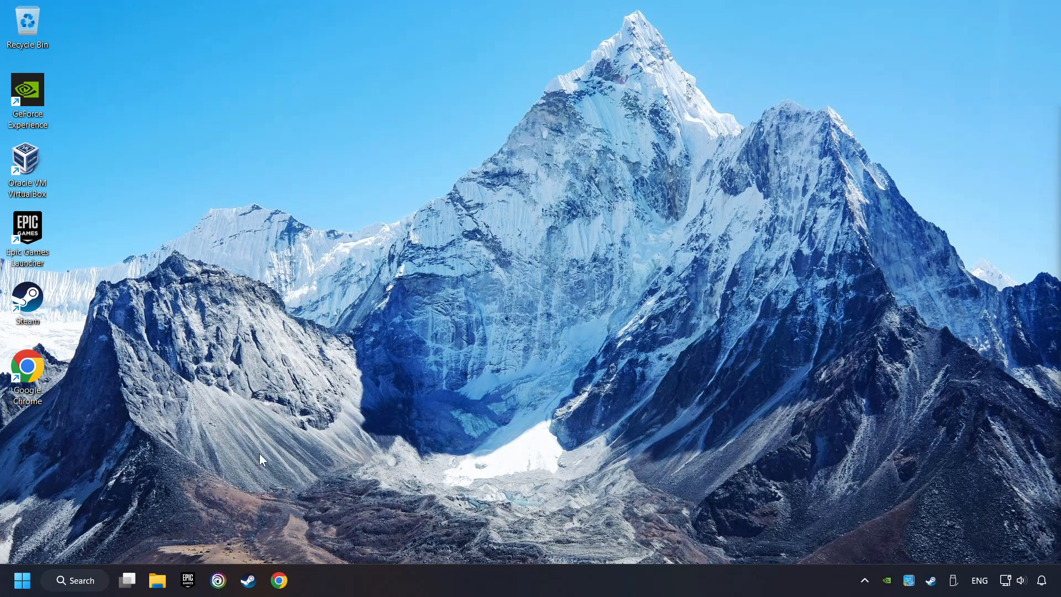
- Open System Configuration via search and reach the Boot tab's advanced options
left_click(75, 580)
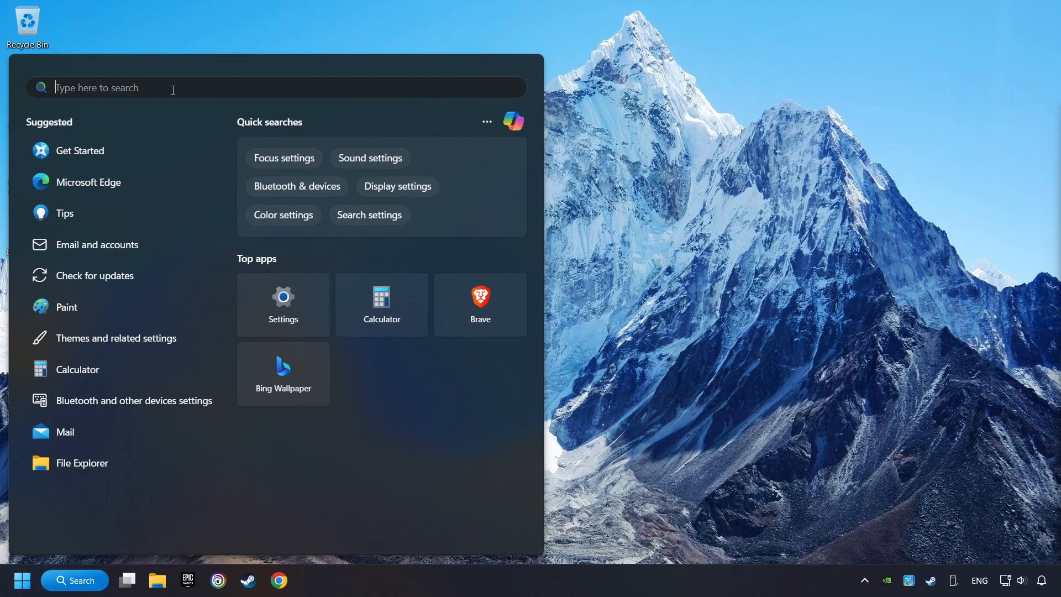
type("msc")
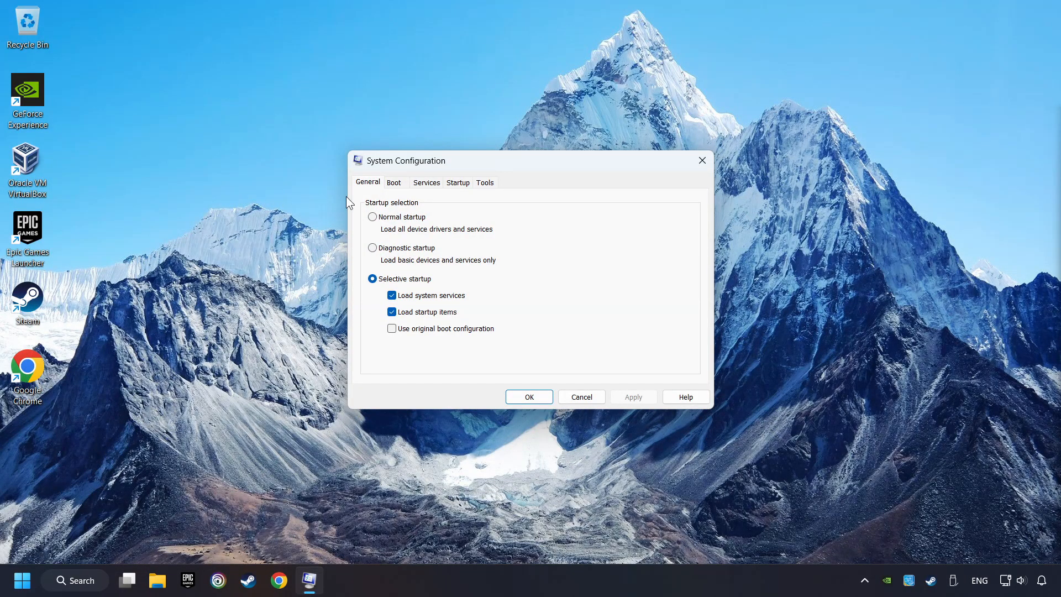
left_click(394, 181)
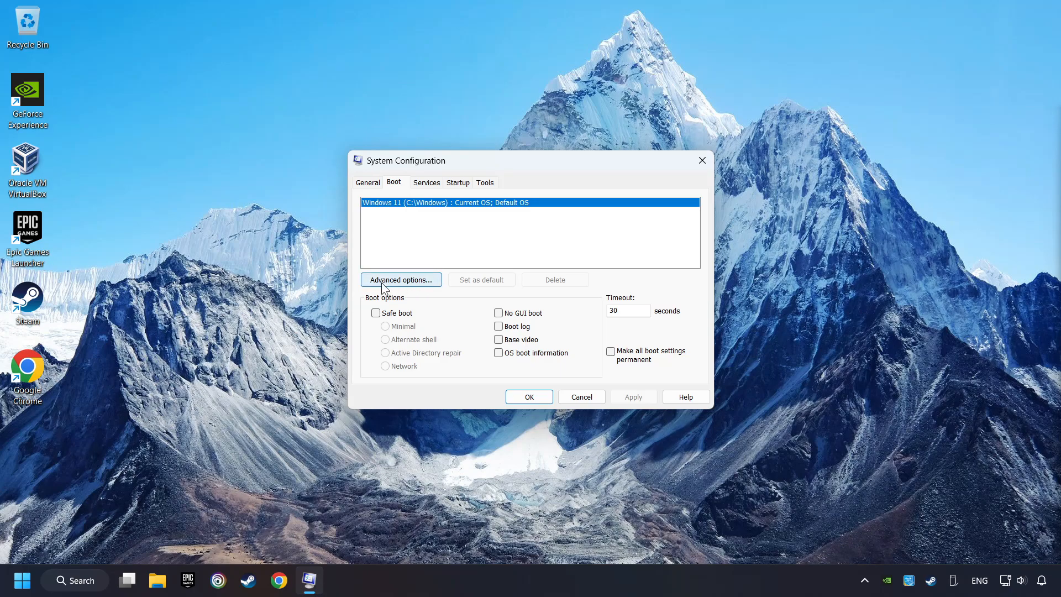
left_click(400, 280)
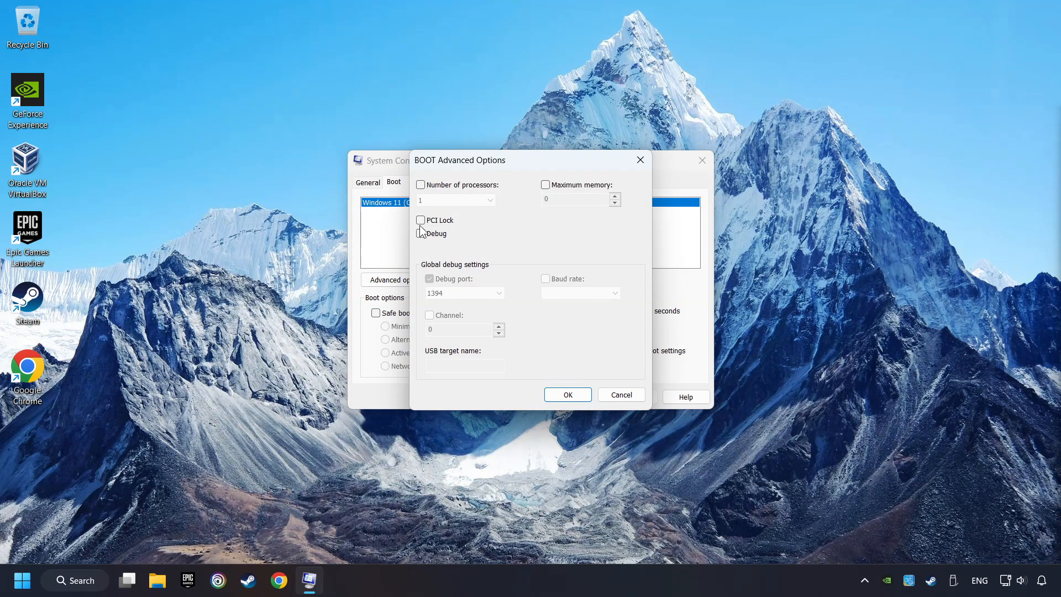
- Set the number of processors to 8, save the boot configuration, and exit without restarting
left_click(420, 184)
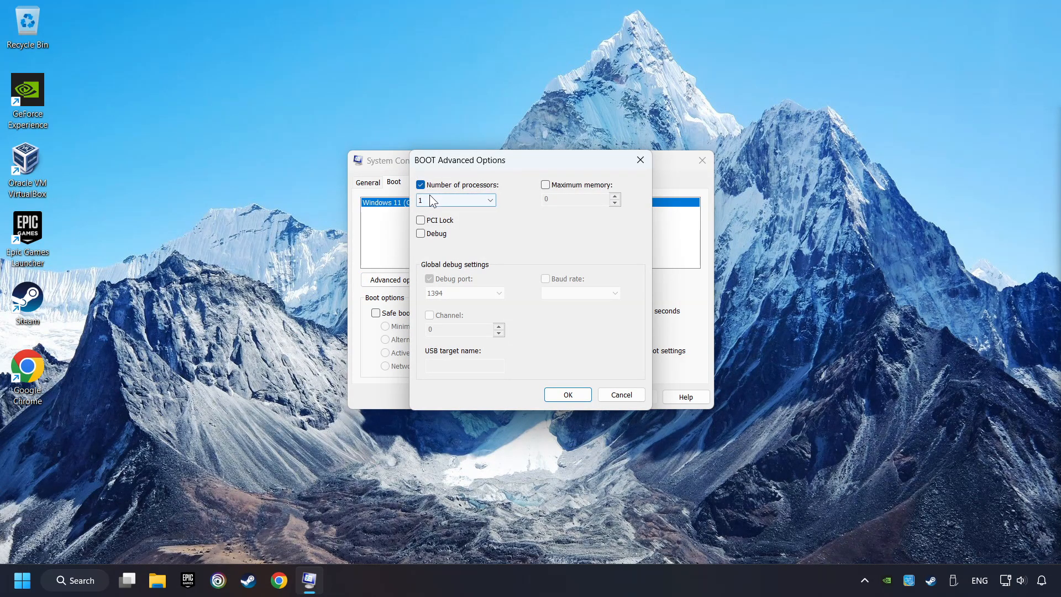
left_click(490, 200)
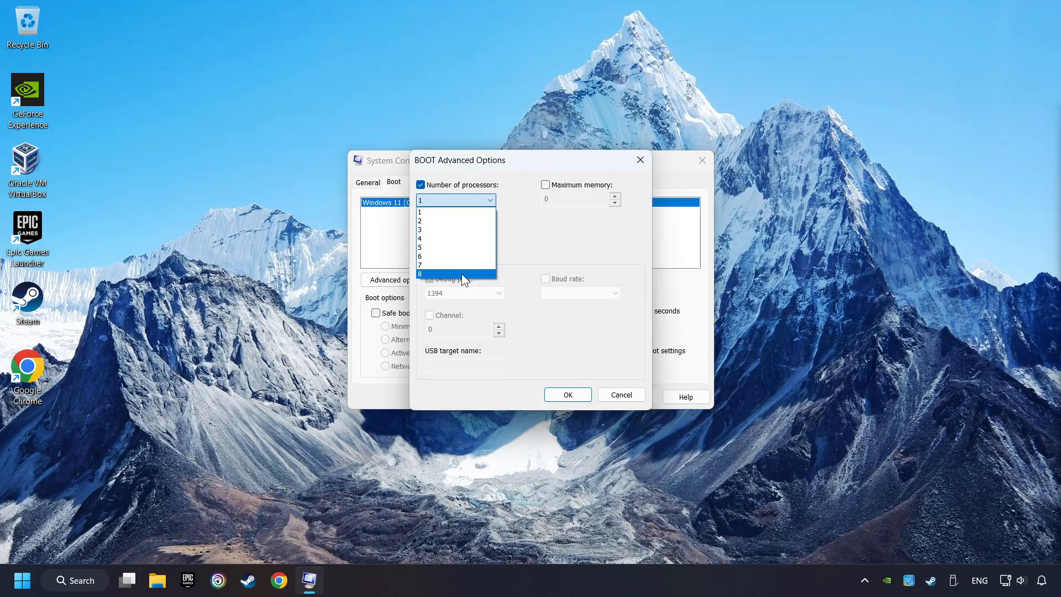
left_click(435, 274)
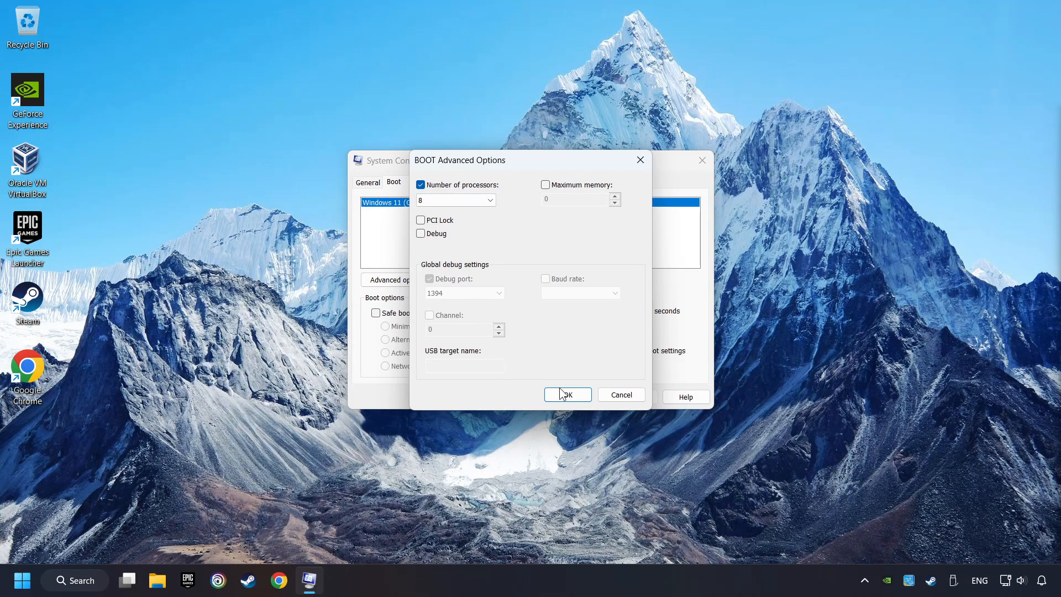
left_click(568, 394)
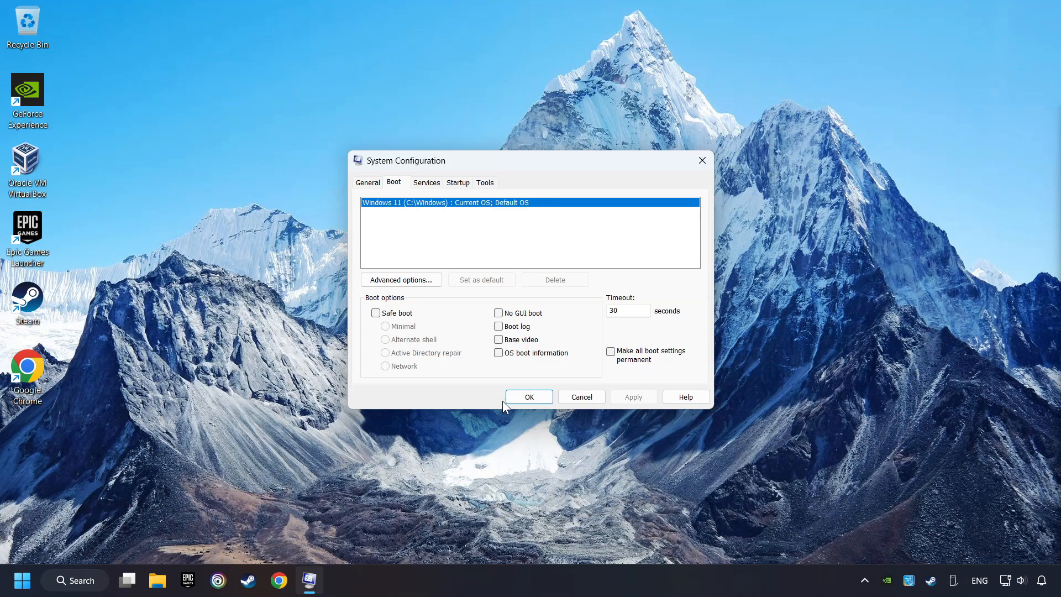
left_click(528, 397)
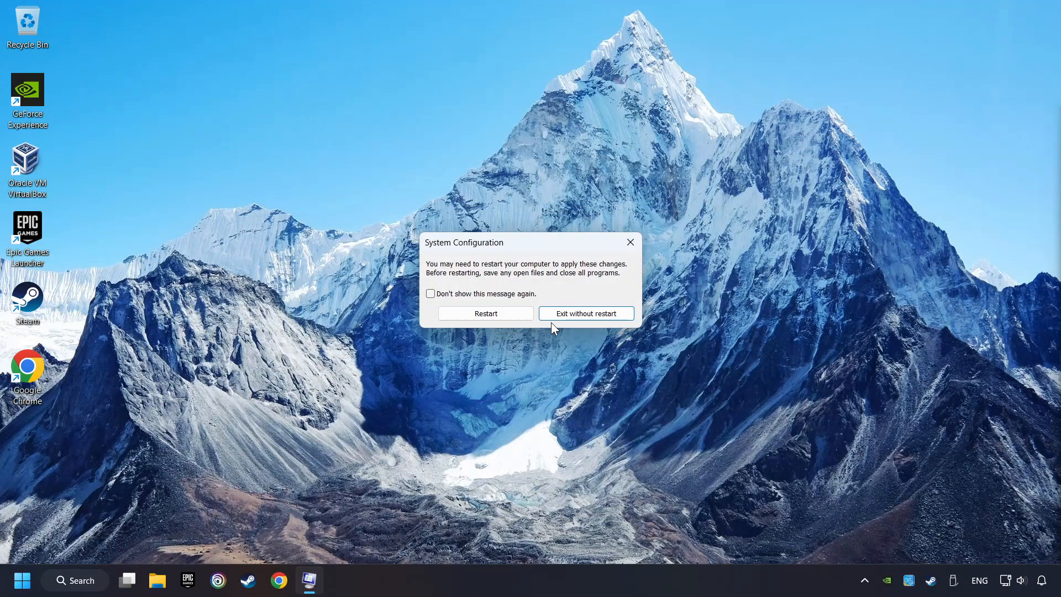
left_click(586, 314)
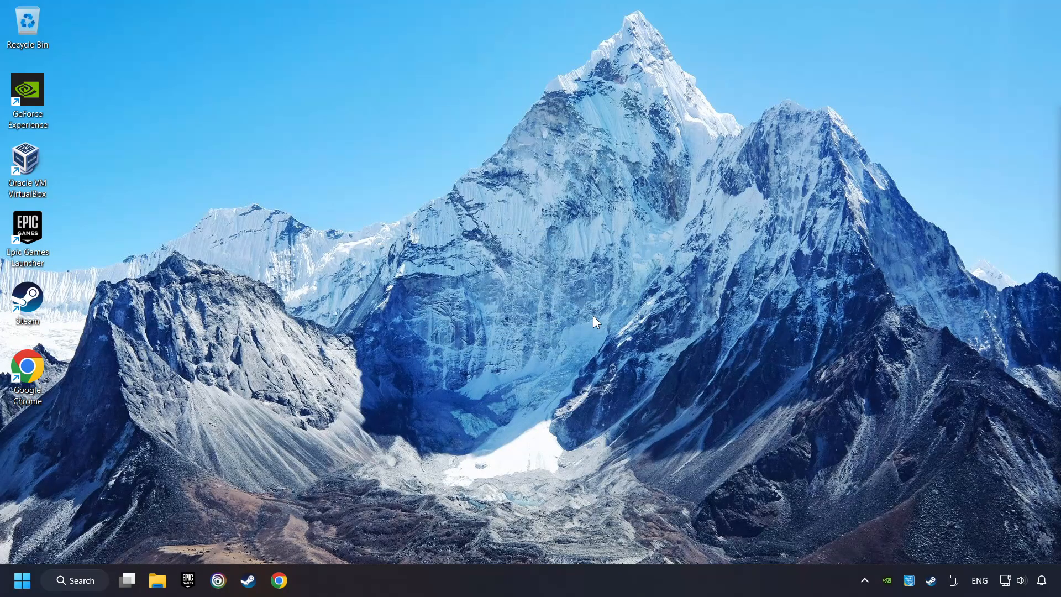
- Disable EpicGamesLauncher in Task Manager's Startup apps and close Task Manager
right_click(546, 589)
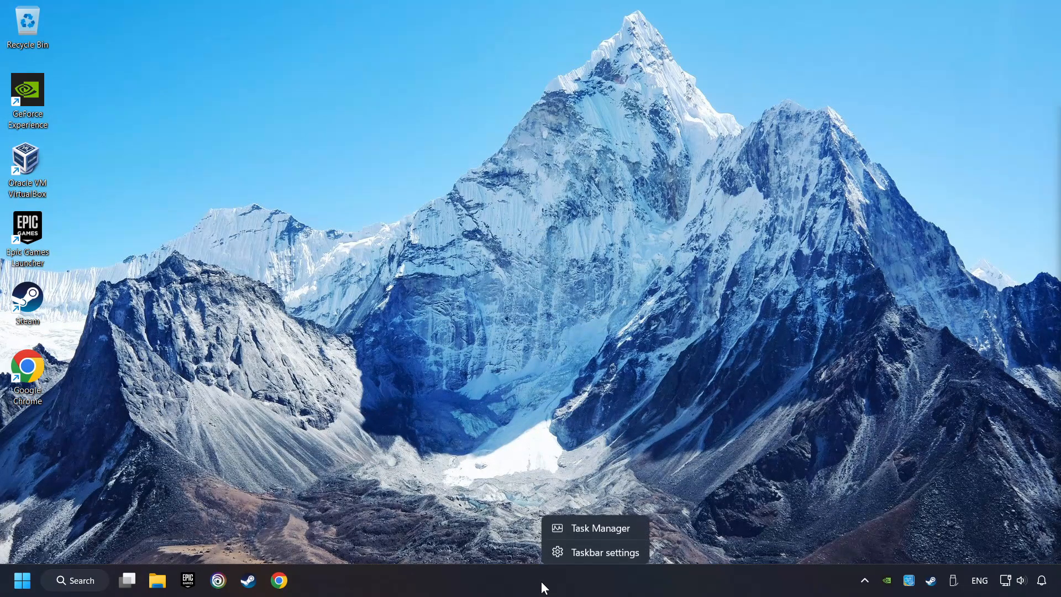
left_click(543, 588)
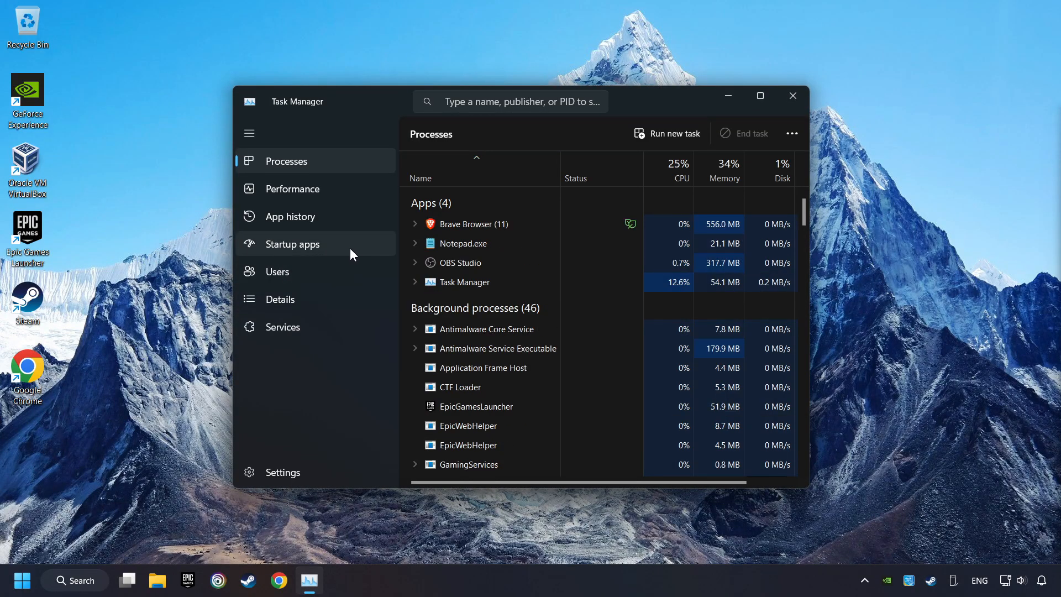
left_click(292, 243)
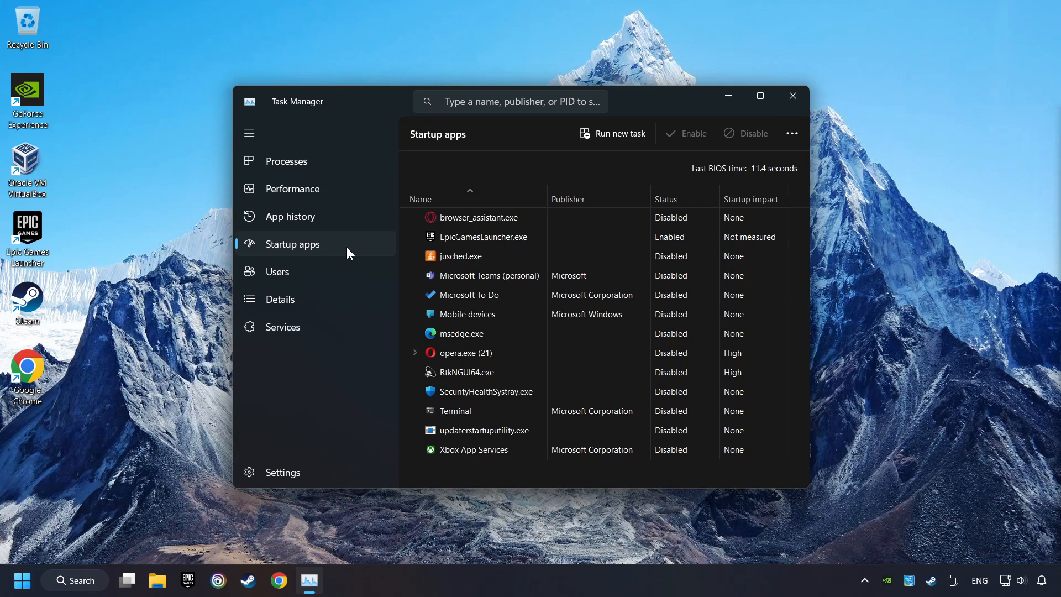
left_click(504, 236)
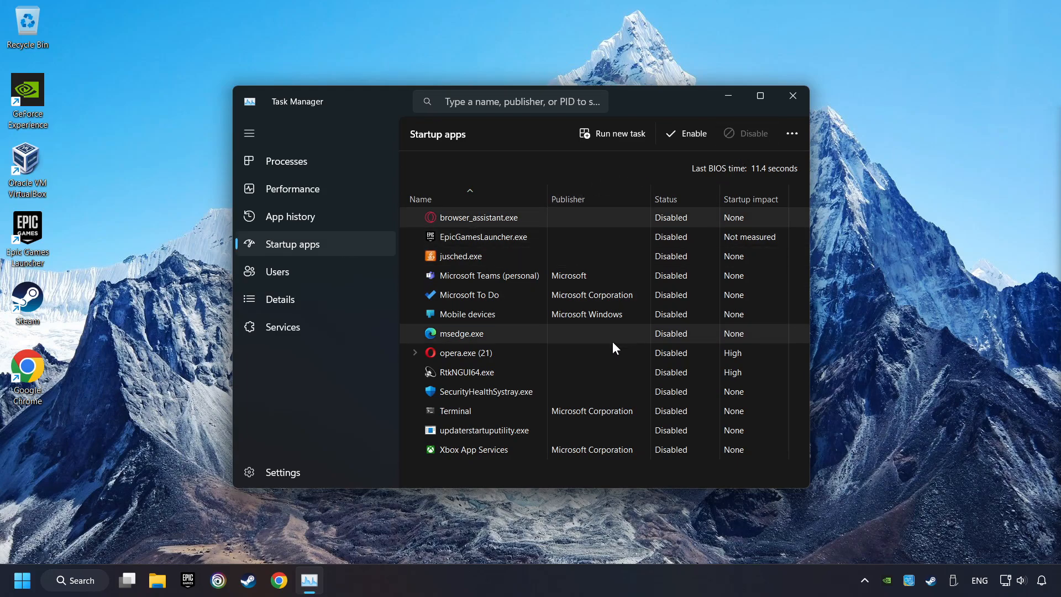
mouse_move(793, 97)
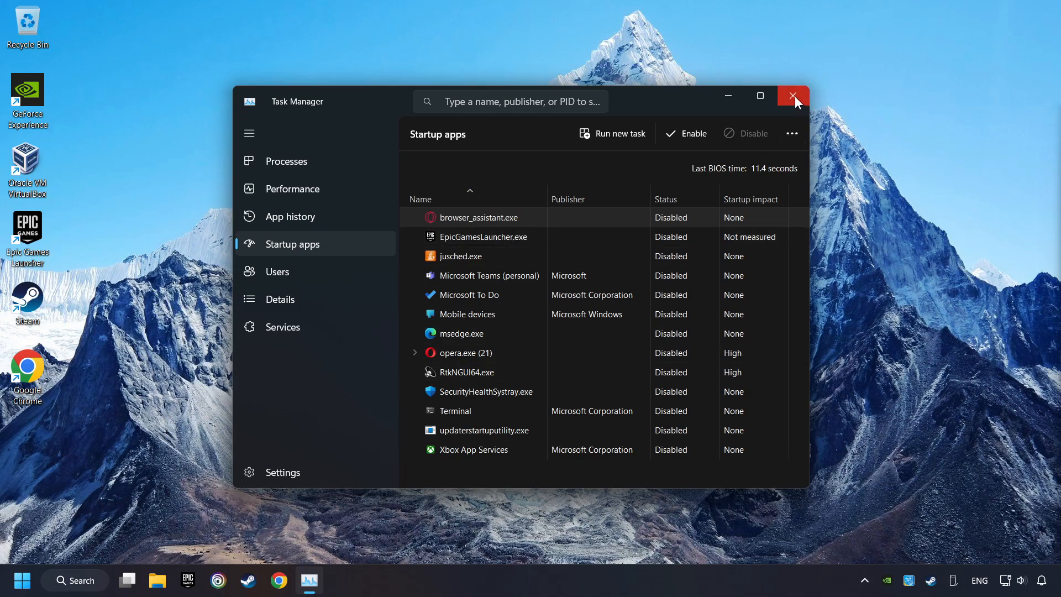
left_click(791, 95)
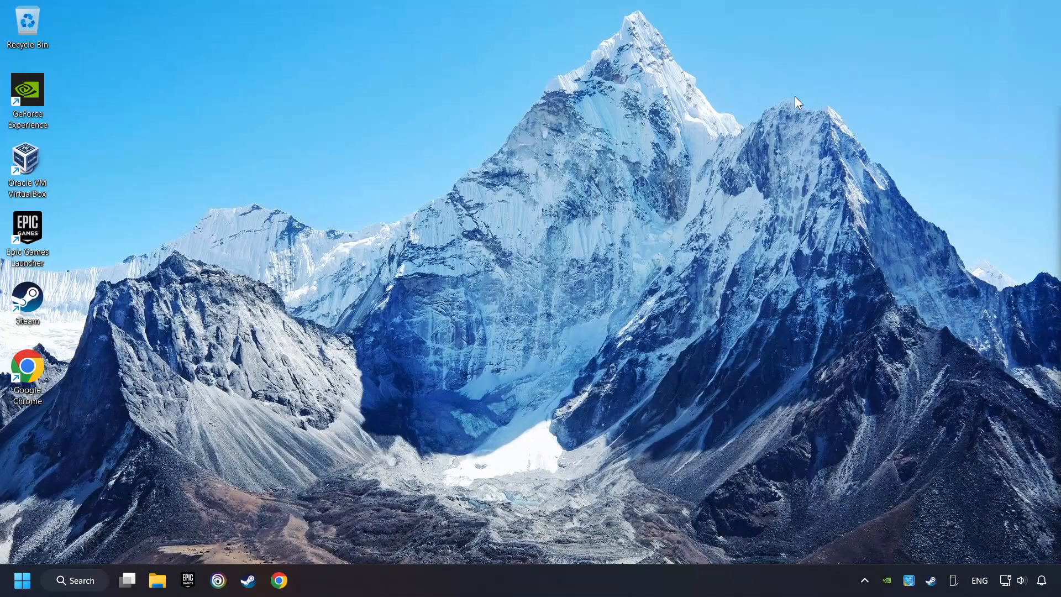
mouse_move(98, 586)
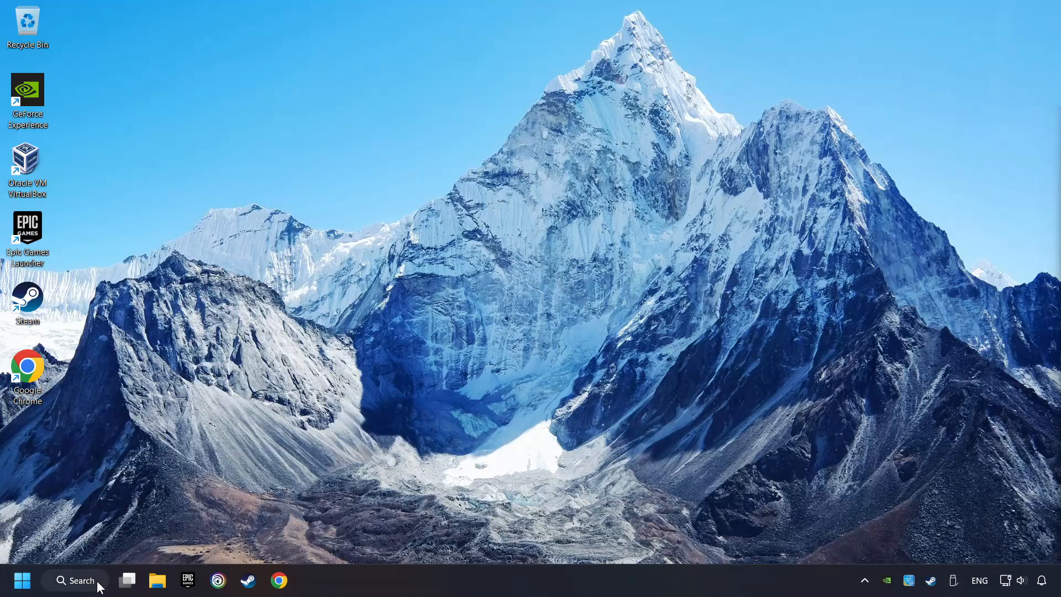
- Check for updates on the Windows Update page, confirm the PC is up to date, and close Settings
left_click(75, 580)
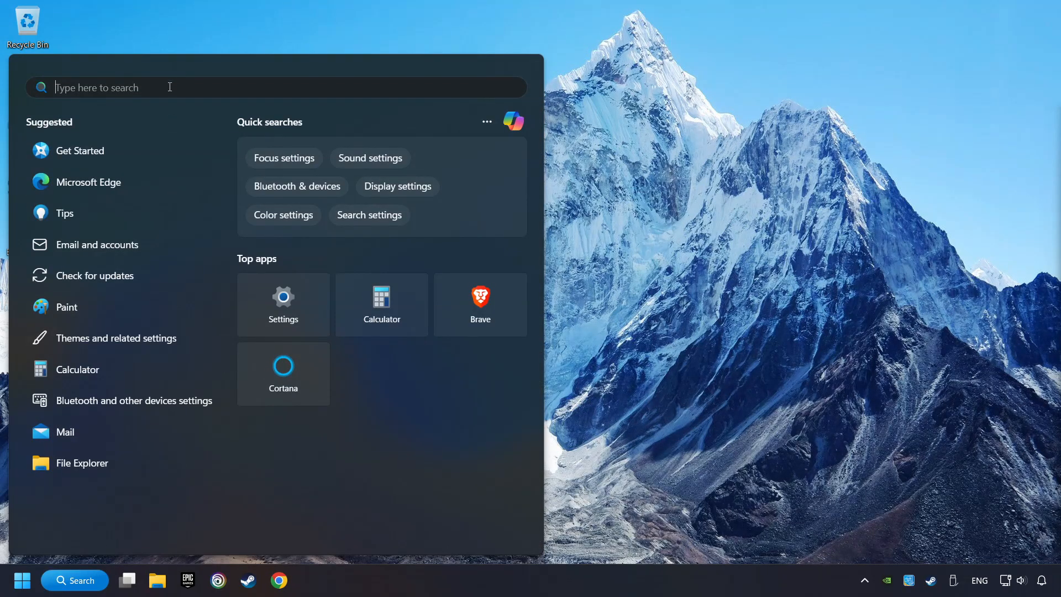
type("updates")
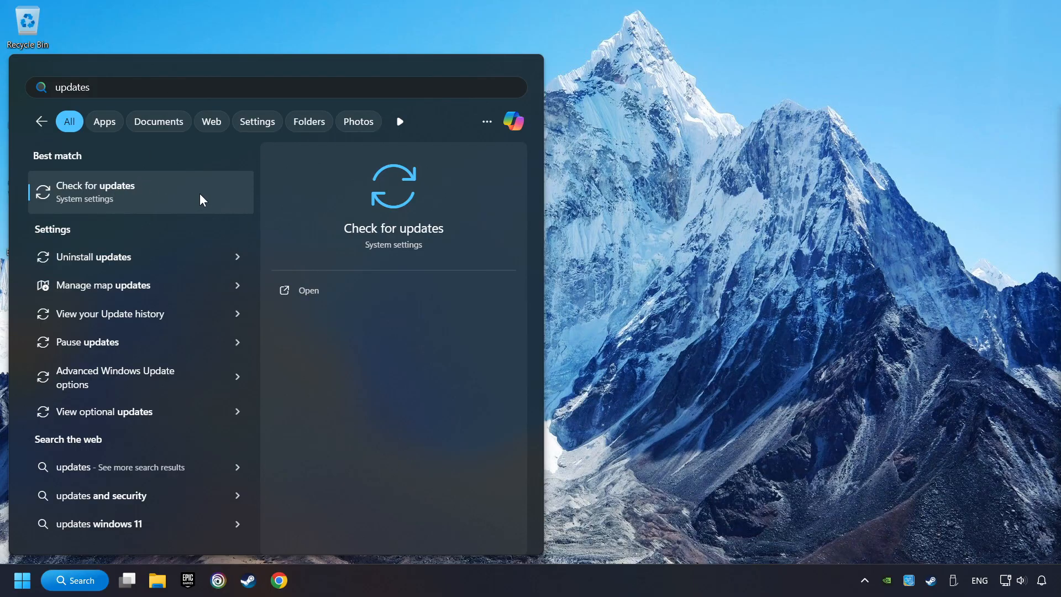
left_click(95, 192)
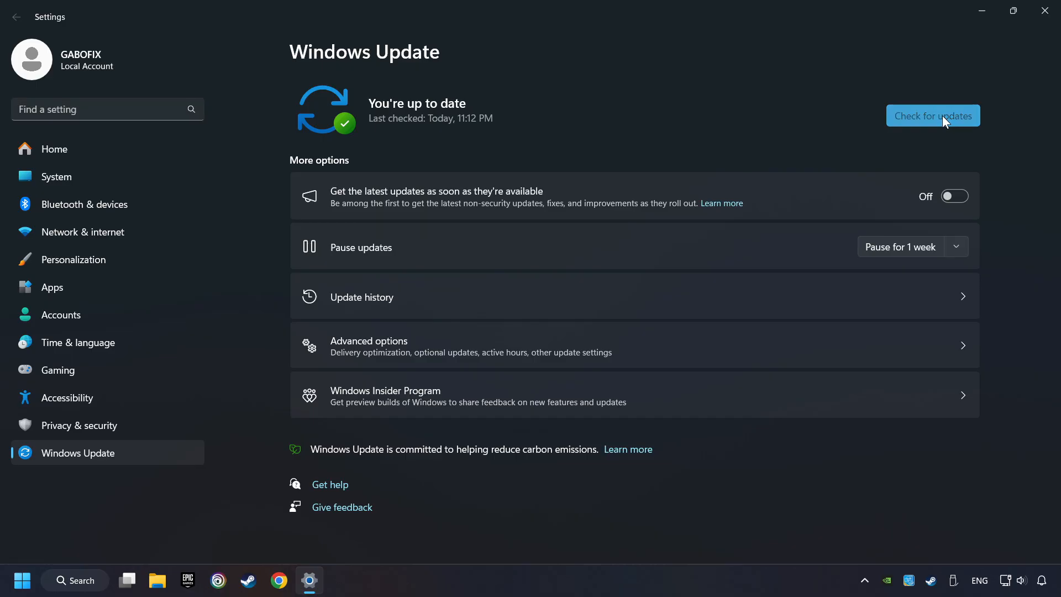
left_click(933, 116)
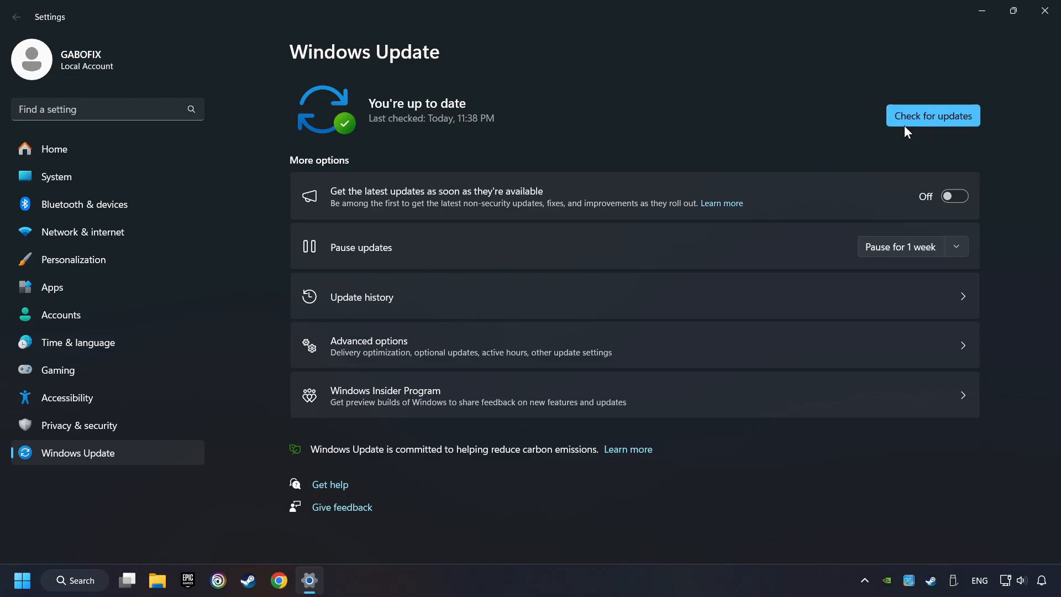
mouse_move(902, 156)
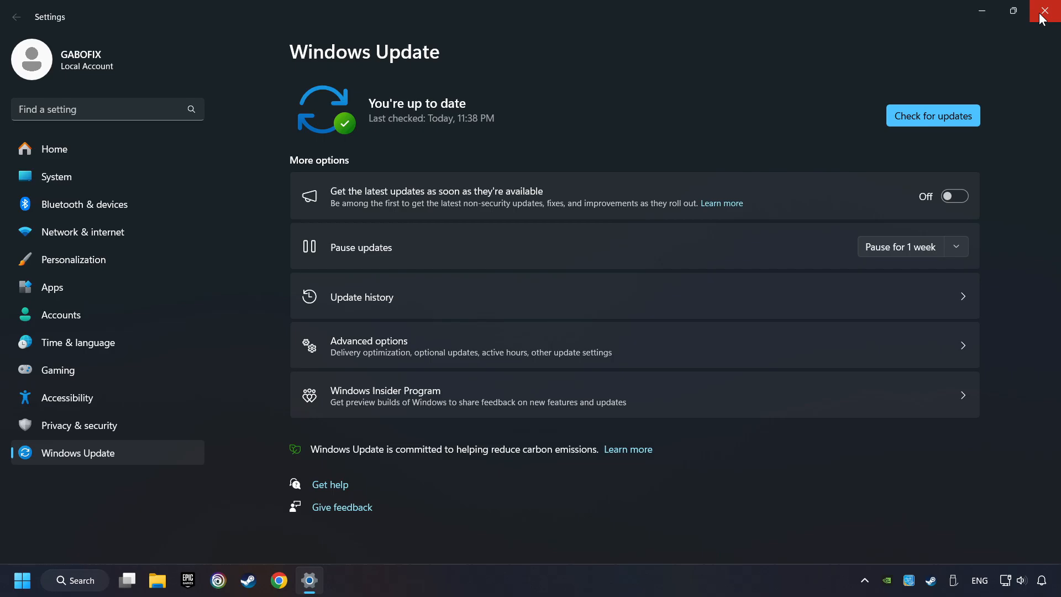
left_click(1045, 10)
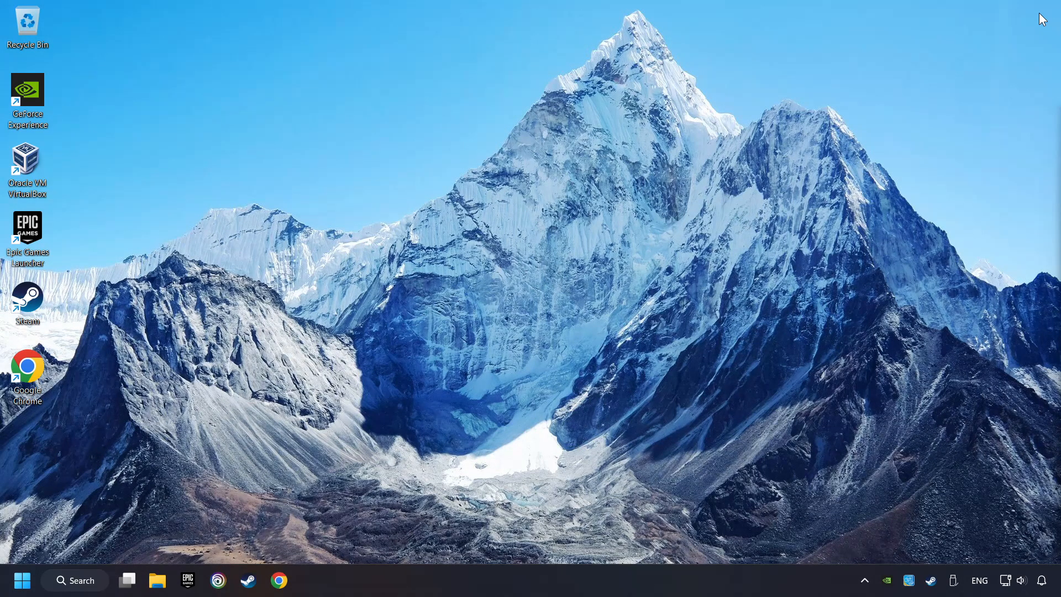
mouse_move(87, 586)
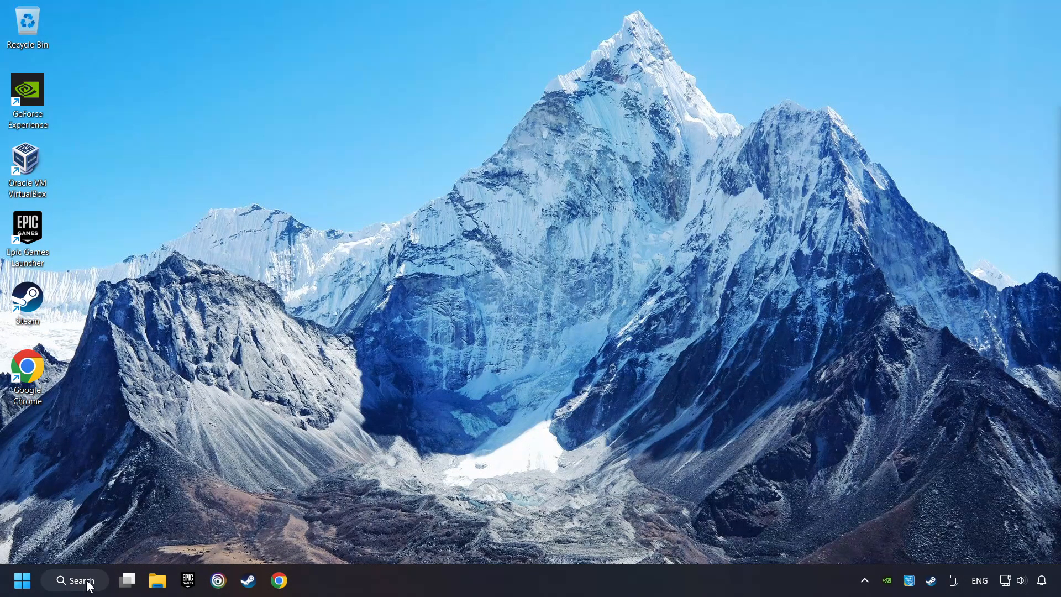
- In Performance Options choose Adjust for best performance, apply it, and close the dialog
left_click(75, 580)
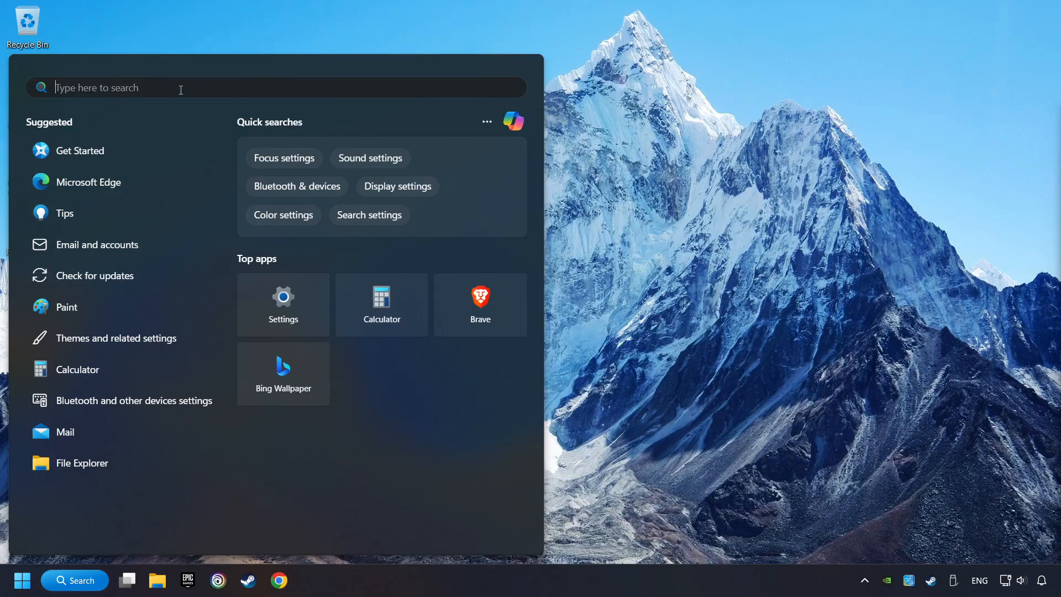
type("performance Monitor")
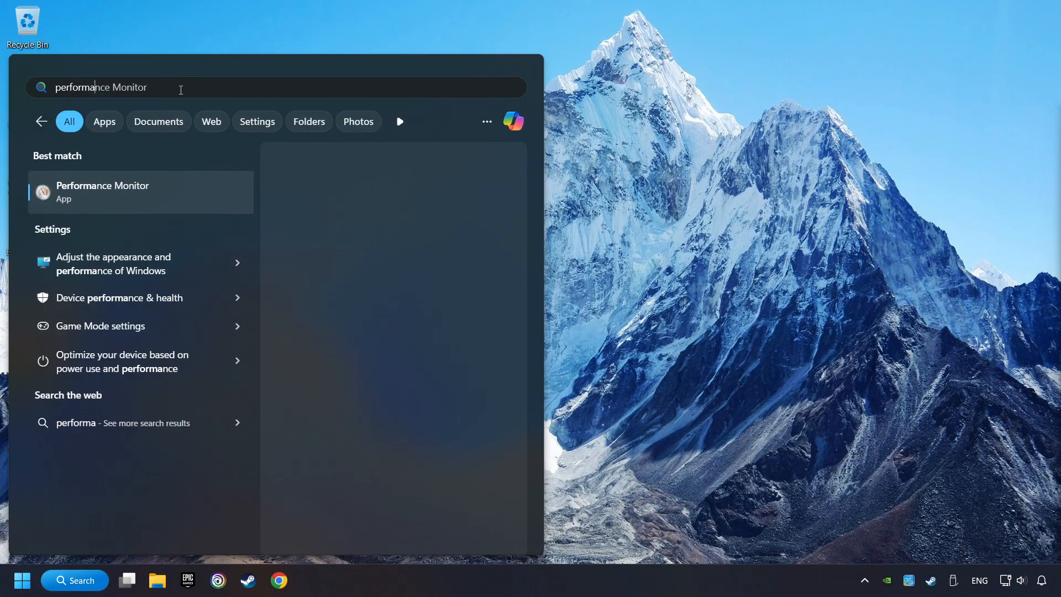
type("performance")
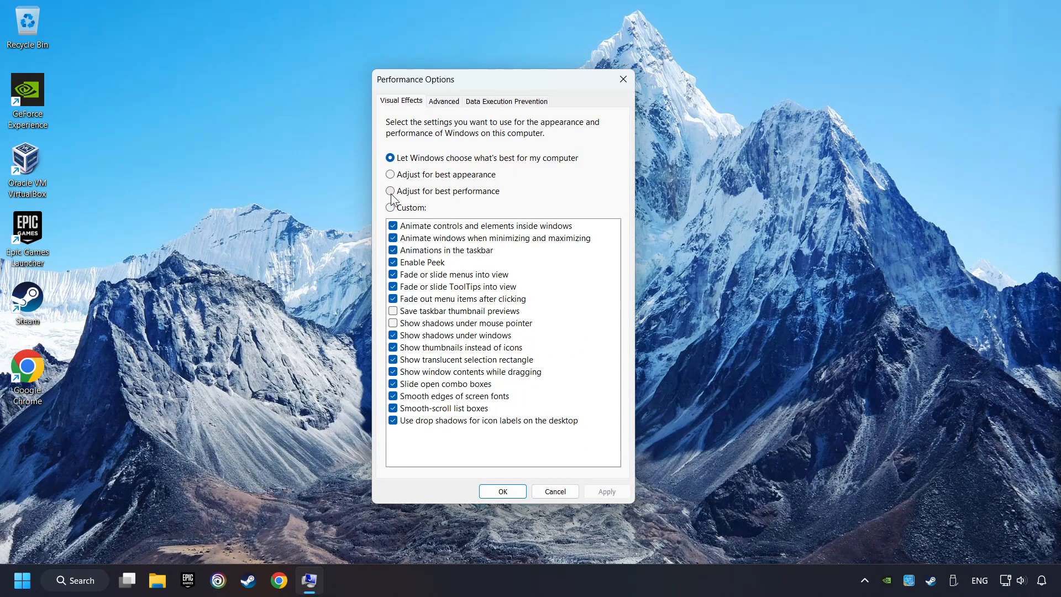
left_click(389, 190)
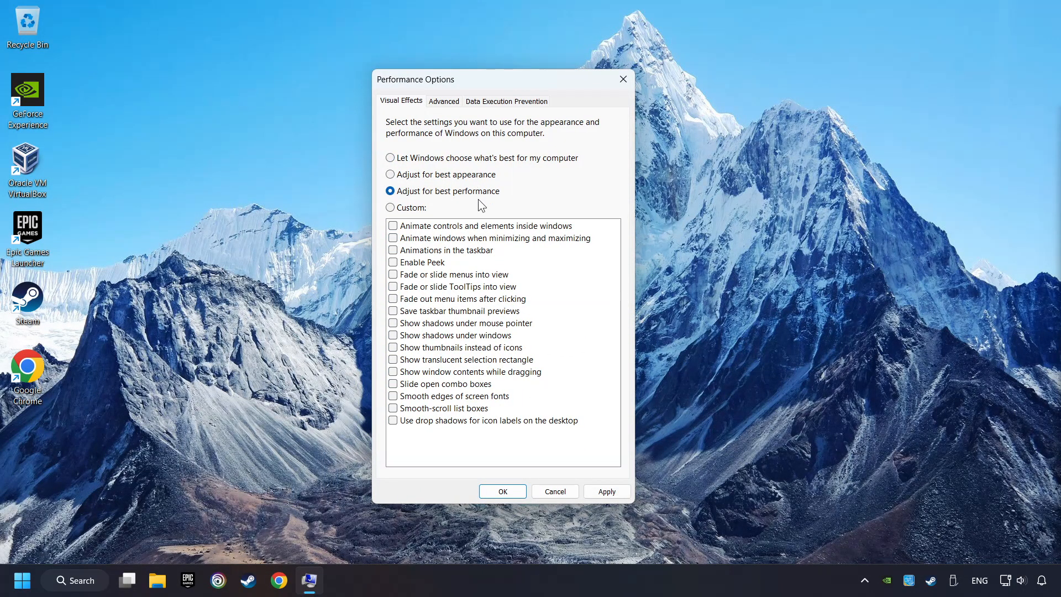
mouse_move(446, 204)
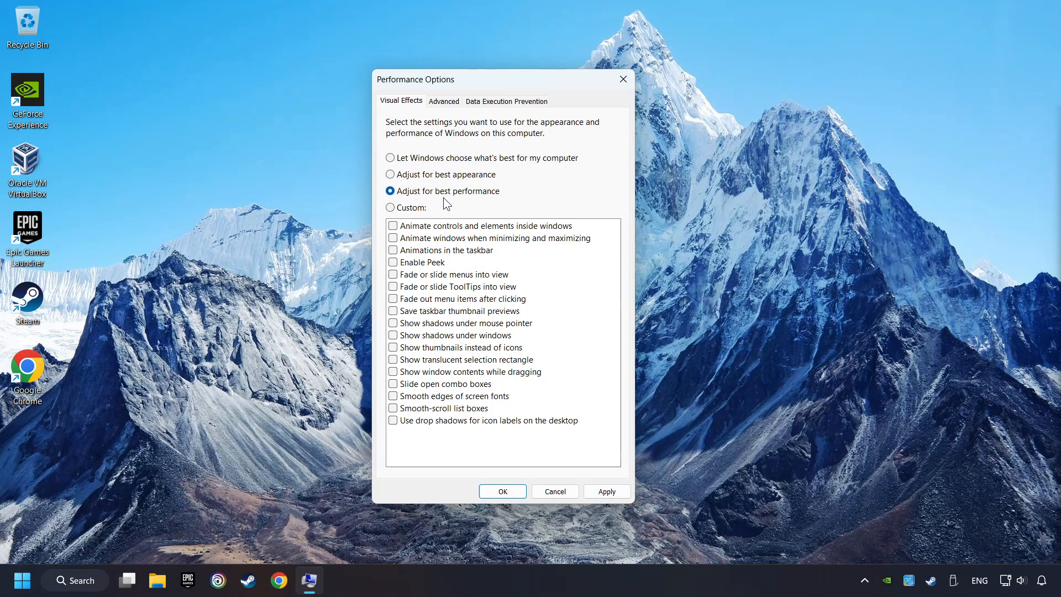
mouse_move(587, 457)
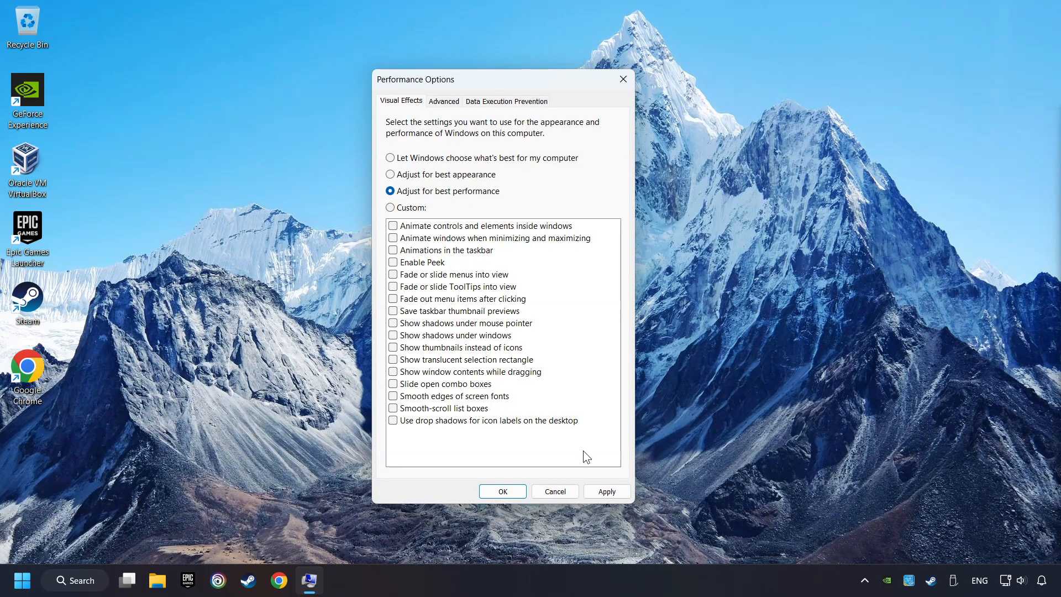
left_click(607, 491)
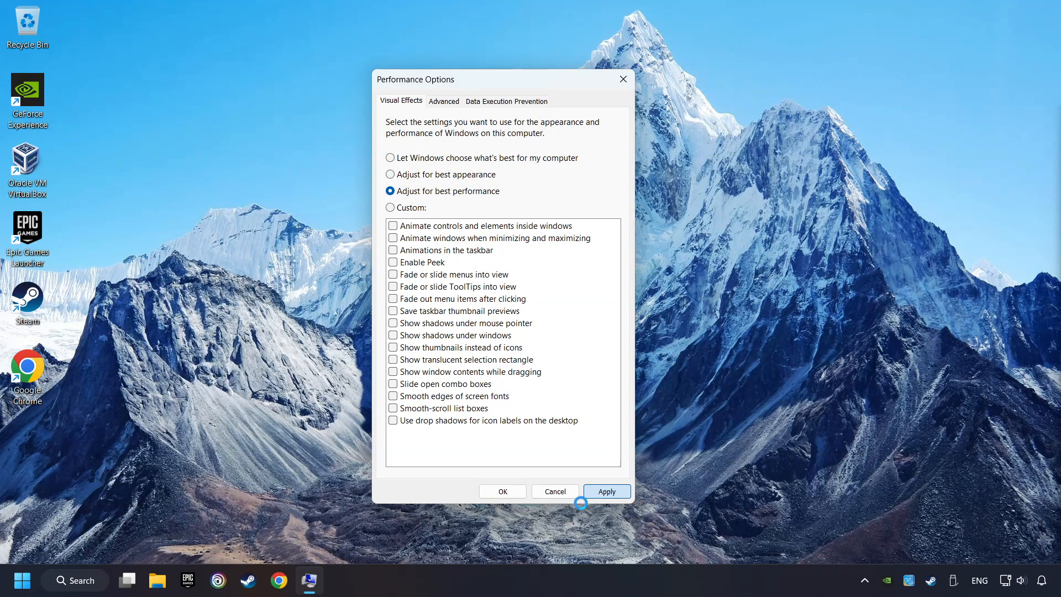
left_click(607, 491)
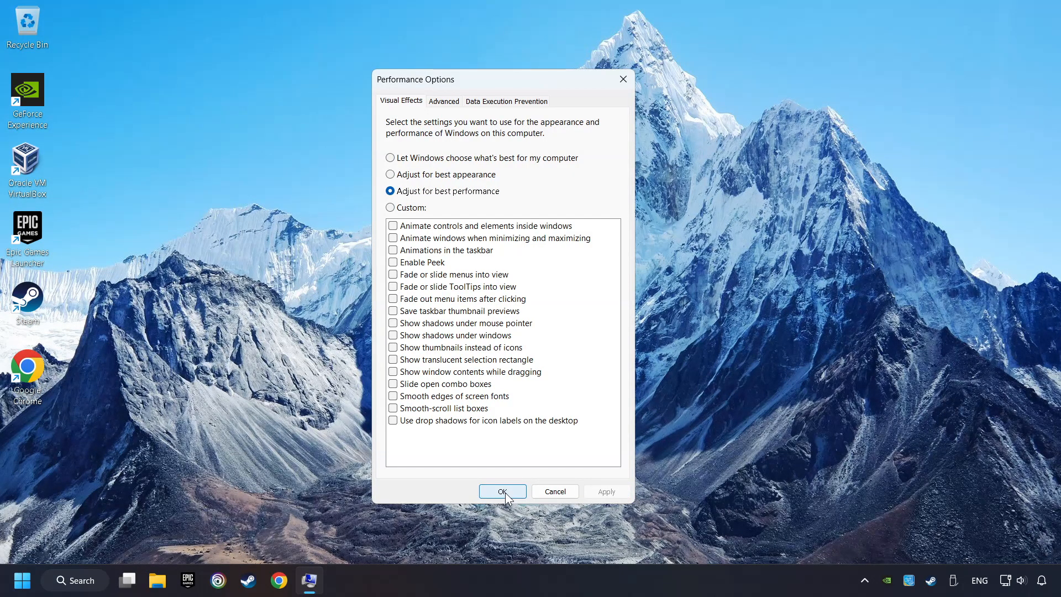
left_click(502, 491)
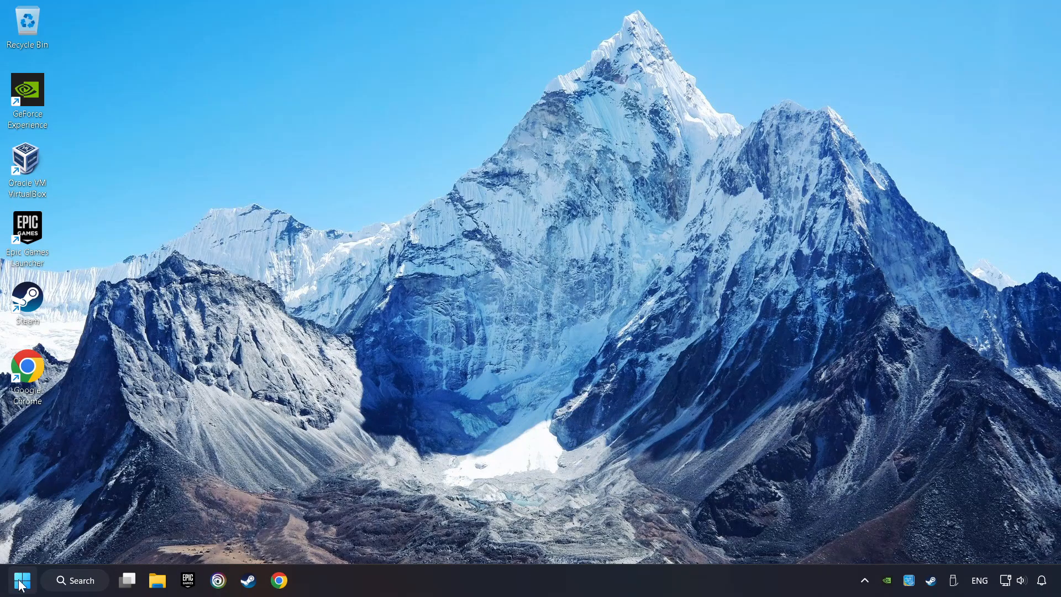